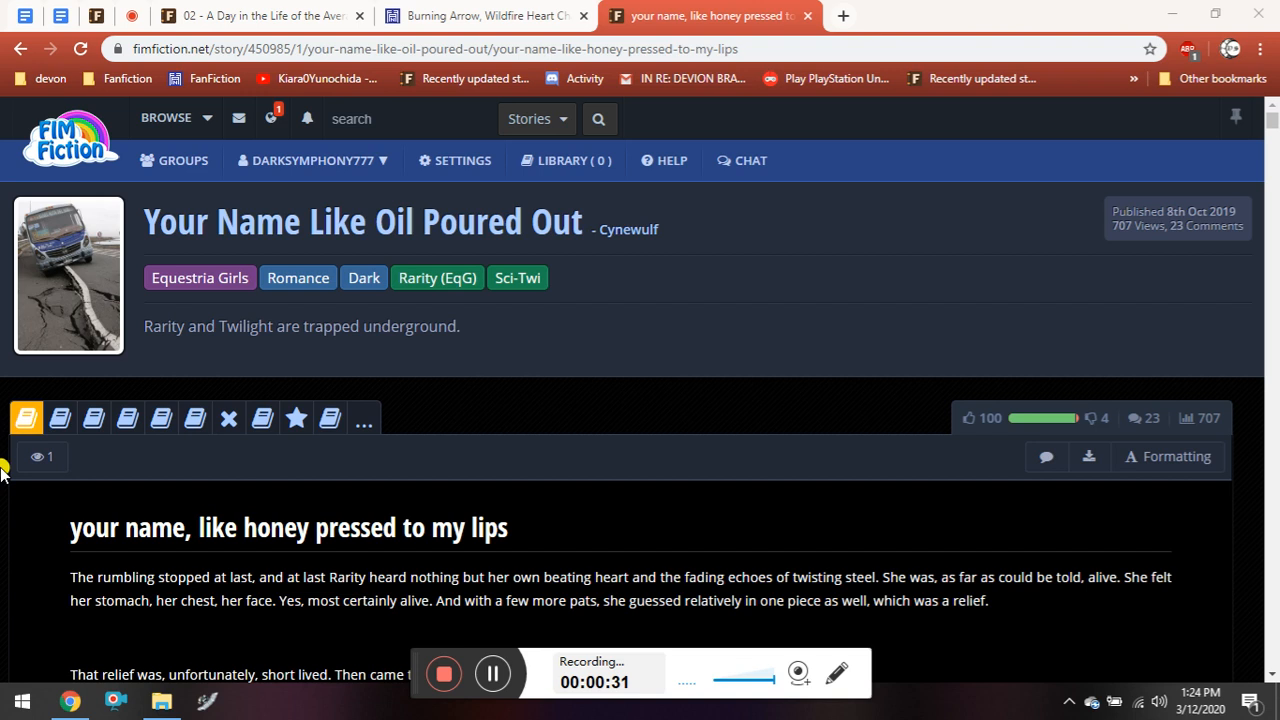
pyautogui.moveTo(8, 453)
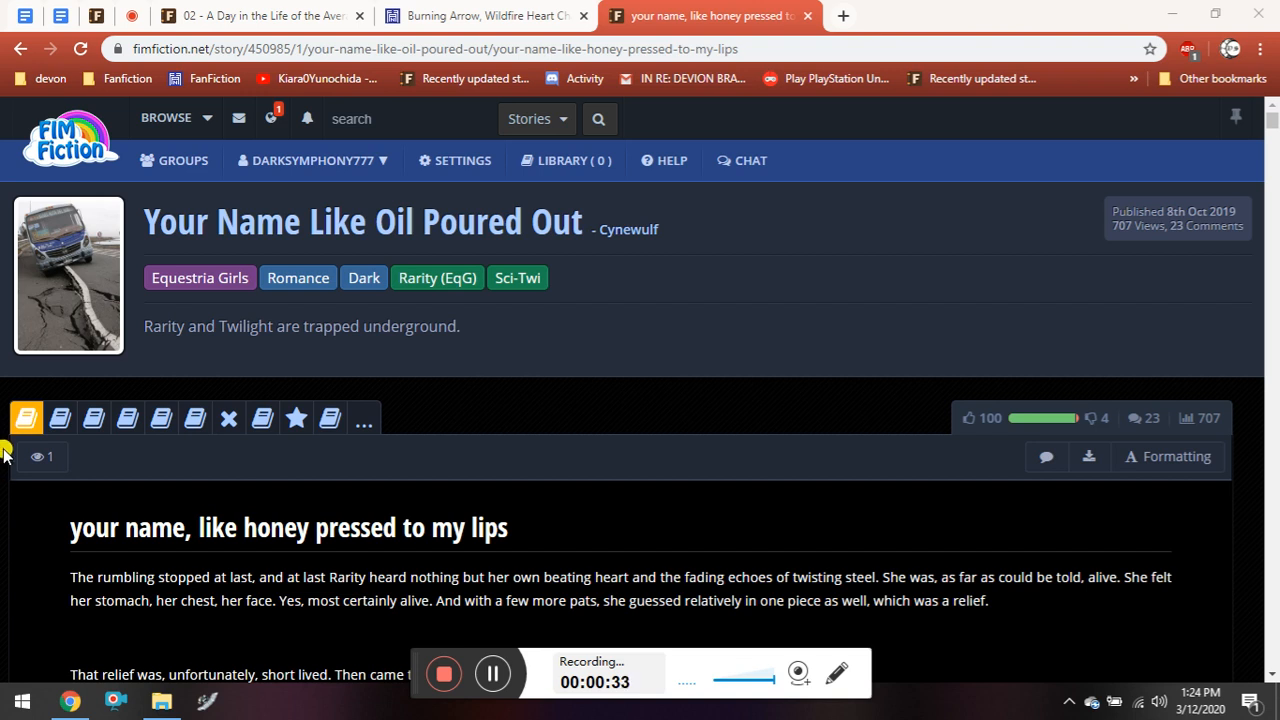
# Scroll past the story title and tags to the chapter's opening paragraphs.
pyautogui.scroll(-3)
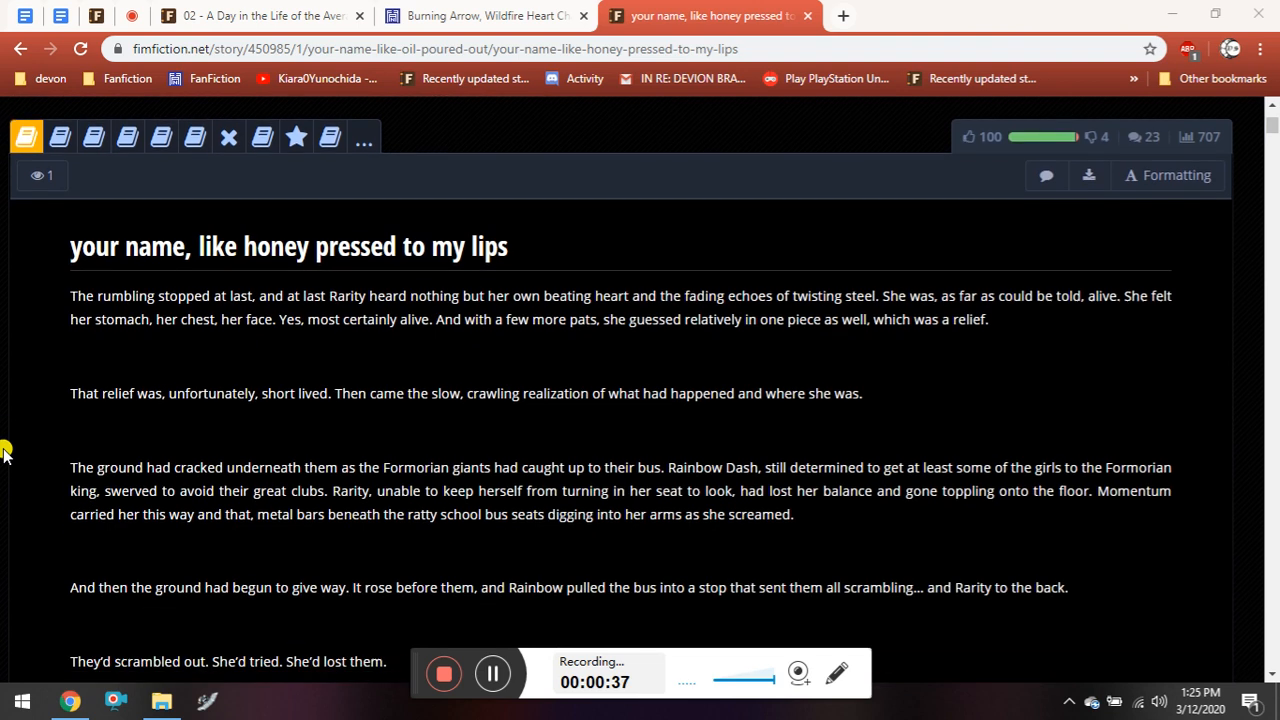
pyautogui.scroll(-3)
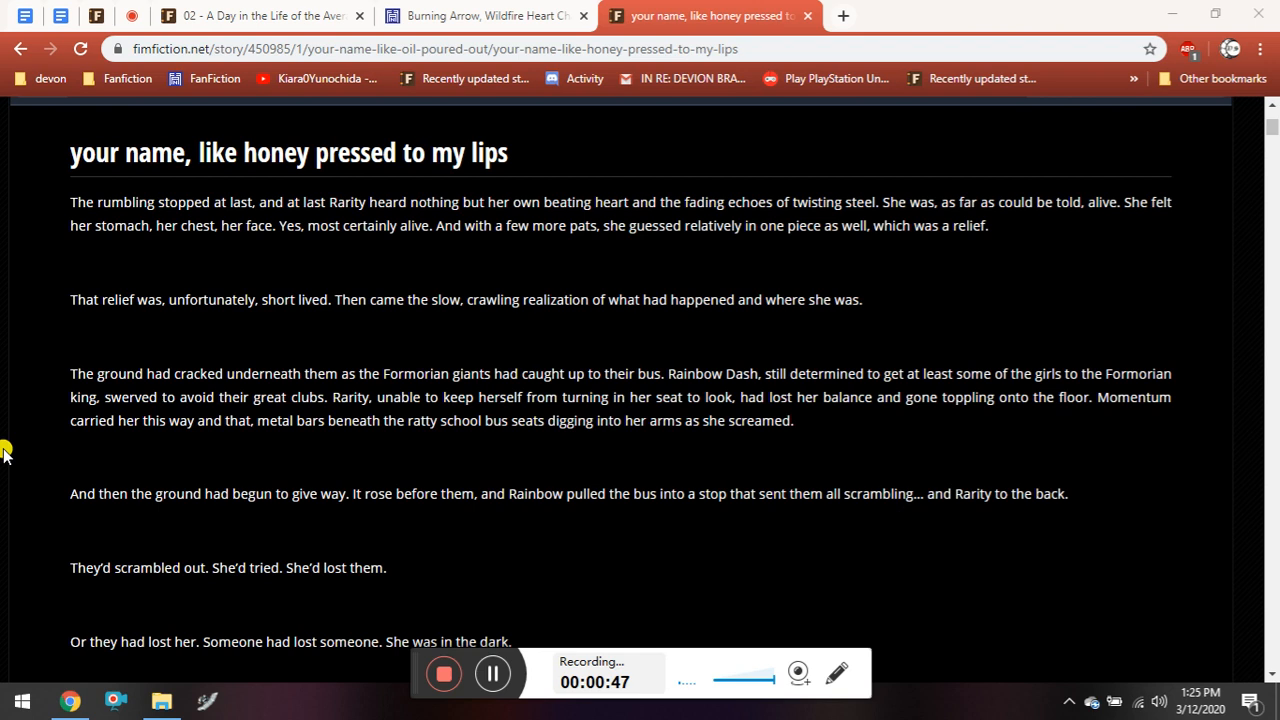
# Read past the bus crash to Rarity's loud breathing in the darkness.
pyautogui.scroll(-3)
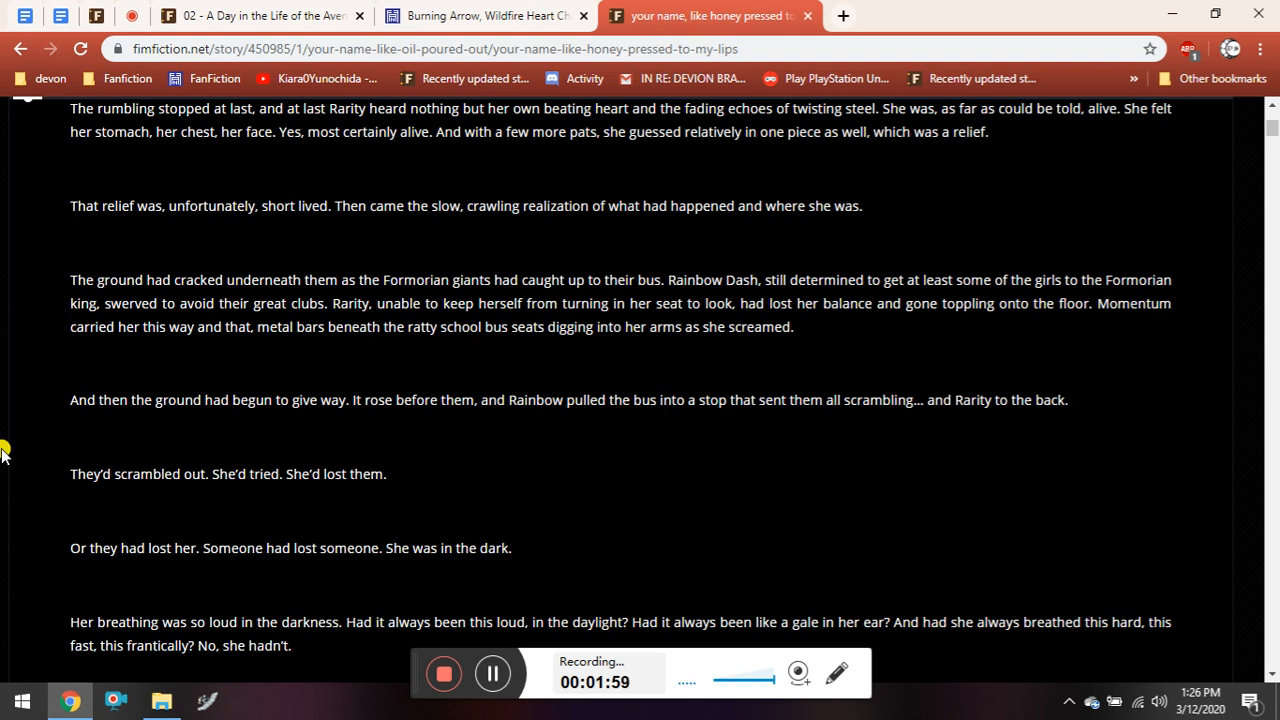
# Read on to Rarity finding Twilight in the dark and calling out to her.
pyautogui.scroll(-3)
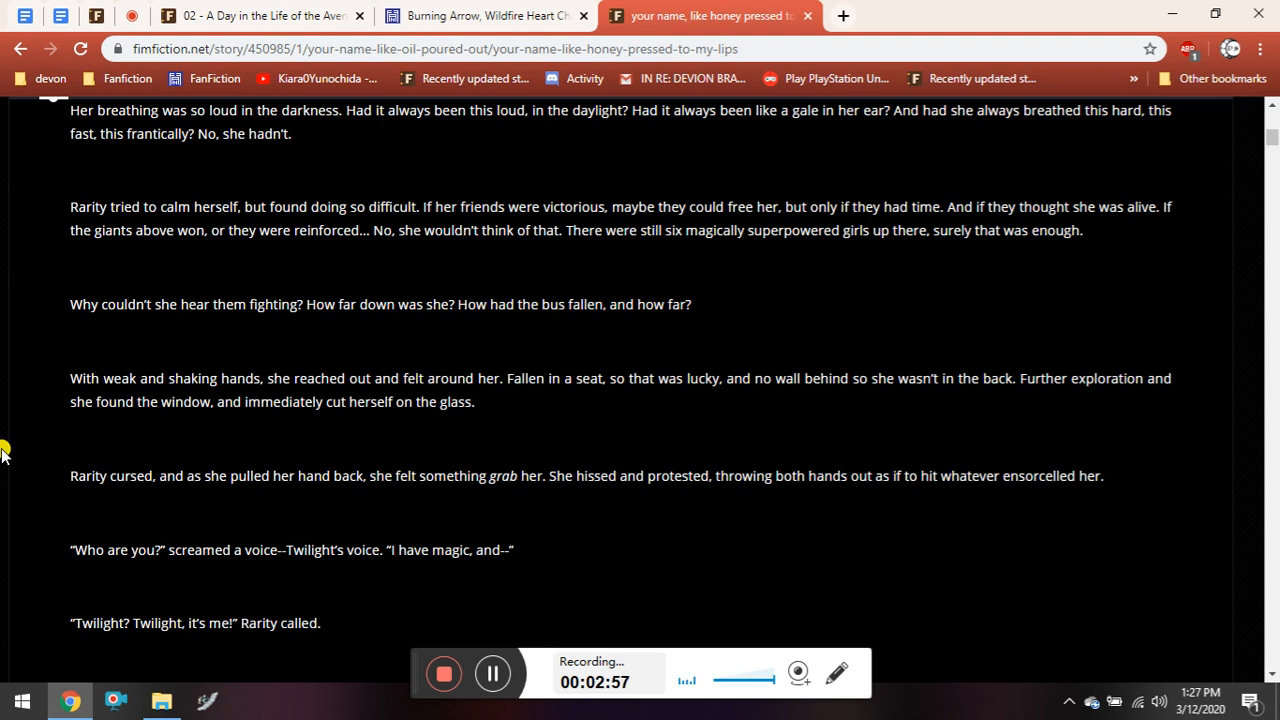
# Read on to Twilight admitting she's kinda stuck after Rarity asks for bandages.
pyautogui.scroll(-3)
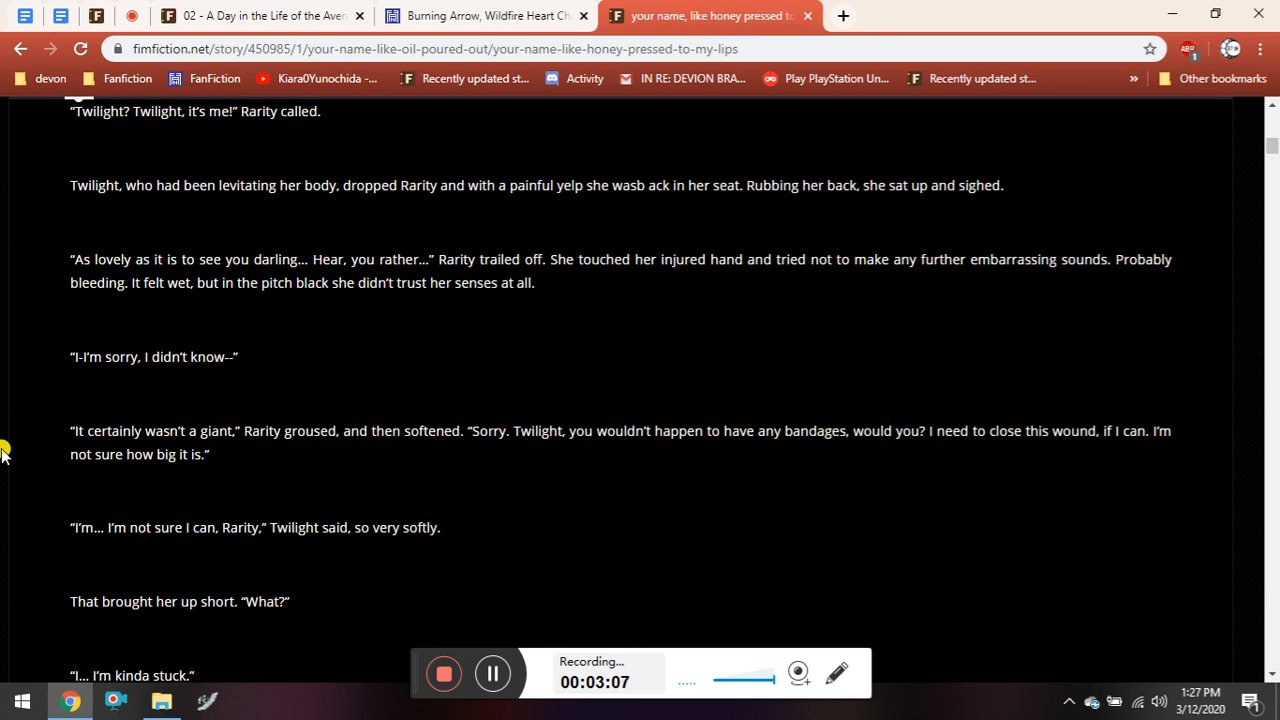
pyautogui.moveTo(6, 434)
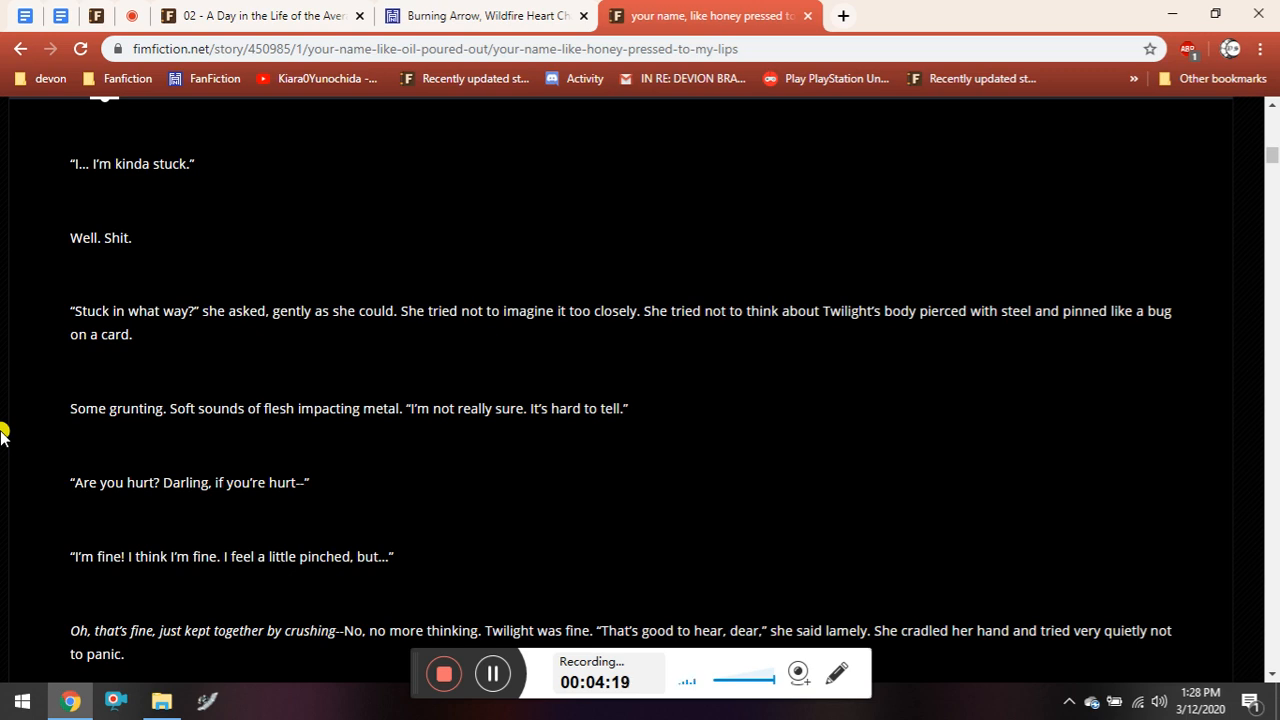
# Read on to Rarity fretting about running out of air until Twilight calls her.
pyautogui.scroll(-3)
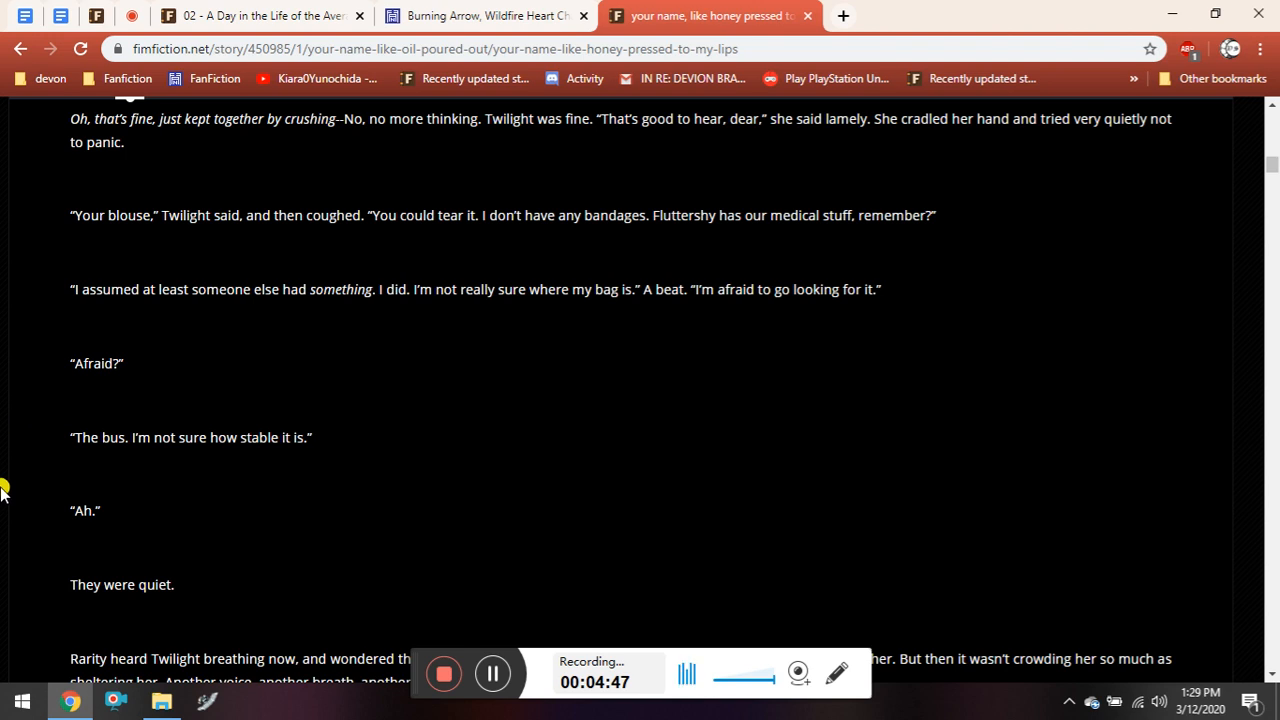
pyautogui.scroll(-3)
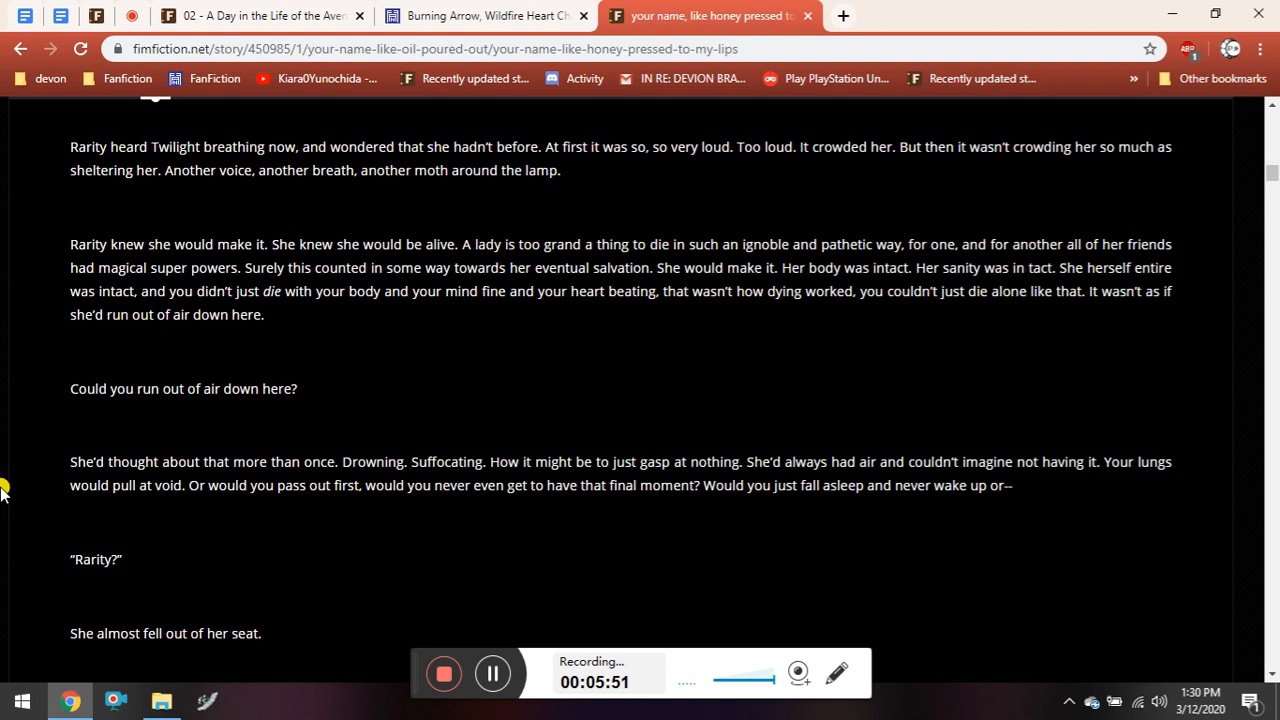
# Read through Rarity tearing her blouse for a bandage to 'None of that. Stop.'.
pyautogui.scroll(-3)
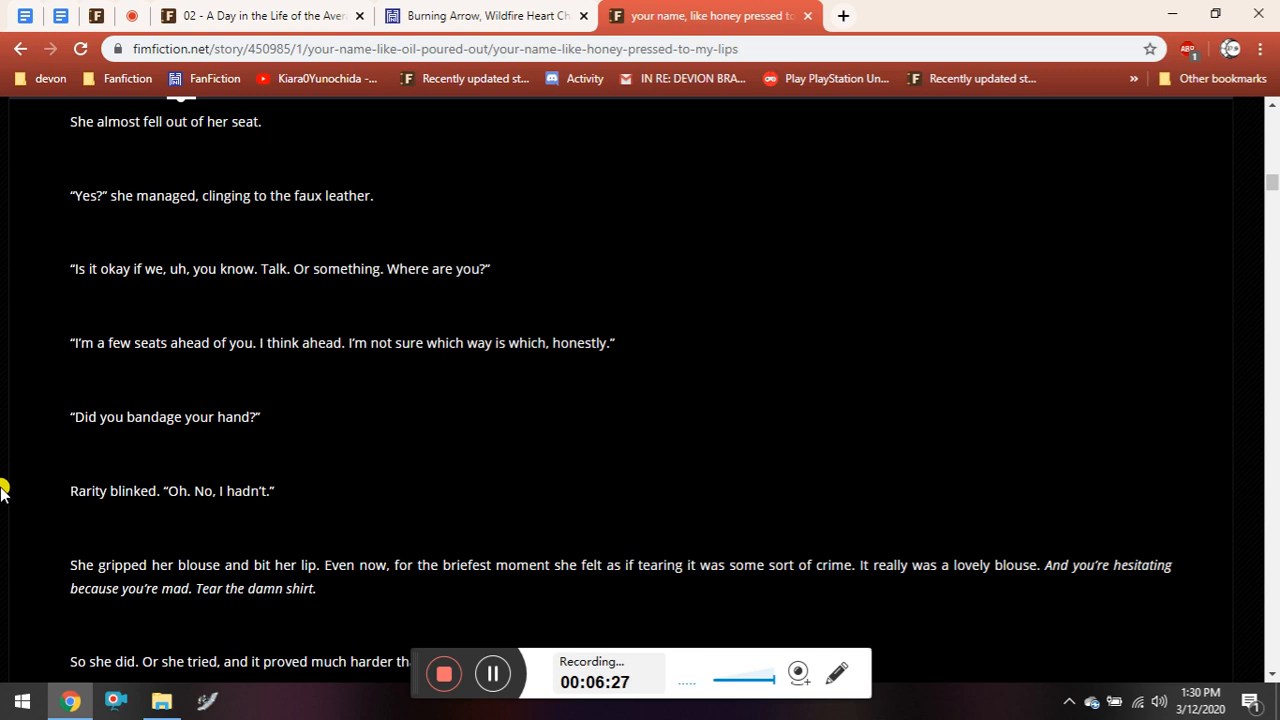
pyautogui.scroll(-3)
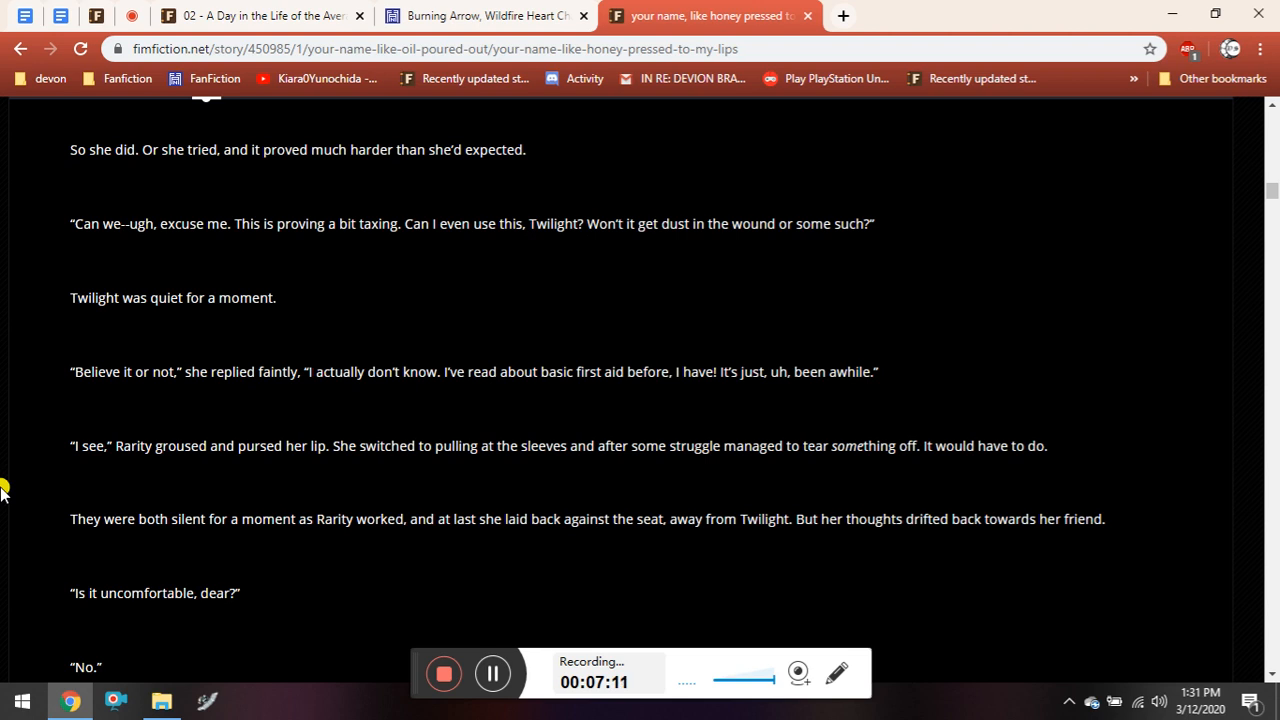
pyautogui.scroll(-3)
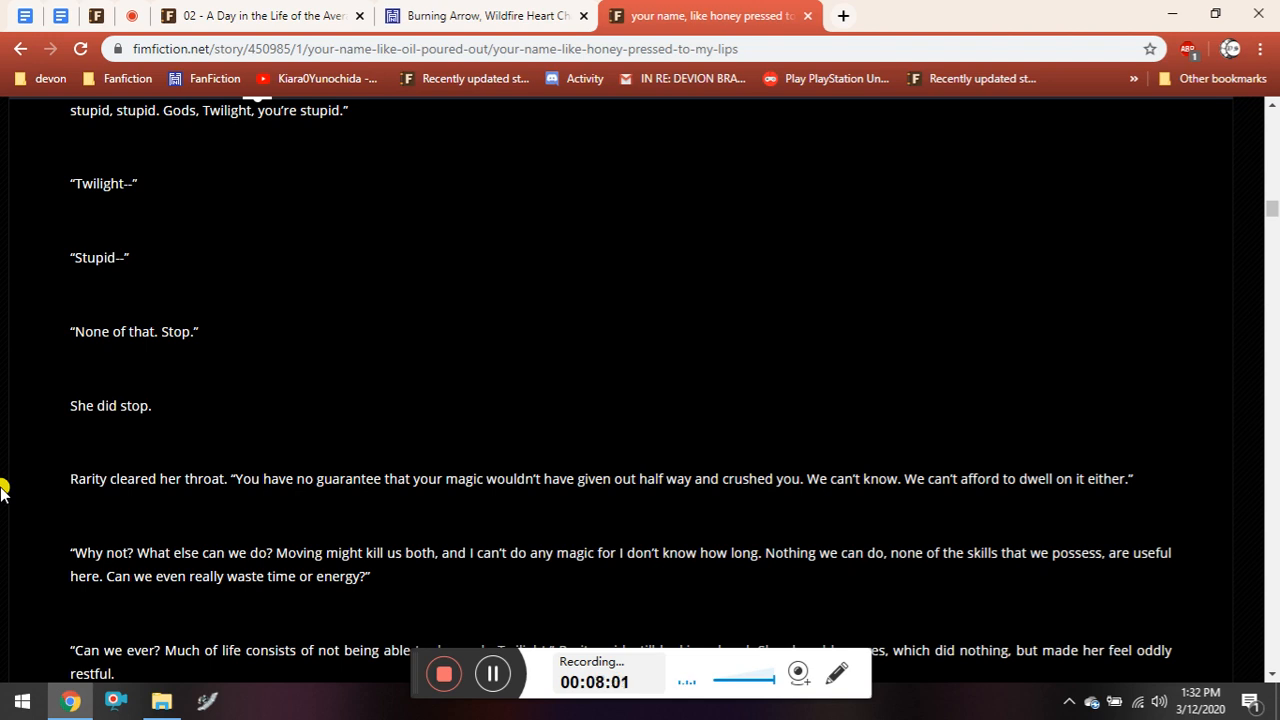
# Read down to the 'You always have options' exchange between Twilight and Rarity.
pyautogui.scroll(-3)
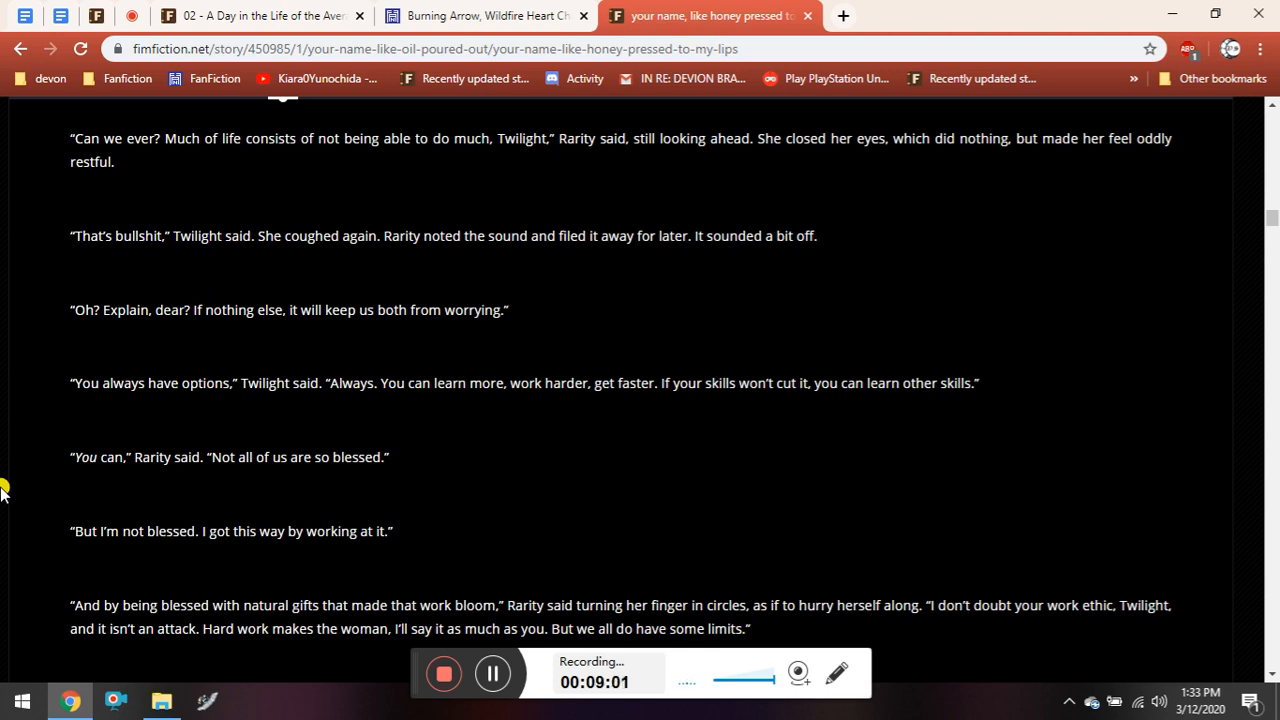
# Read on to the crystal shield passage and Twilight asking how long it's been.
pyautogui.scroll(-3)
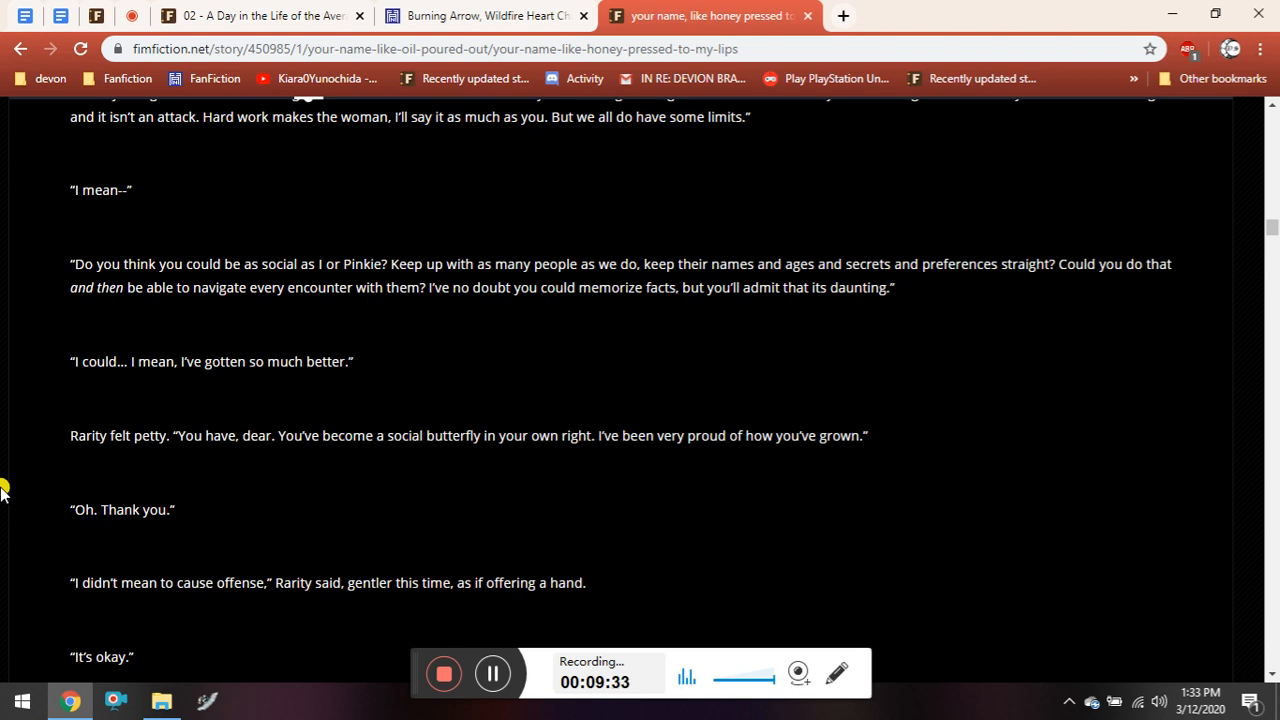
pyautogui.scroll(-3)
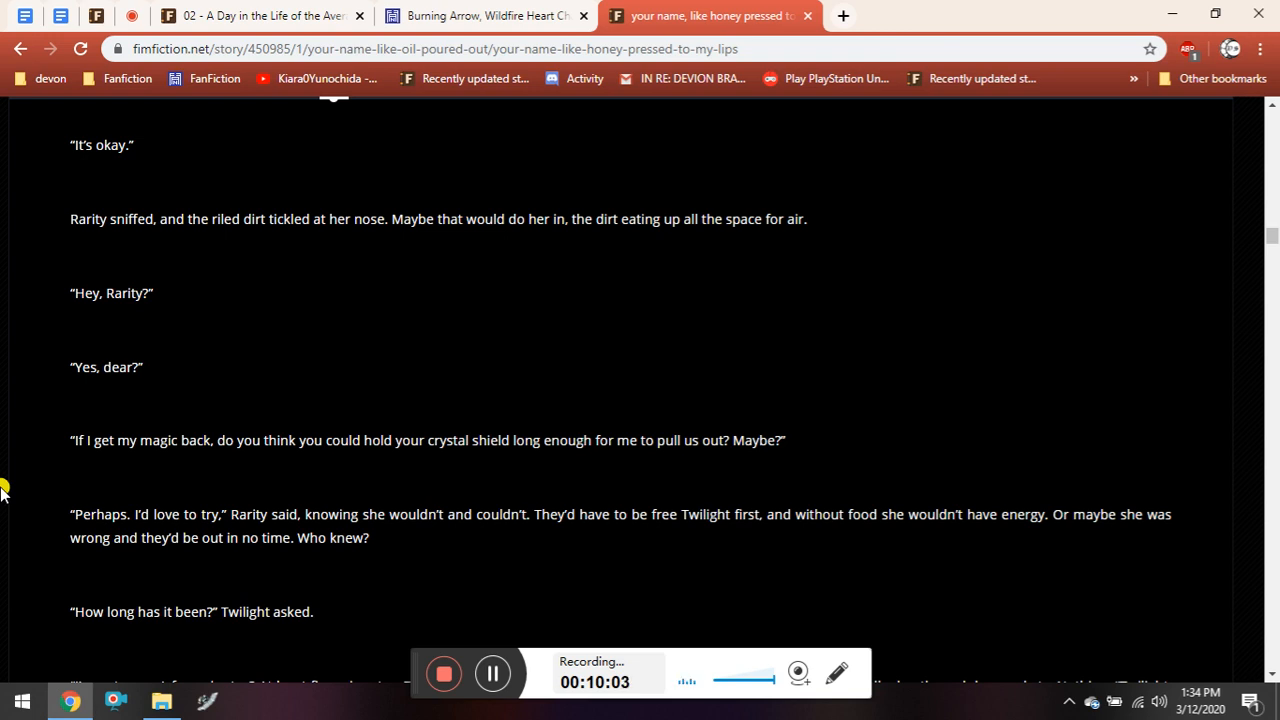
# Read down to Rarity's 'A game. One question for a question' proposal.
pyautogui.scroll(-3)
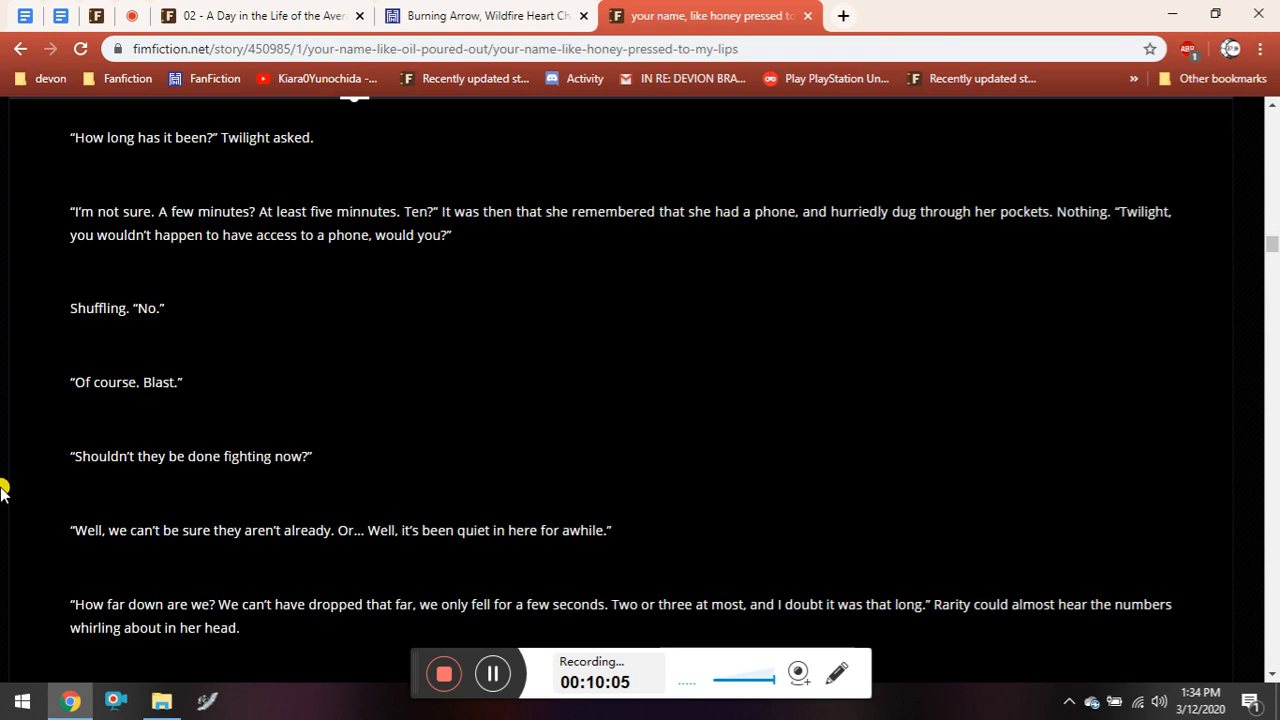
pyautogui.scroll(-3)
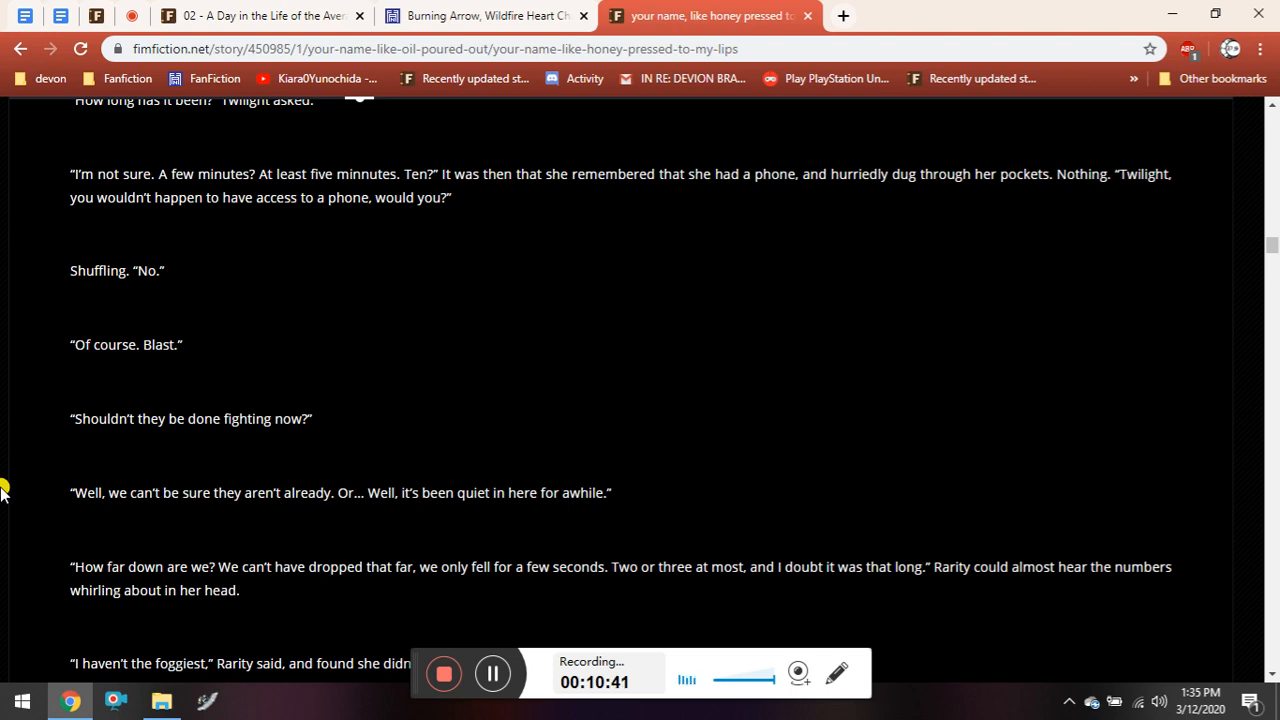
pyautogui.scroll(-3)
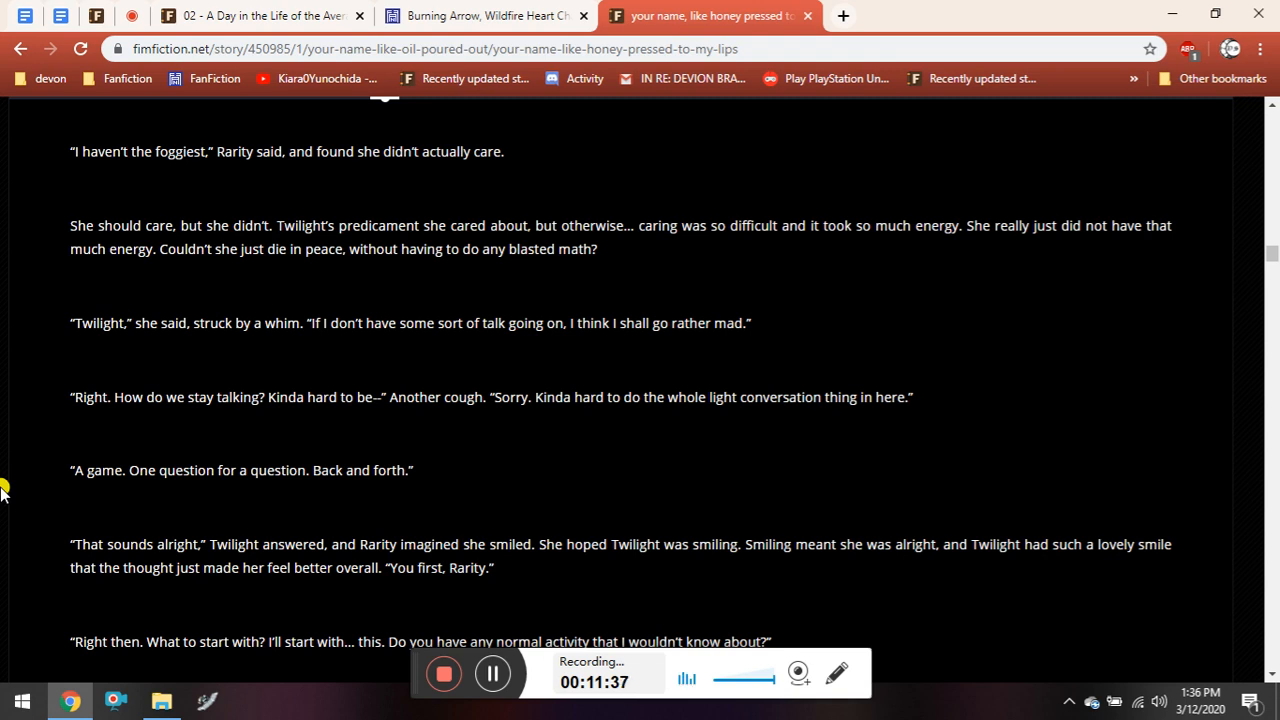
# Read on to Rarity confessing childhood online poker and losing two hundred dollars.
pyautogui.scroll(-3)
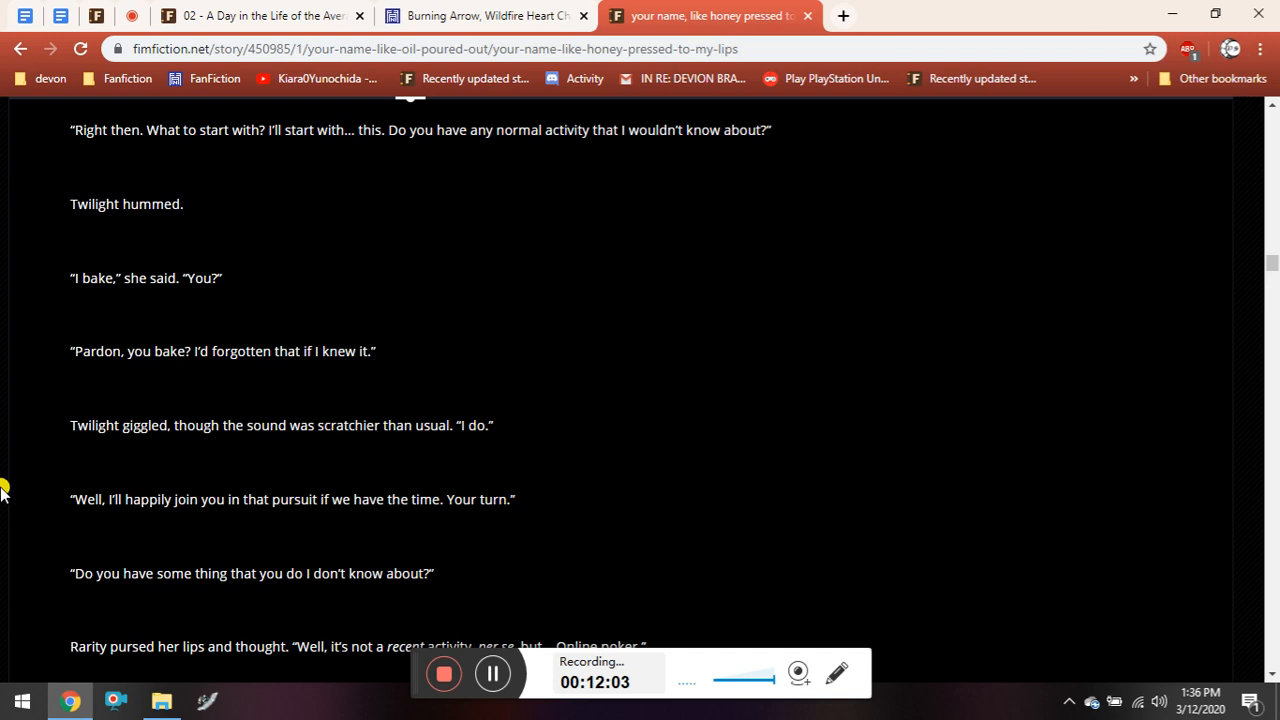
pyautogui.scroll(-3)
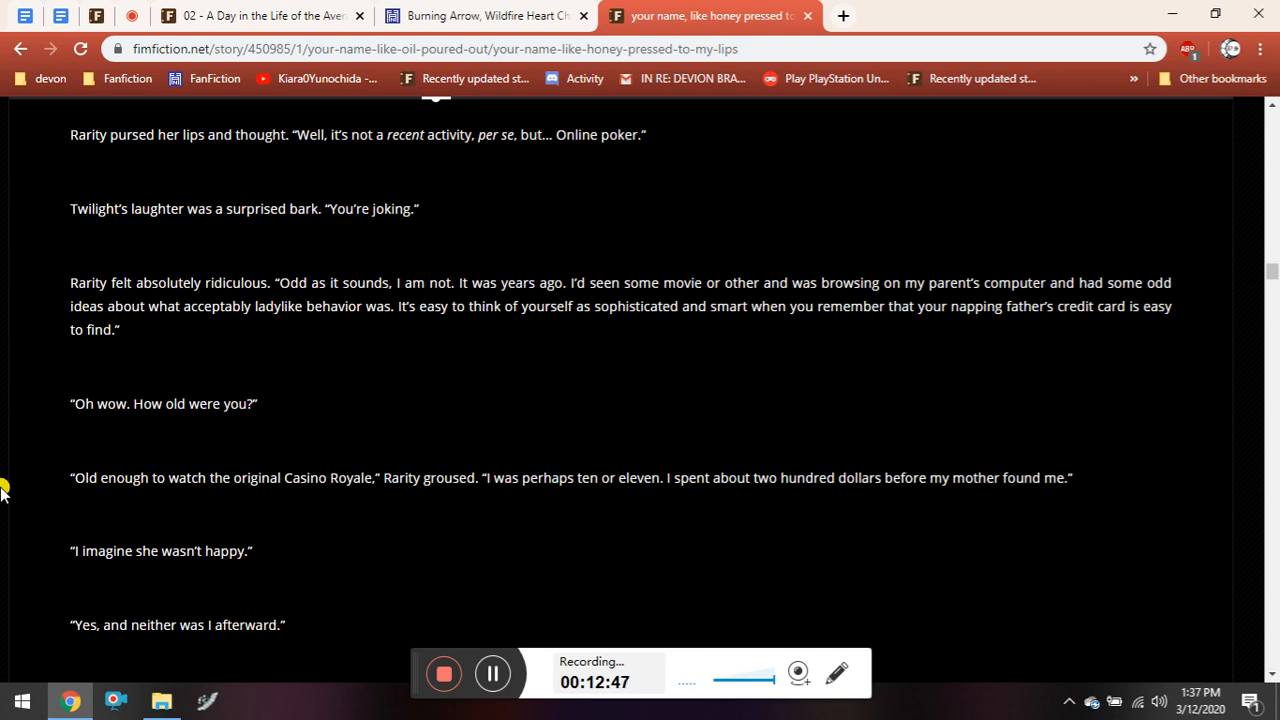
# Scroll the chapter down to Twilight's story of kissing Peach Blossom.
pyautogui.scroll(-3)
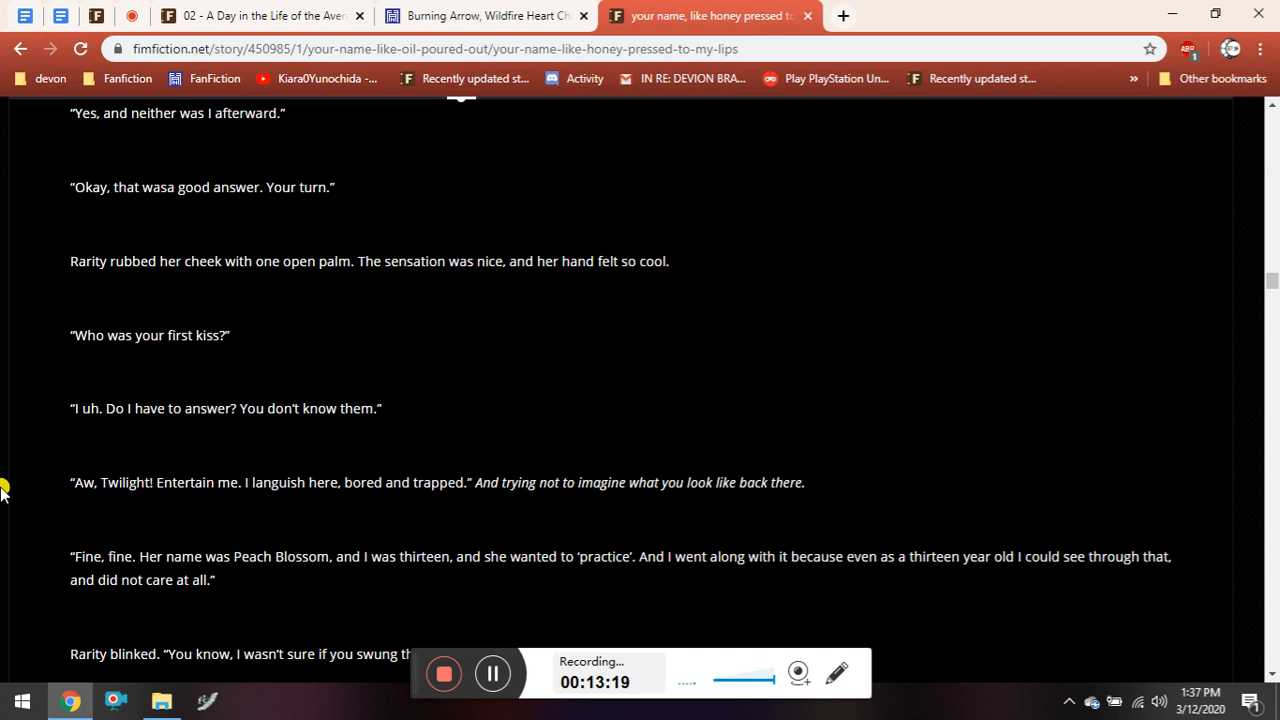
pyautogui.moveTo(82, 291)
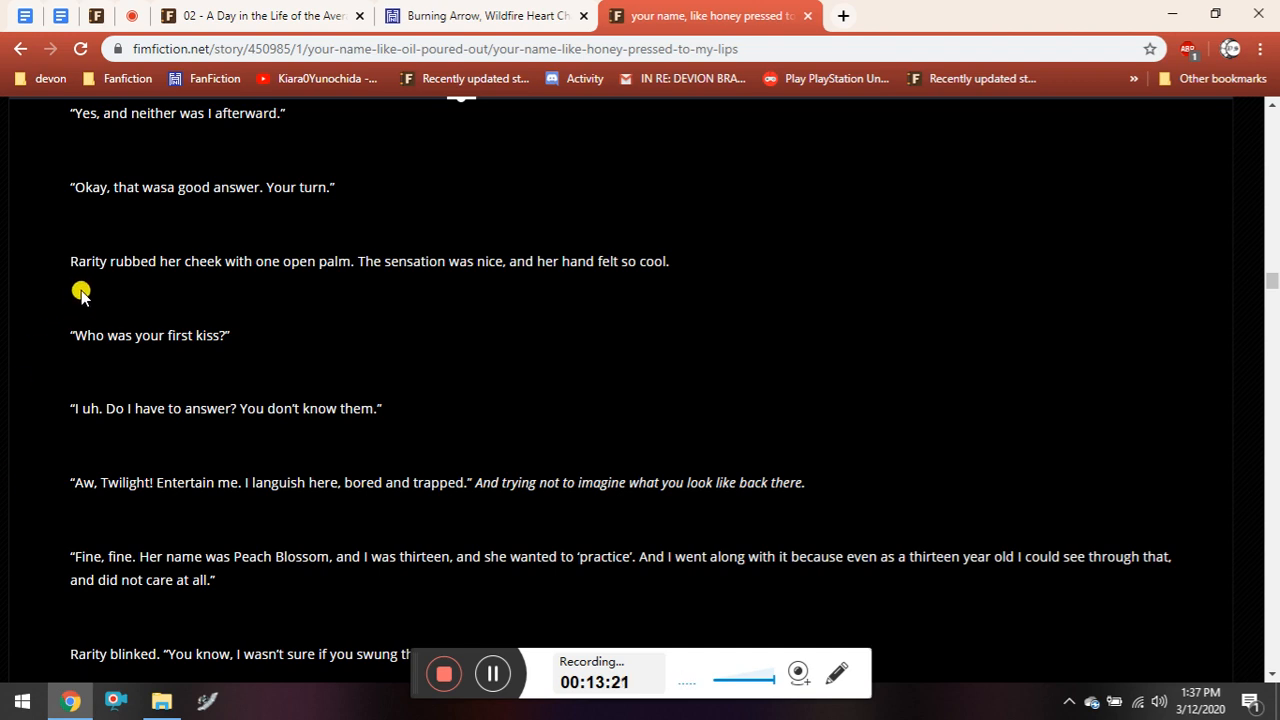
pyautogui.scroll(-3)
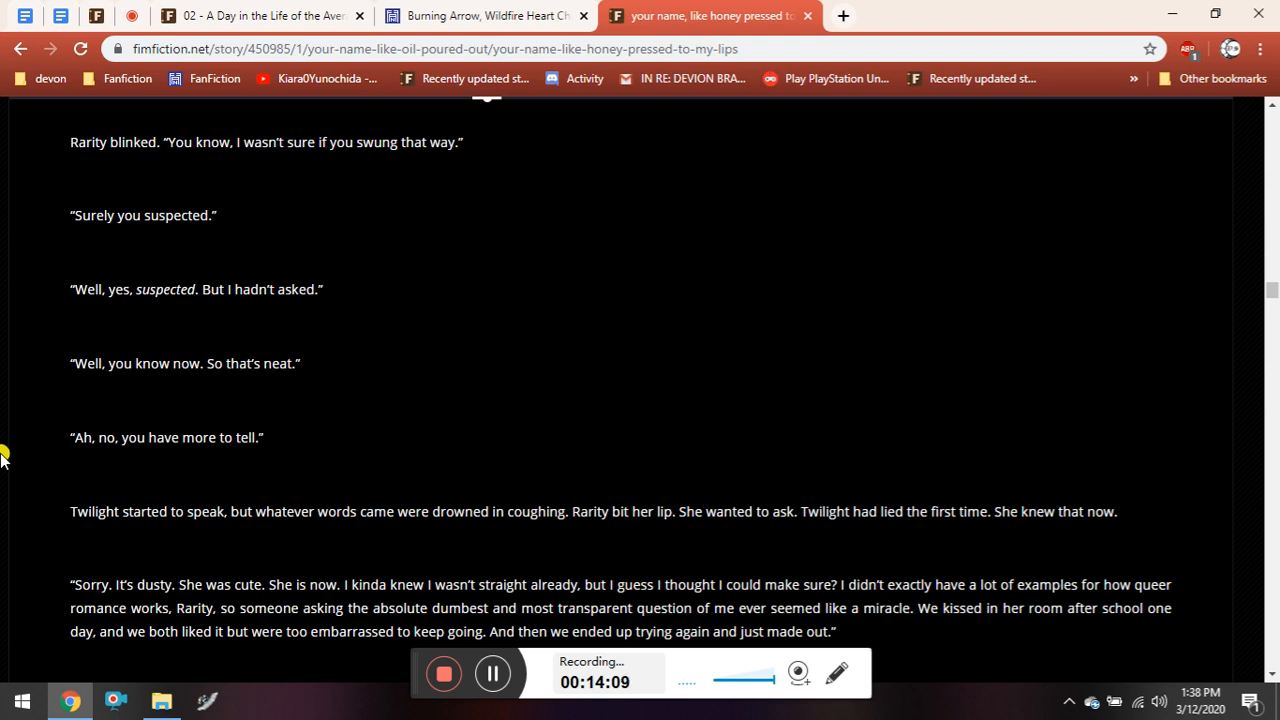
# Scroll down until 'Your first kiss?' and 'Tell me, before the bus crushes me' appear.
pyautogui.scroll(-3)
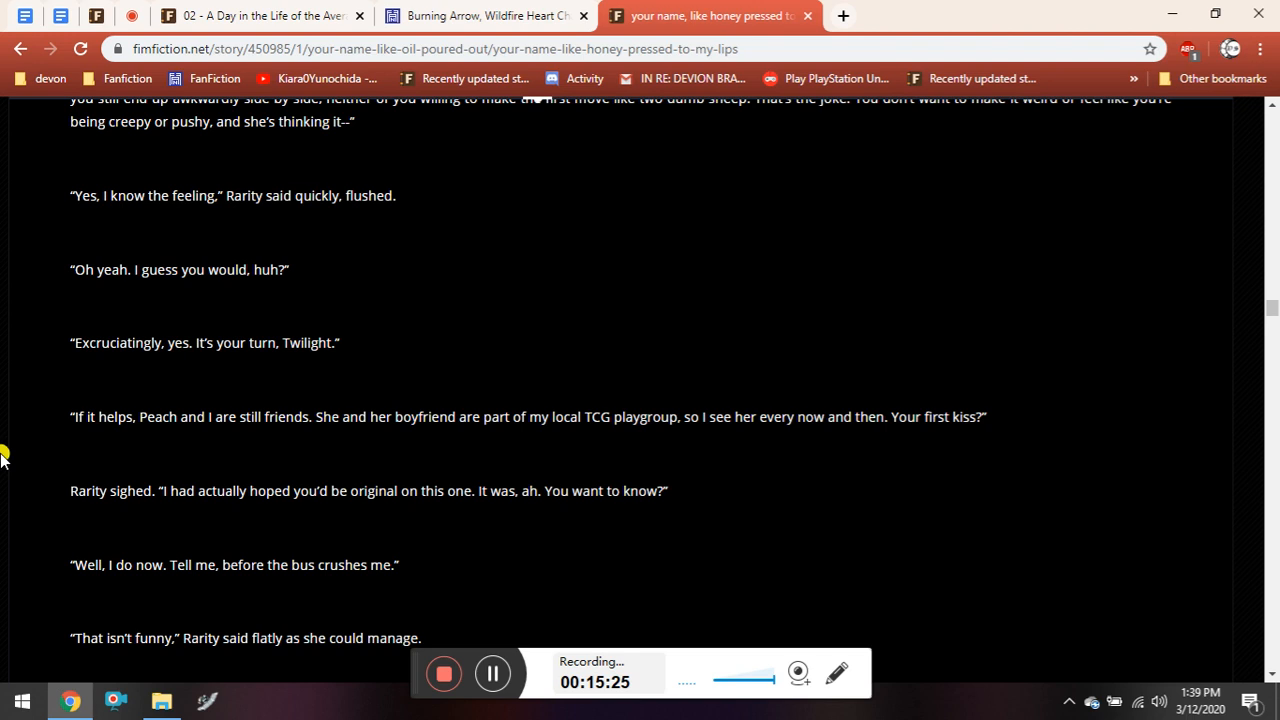
# Read past Rarity's first kiss with Trixie to her confession that Rarity wasn't always her name.
pyautogui.scroll(-3)
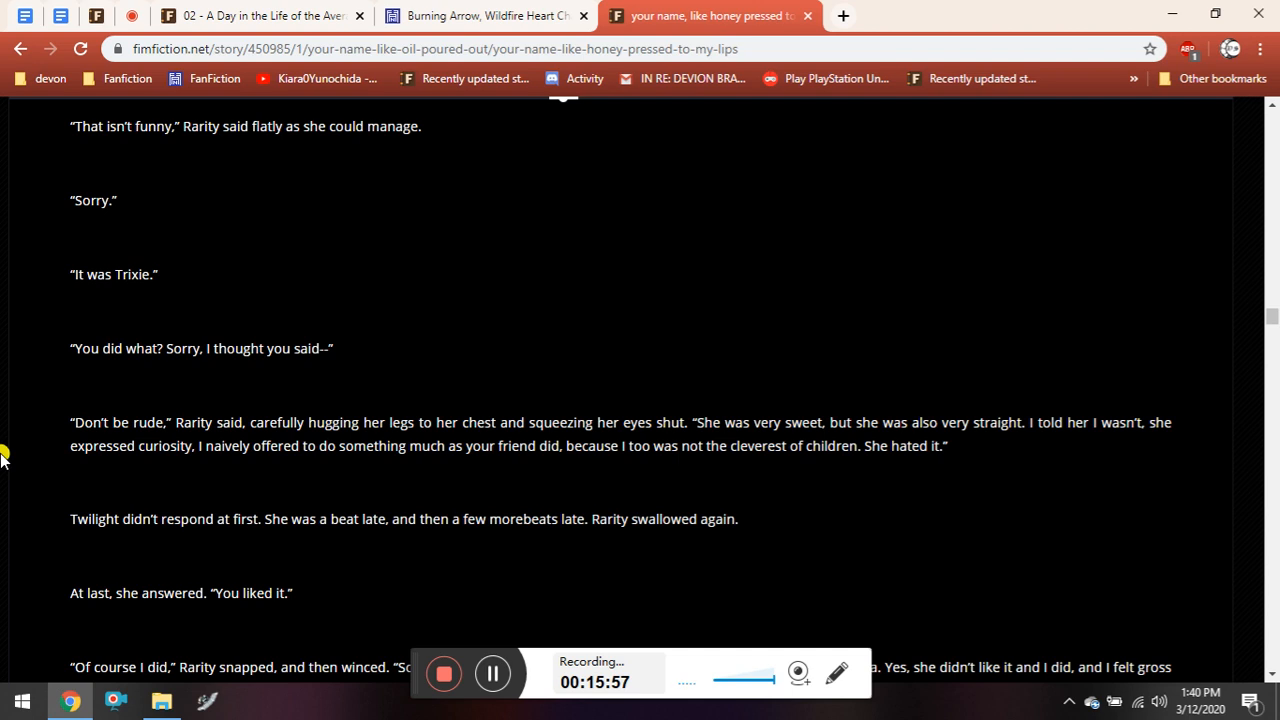
pyautogui.scroll(-3)
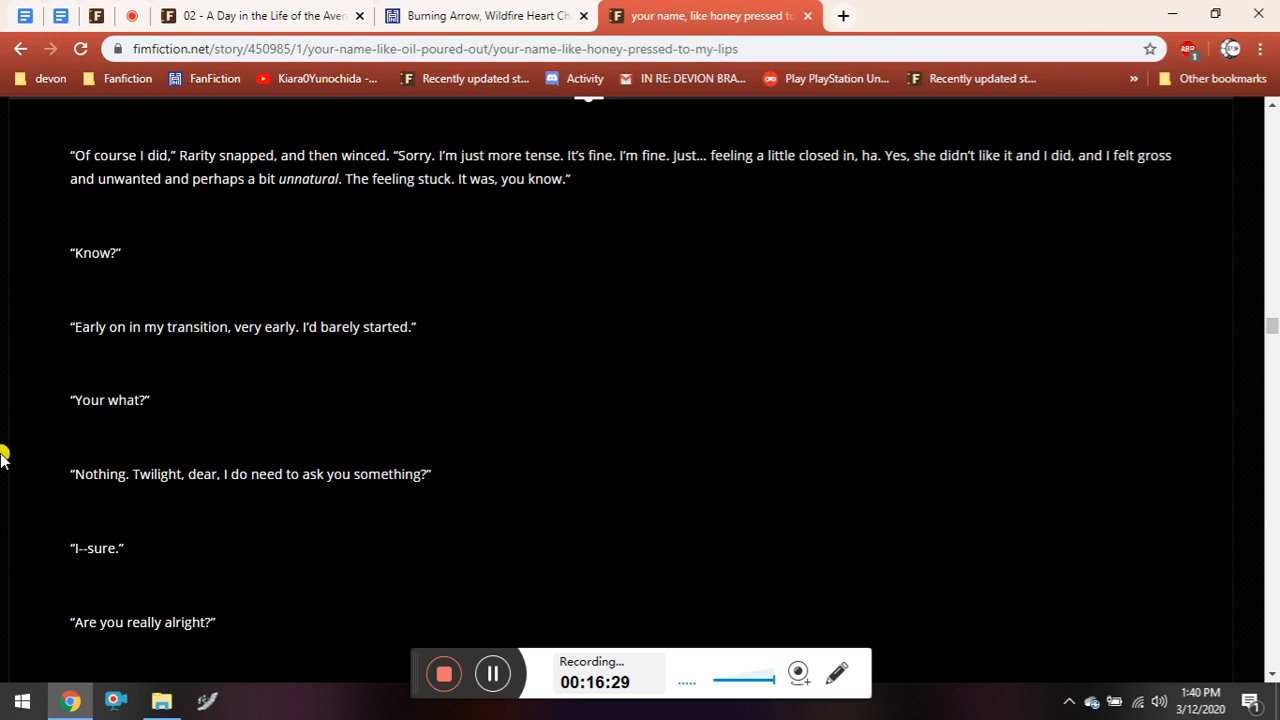
pyautogui.scroll(-3)
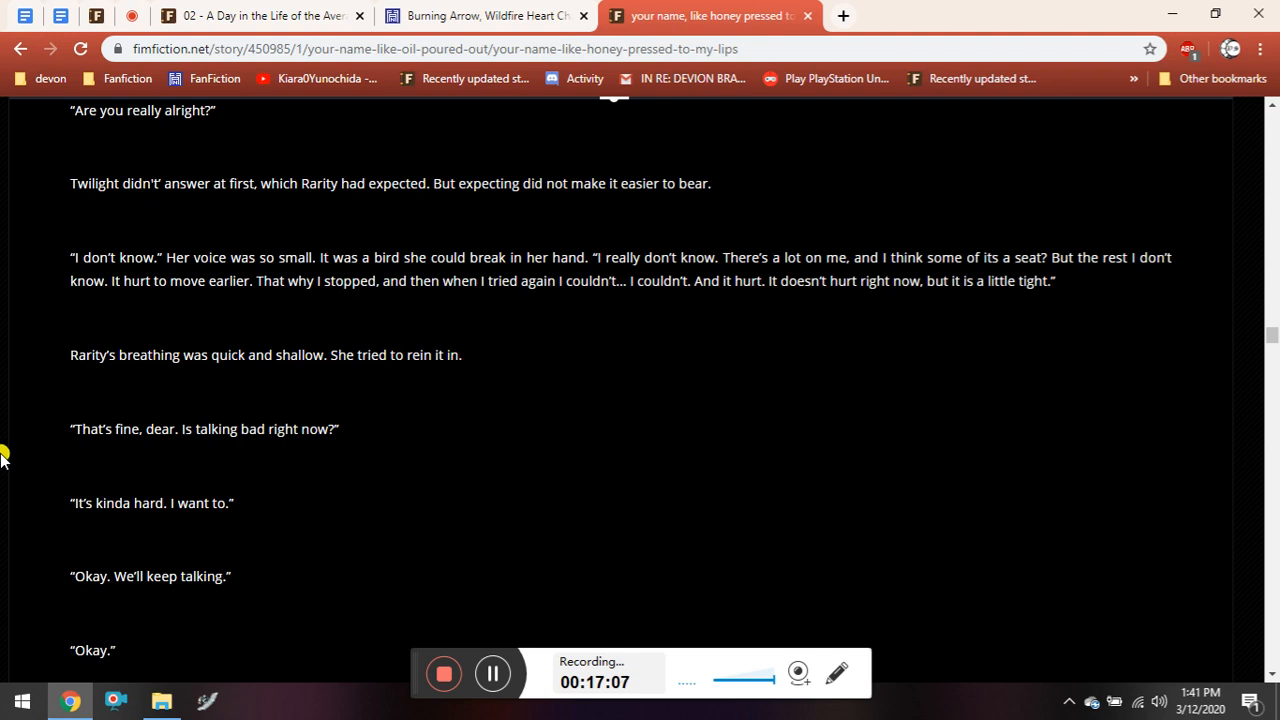
pyautogui.scroll(-3)
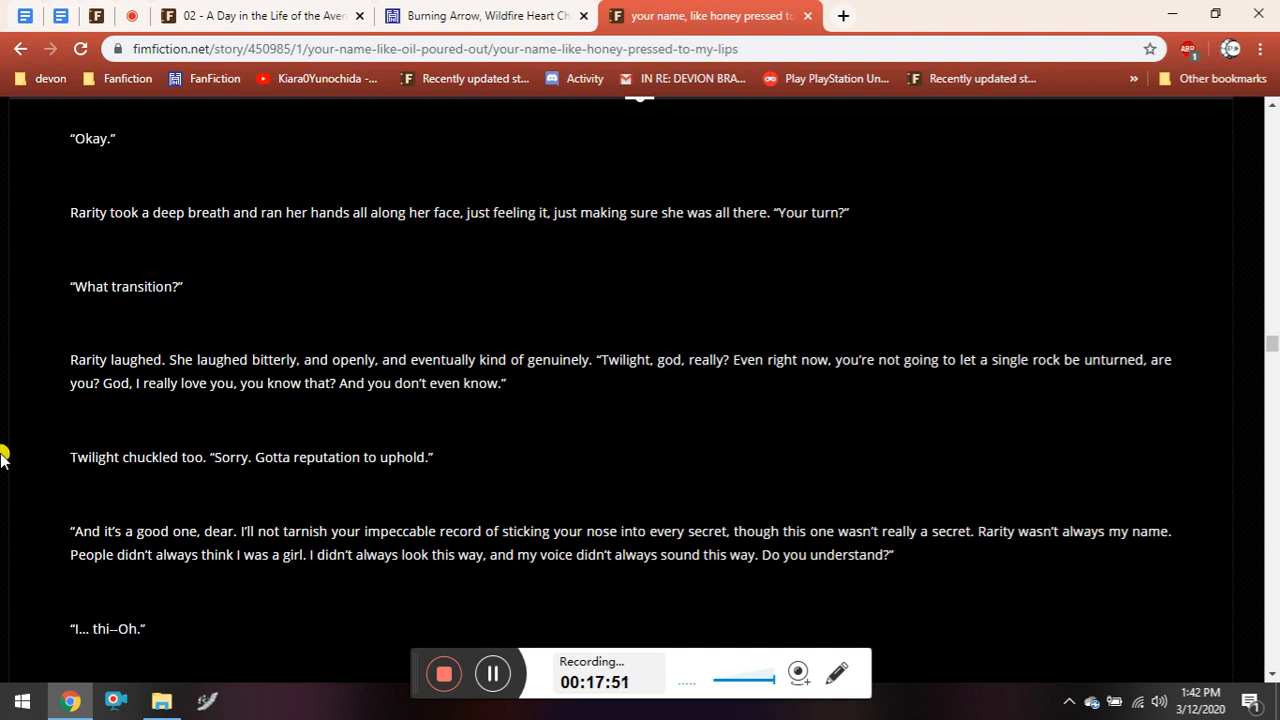
# Read on to Rarity asking whether Twilight would trade places with the other Twilight.
pyautogui.scroll(-3)
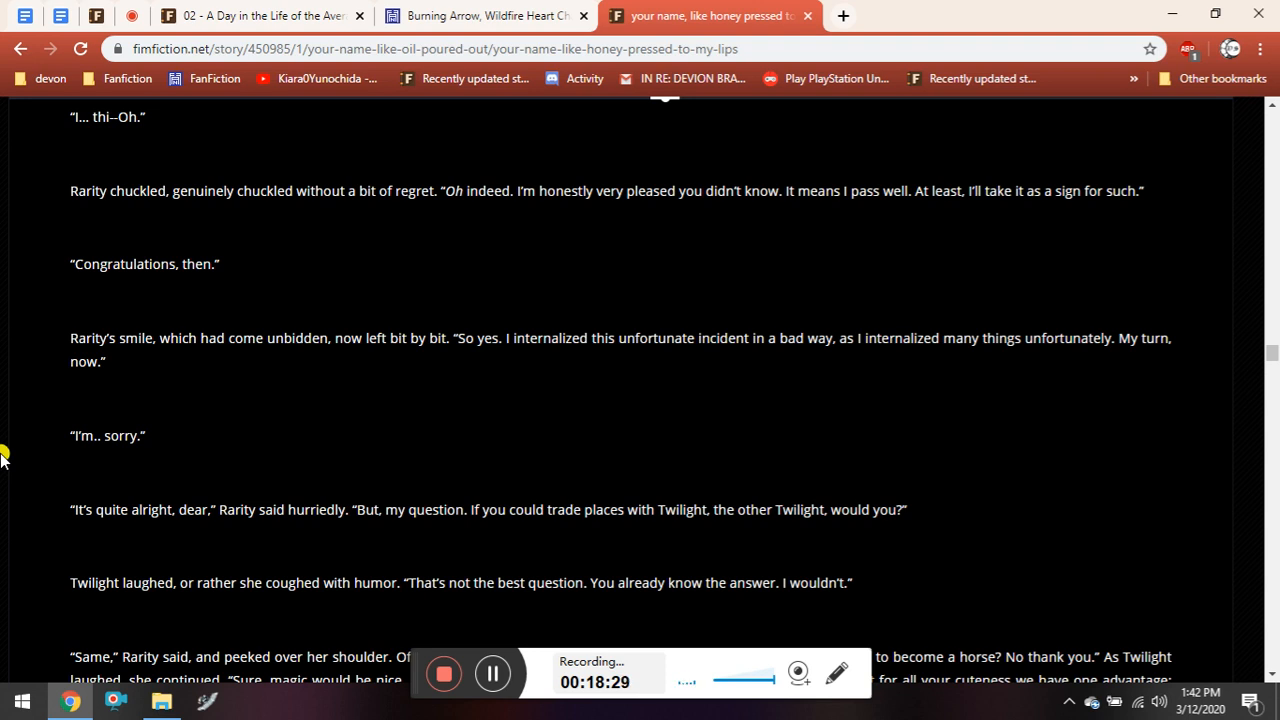
pyautogui.scroll(-3)
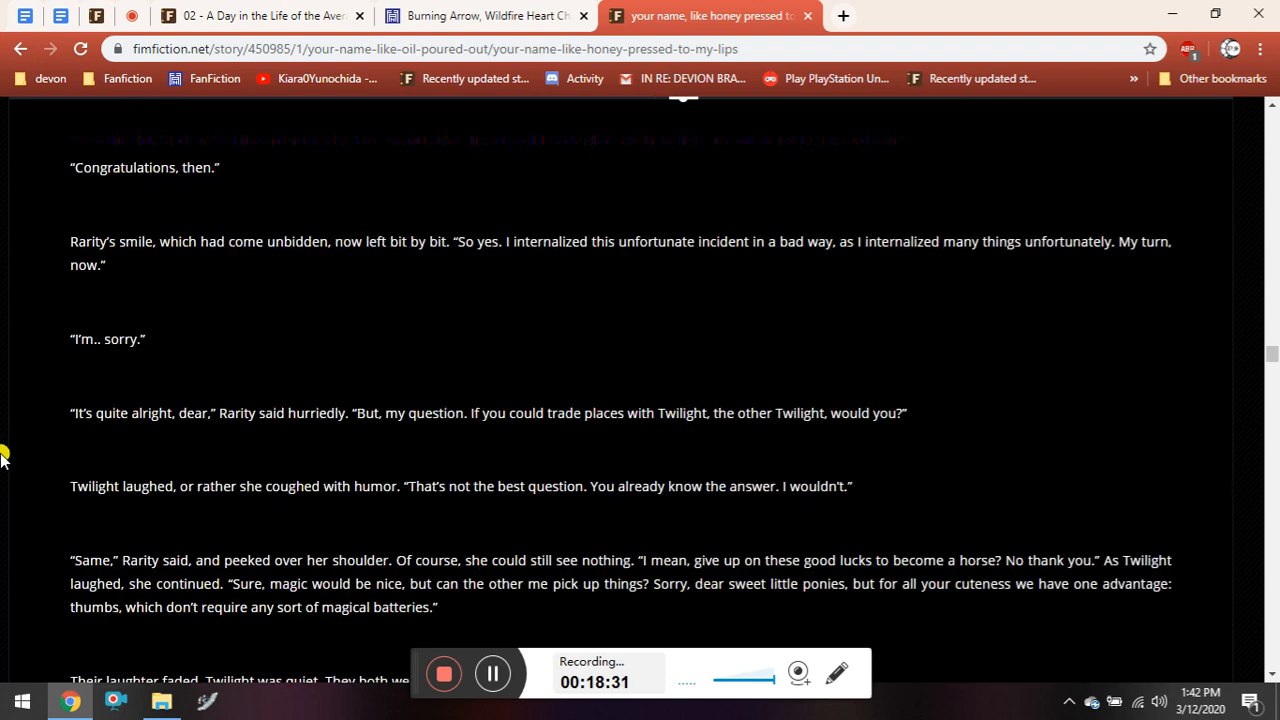
# Scroll to the 'Their laughter faded' passage ending with Twilight asking 'My turn?'.
pyautogui.scroll(-3)
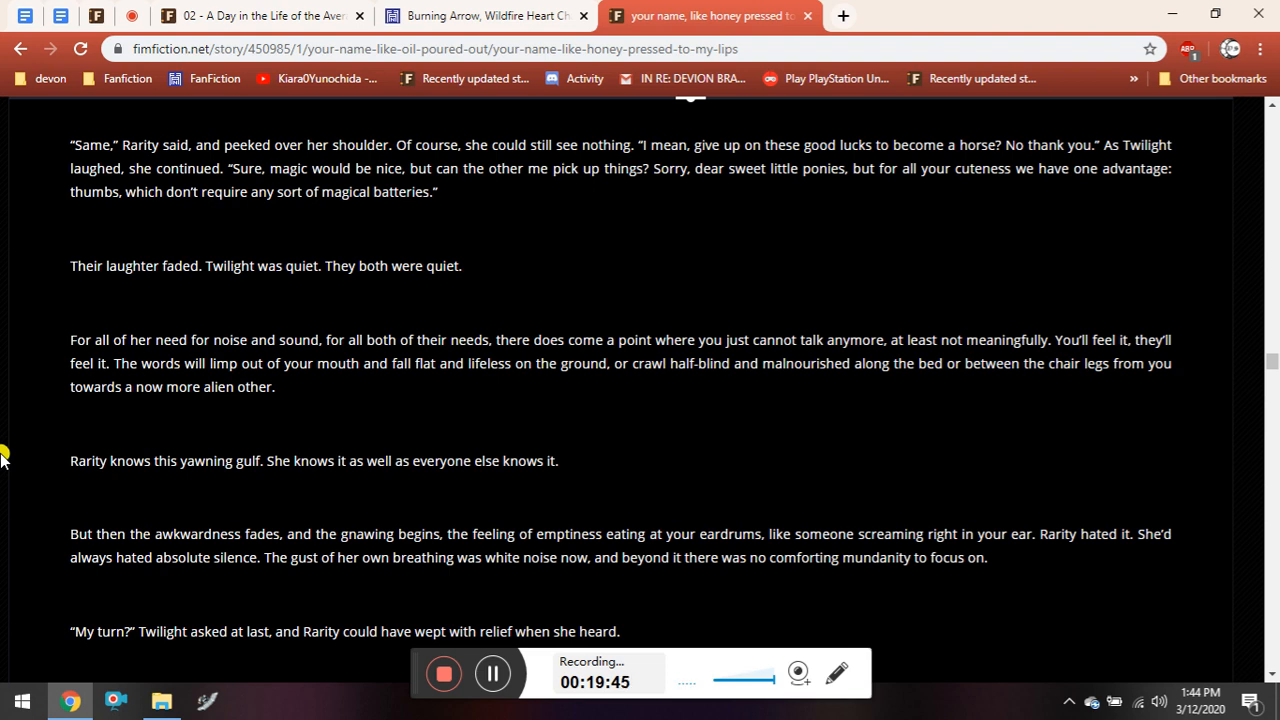
# Scroll to Twilight asking how Rarity knows she's not a hallucination.
pyautogui.scroll(-3)
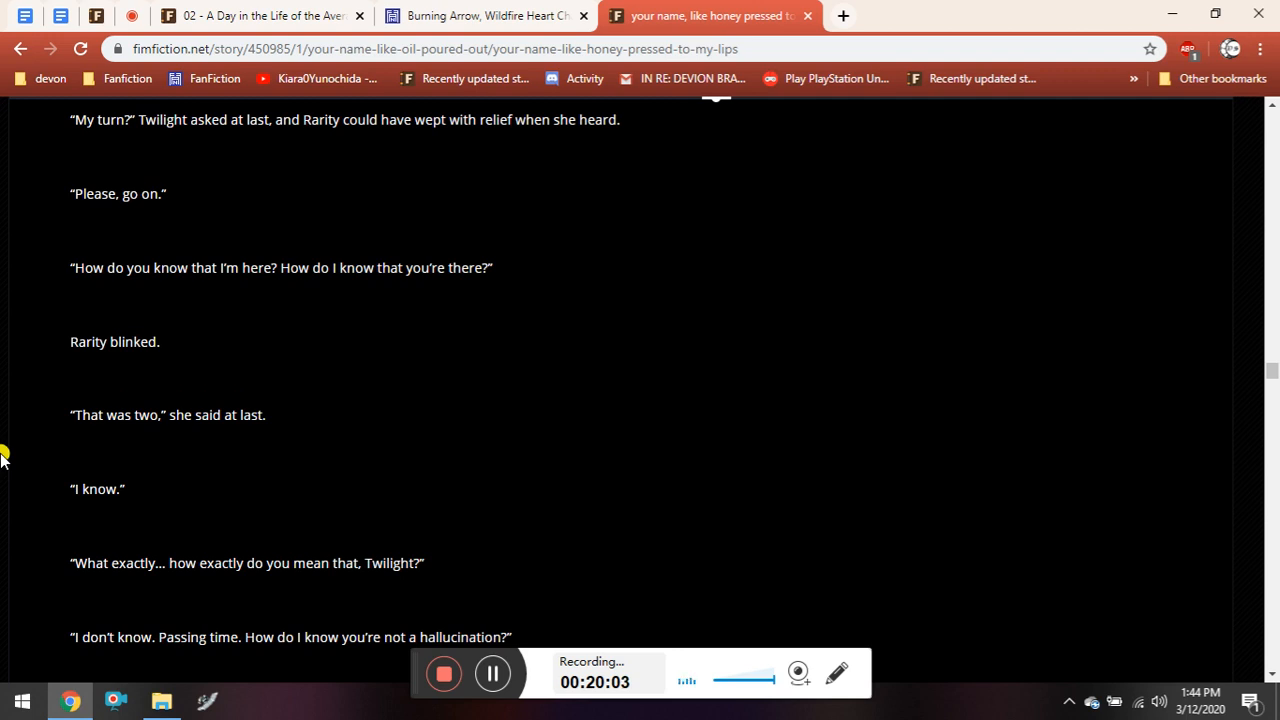
# Read through Twilight's fear of being forgotten to 'You're spiralling... please breathe'.
pyautogui.scroll(-3)
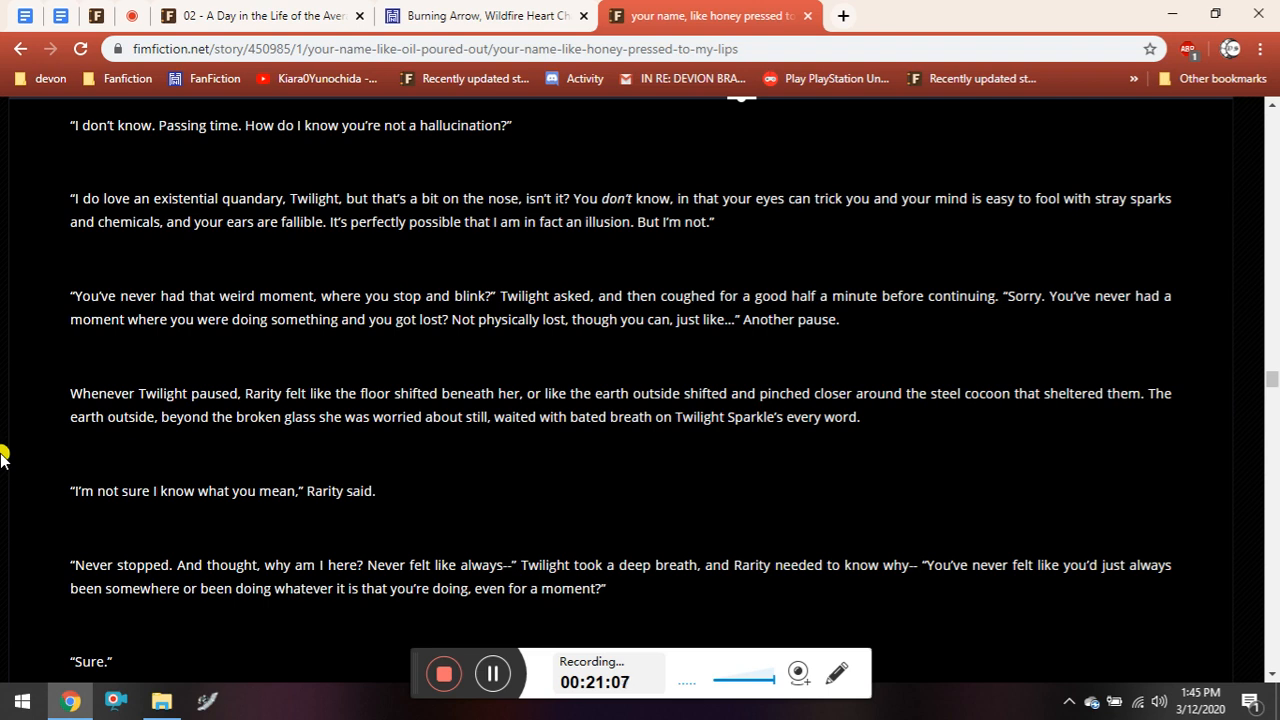
pyautogui.scroll(-3)
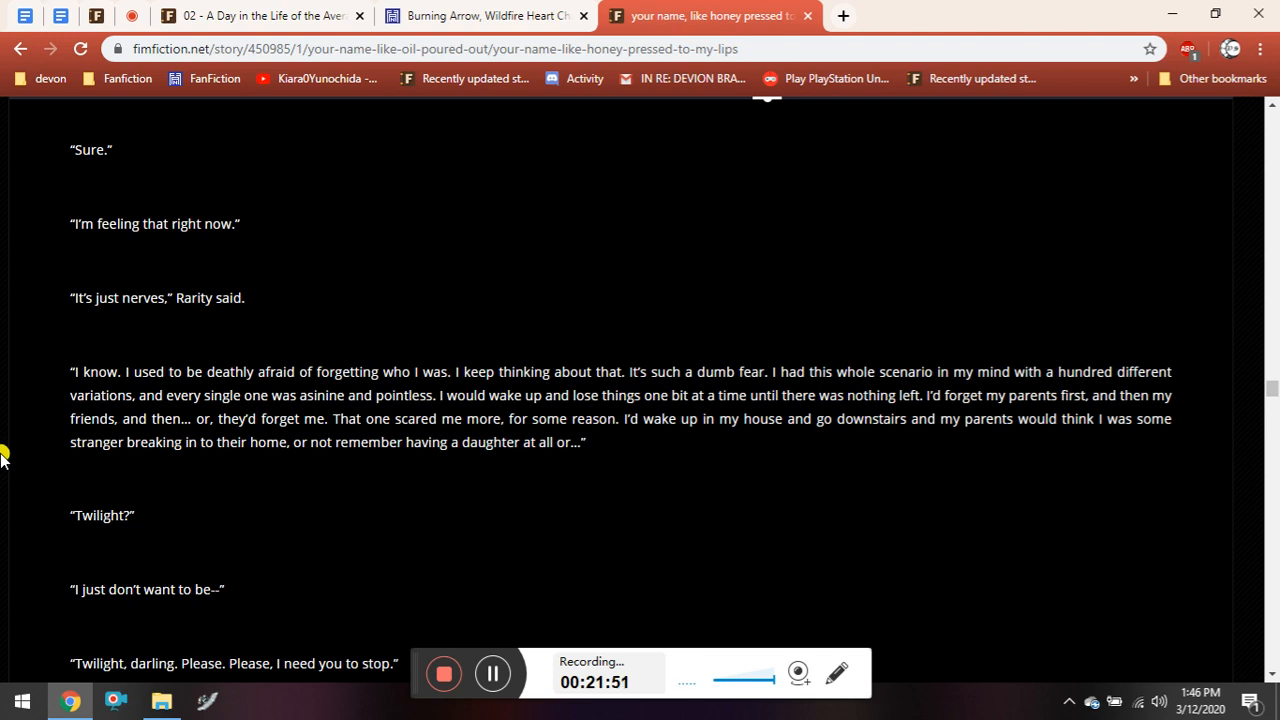
pyautogui.scroll(-3)
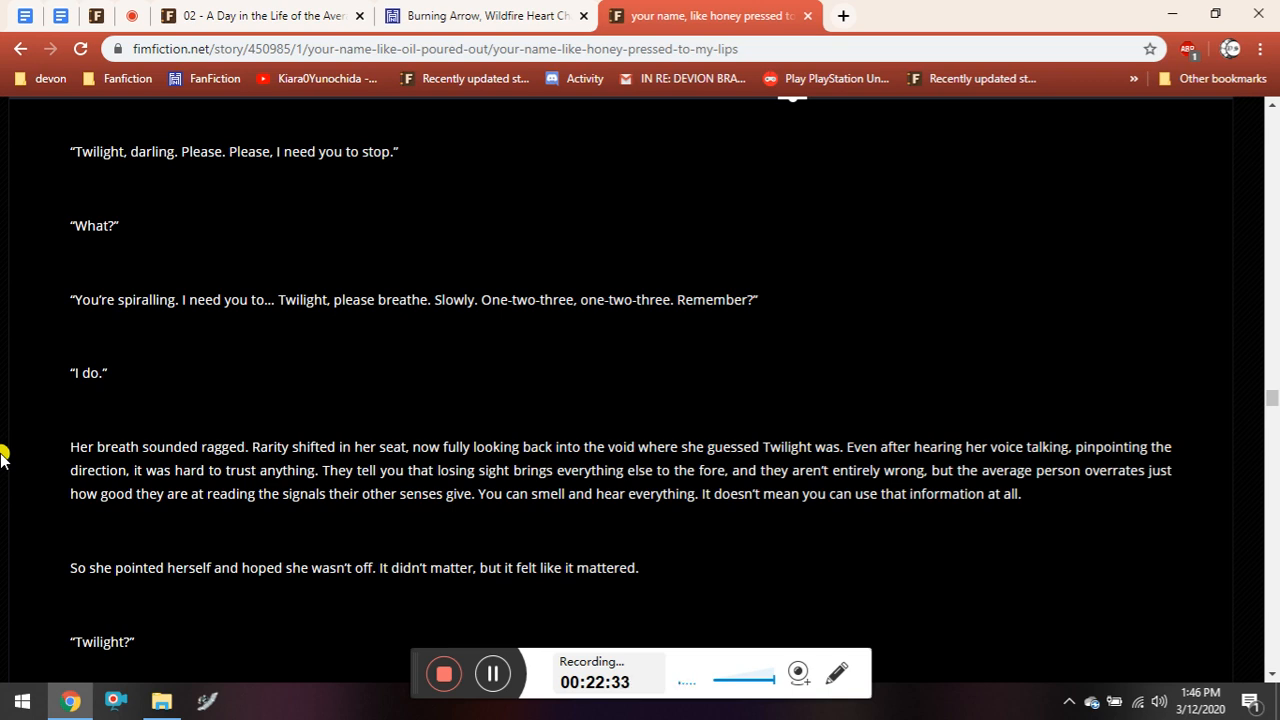
# Scroll to the '"How close am I?" she asked the dark' passage as Rarity crosses the bus.
pyautogui.scroll(-3)
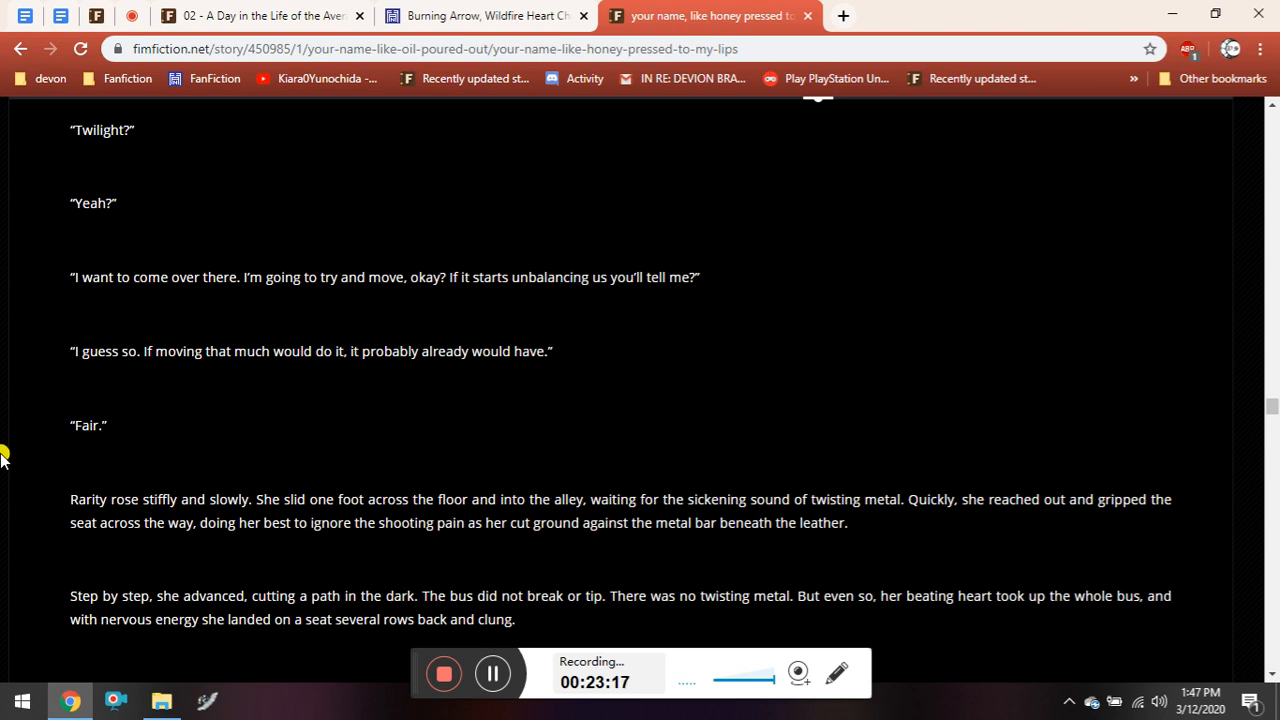
pyautogui.scroll(-3)
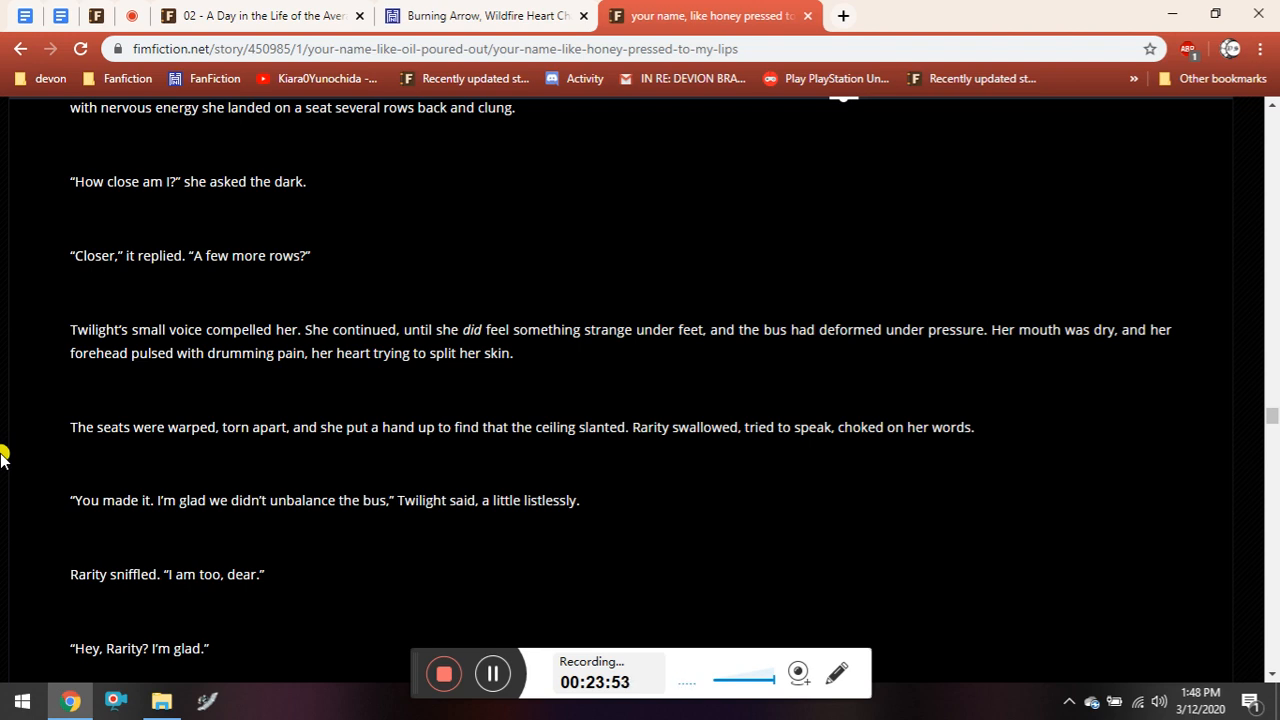
# Read the 'Are you injured?' exchange to Twilight, trapped and numb, asking Rarity to touch her.
pyautogui.scroll(-3)
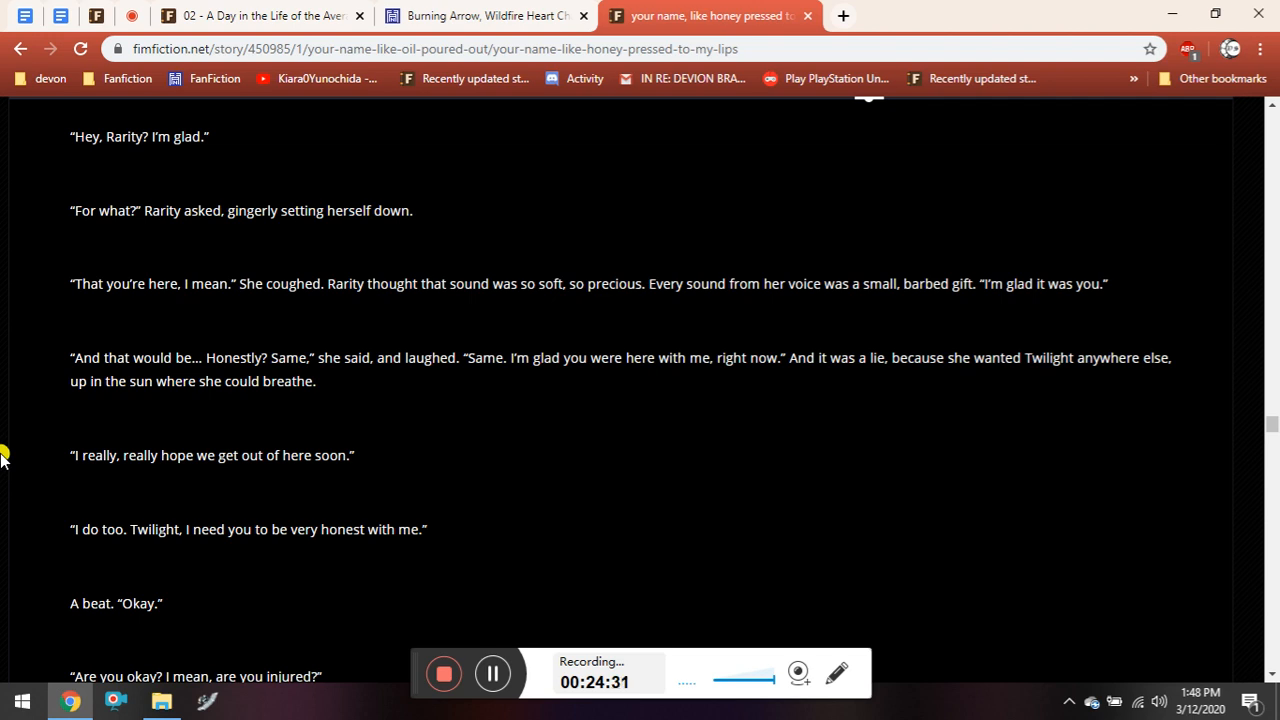
pyautogui.scroll(-3)
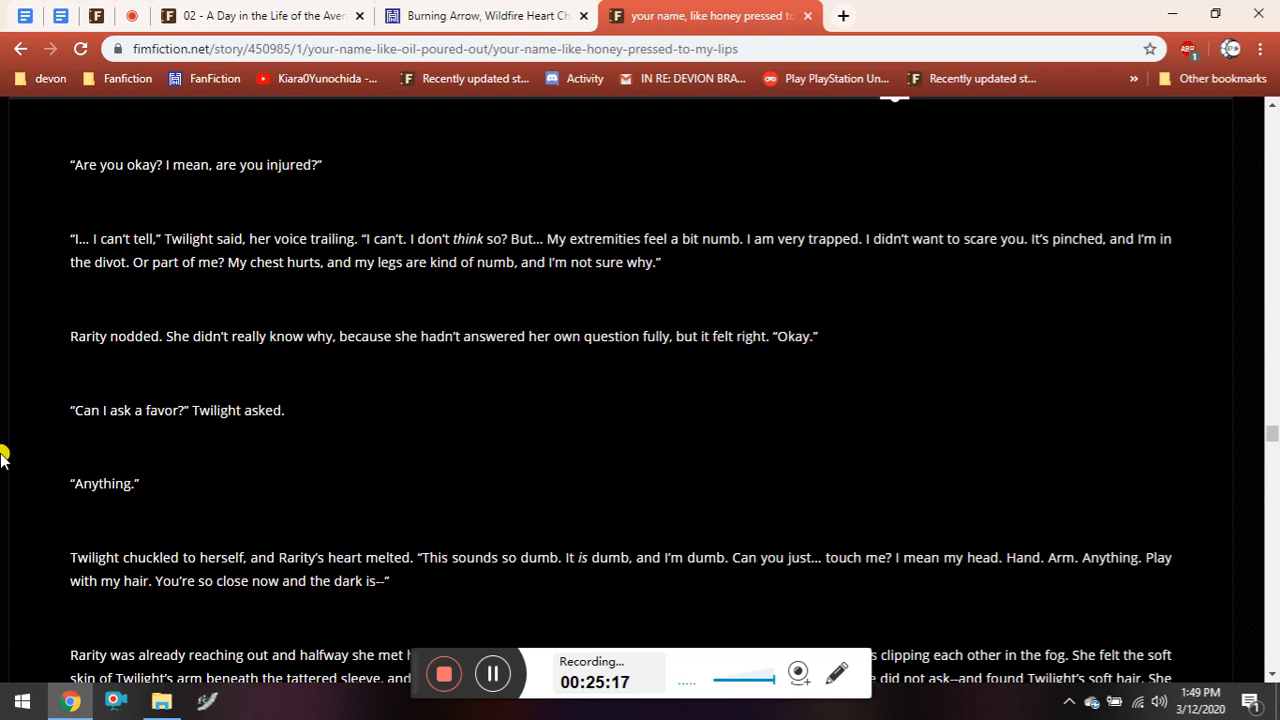
# Scroll to the Bach cello suite and 'you are not so easily forgotten' passage.
pyautogui.scroll(-3)
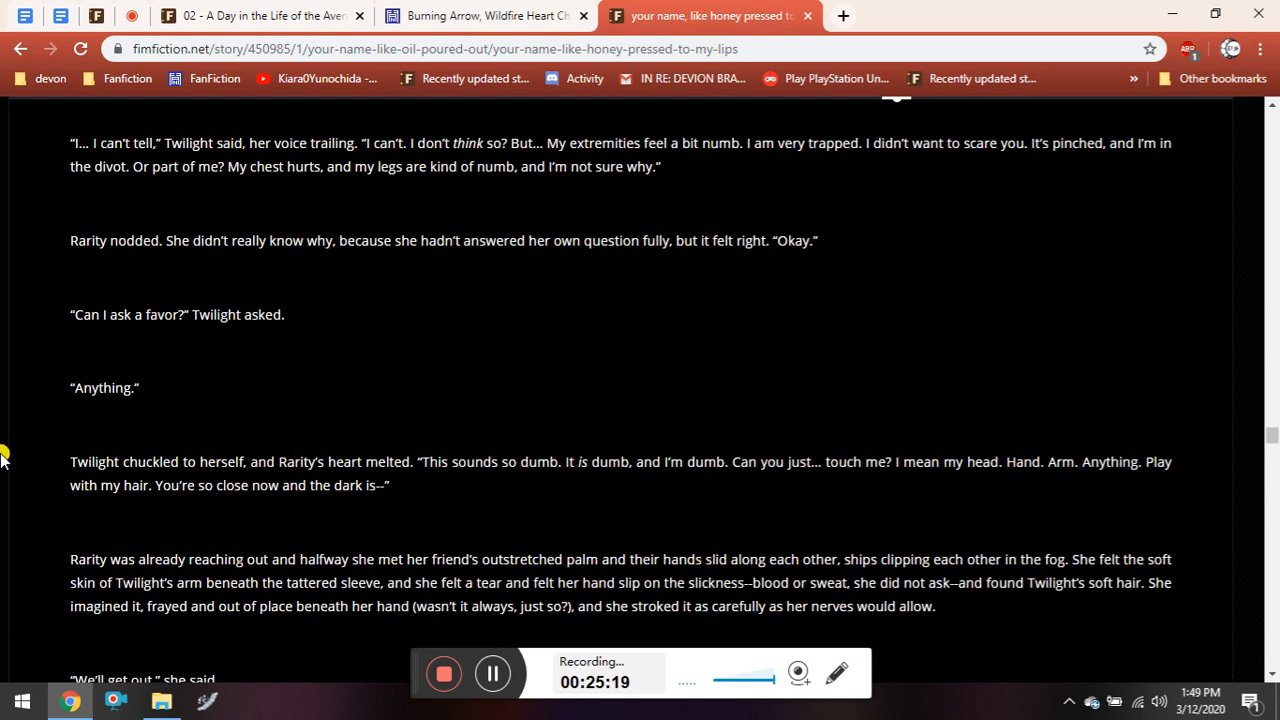
pyautogui.scroll(-3)
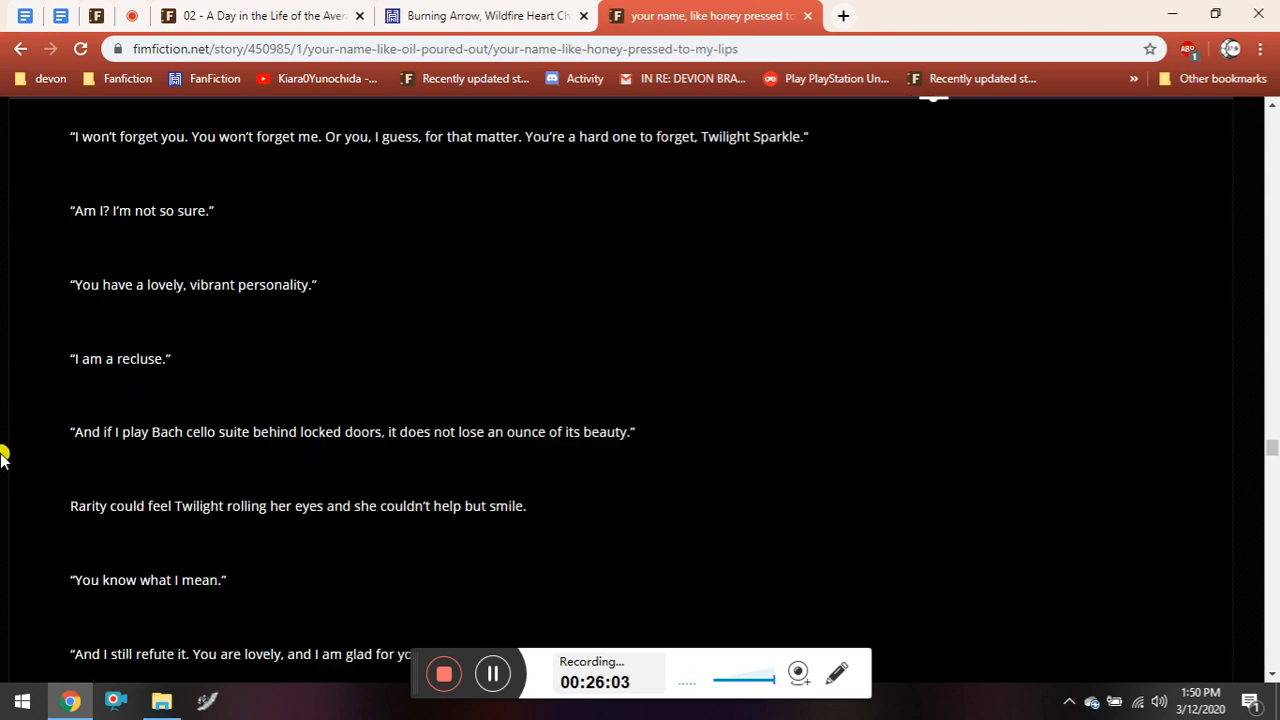
pyautogui.scroll(-3)
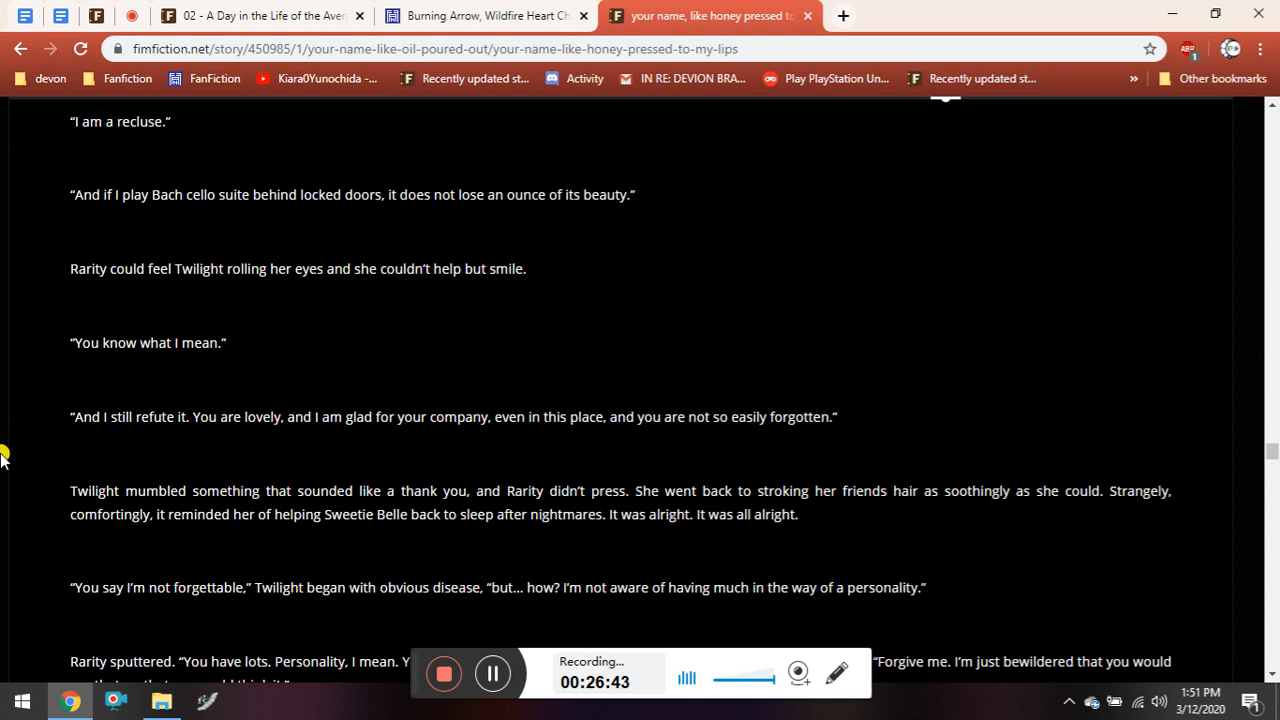
# Scroll to Rarity counting breaths with a panicking Twilight and describing feeling out of place.
pyautogui.scroll(-3)
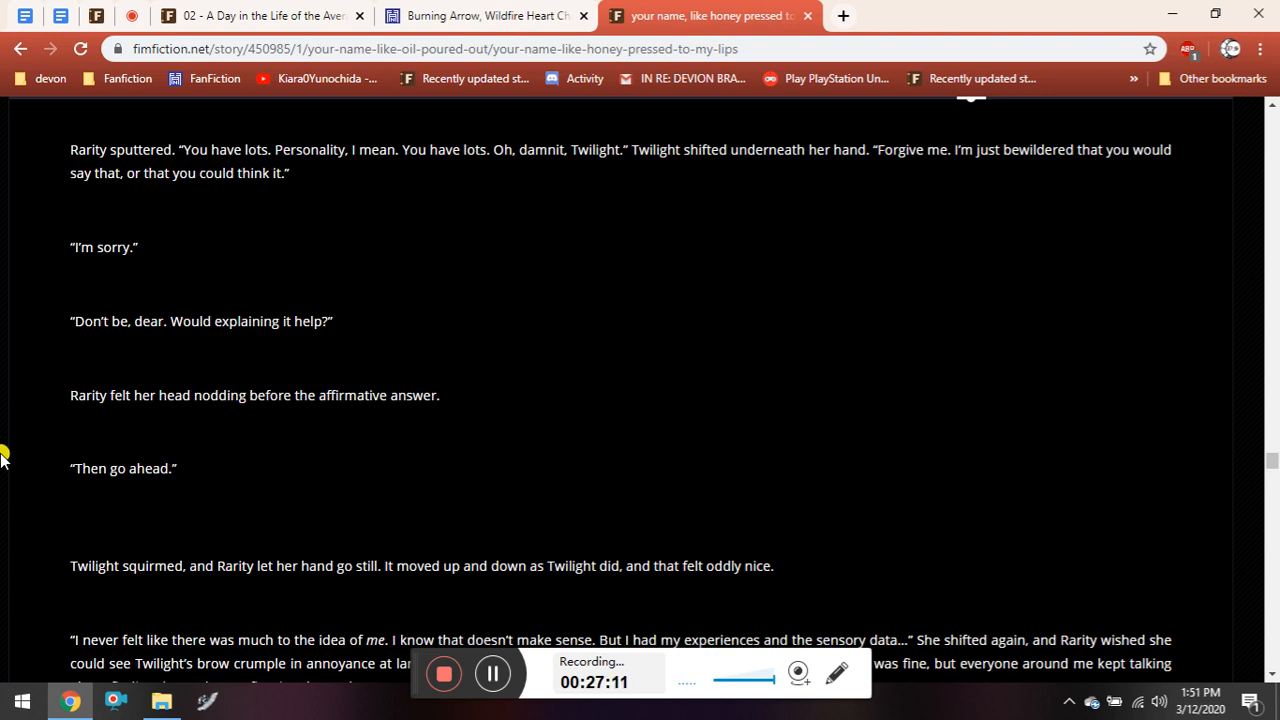
pyautogui.scroll(-3)
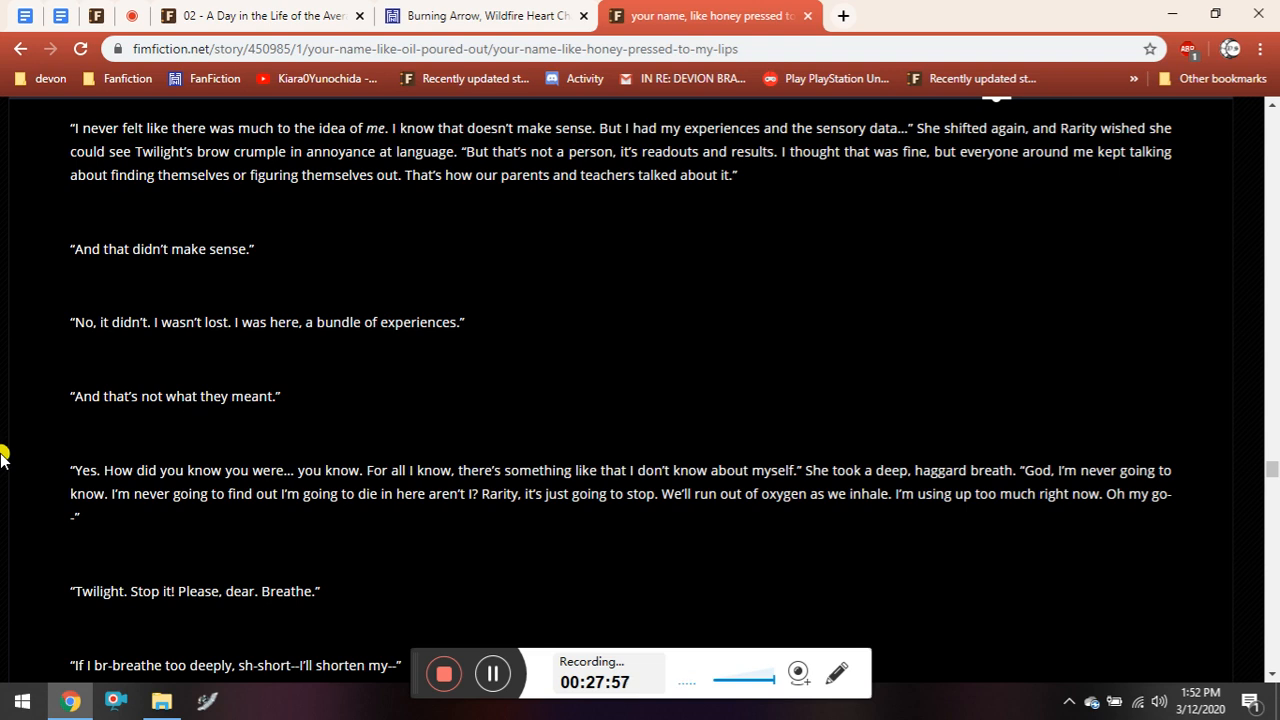
pyautogui.moveTo(6, 483)
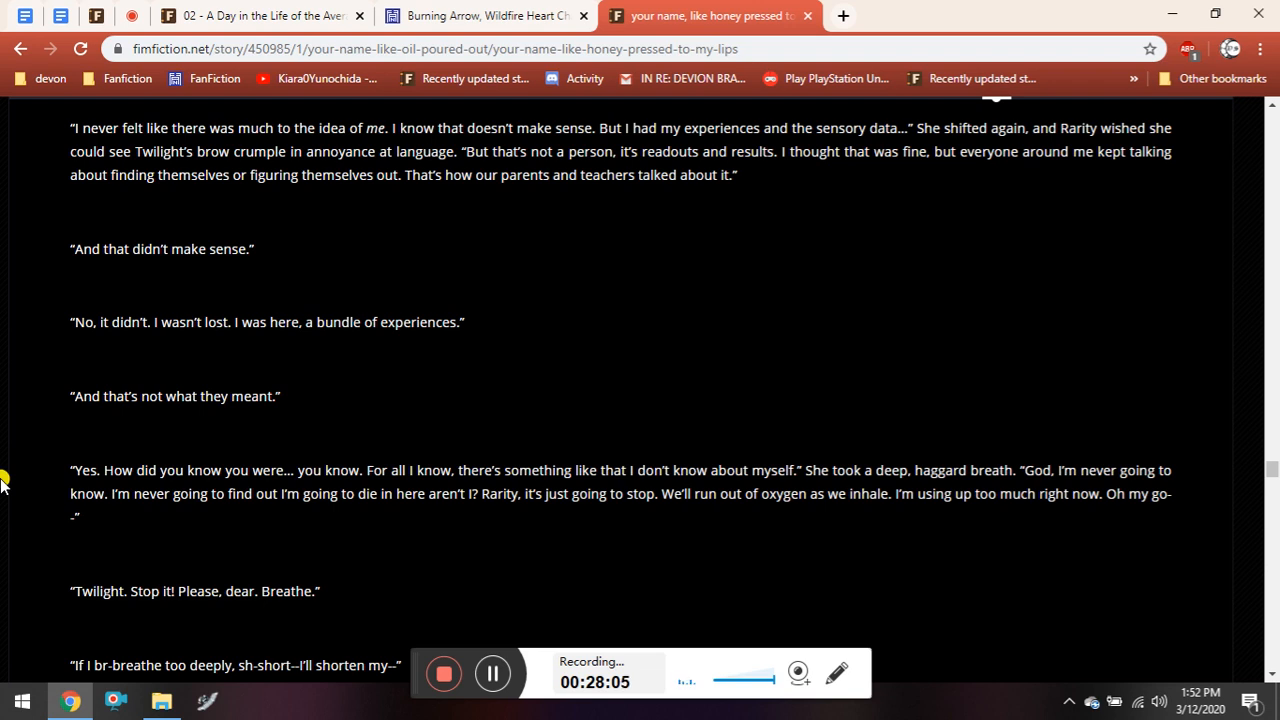
pyautogui.scroll(-3)
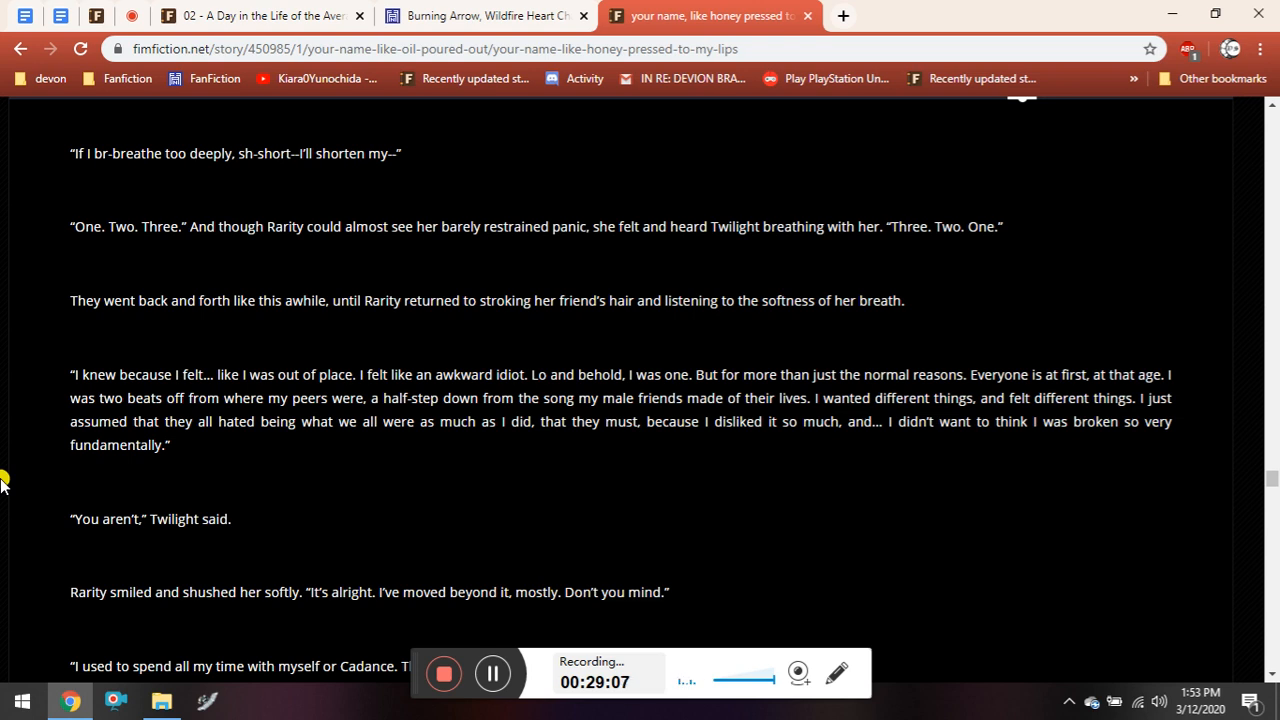
# Scroll to Twilight recalling Cadance babysitting her and Rarity imagining escaping onto green grass.
pyautogui.scroll(-3)
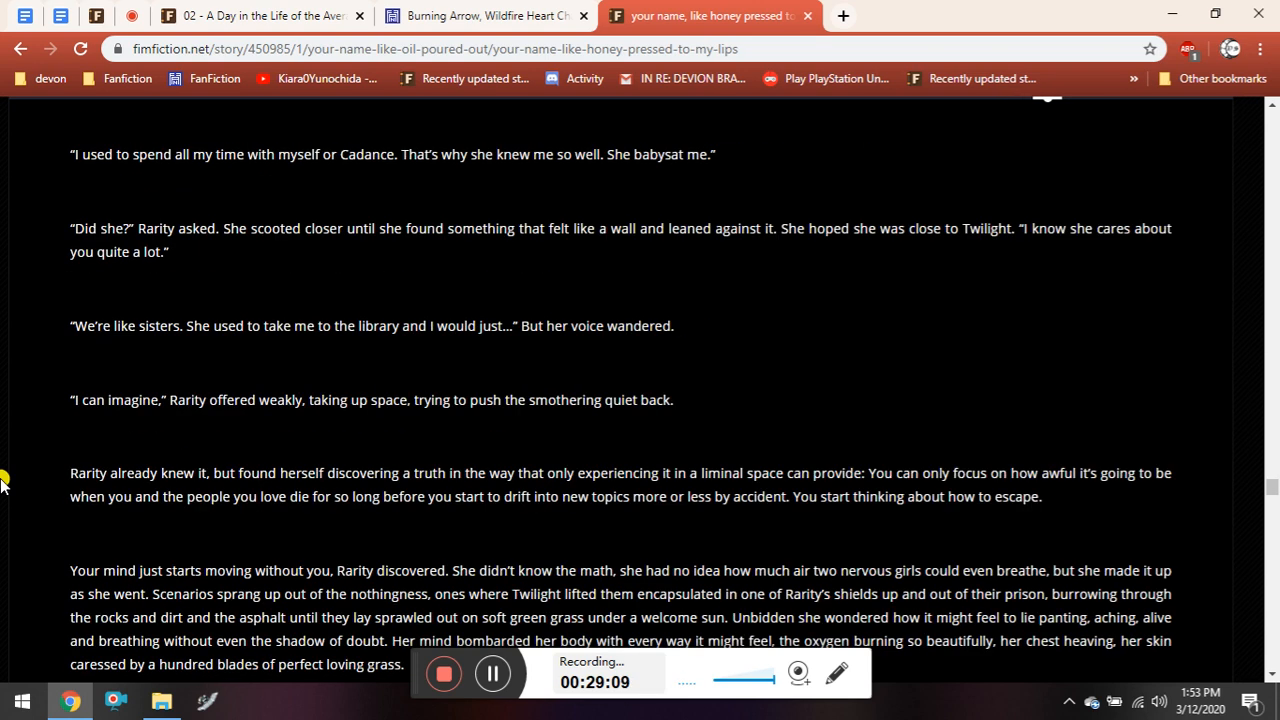
pyautogui.moveTo(6, 430)
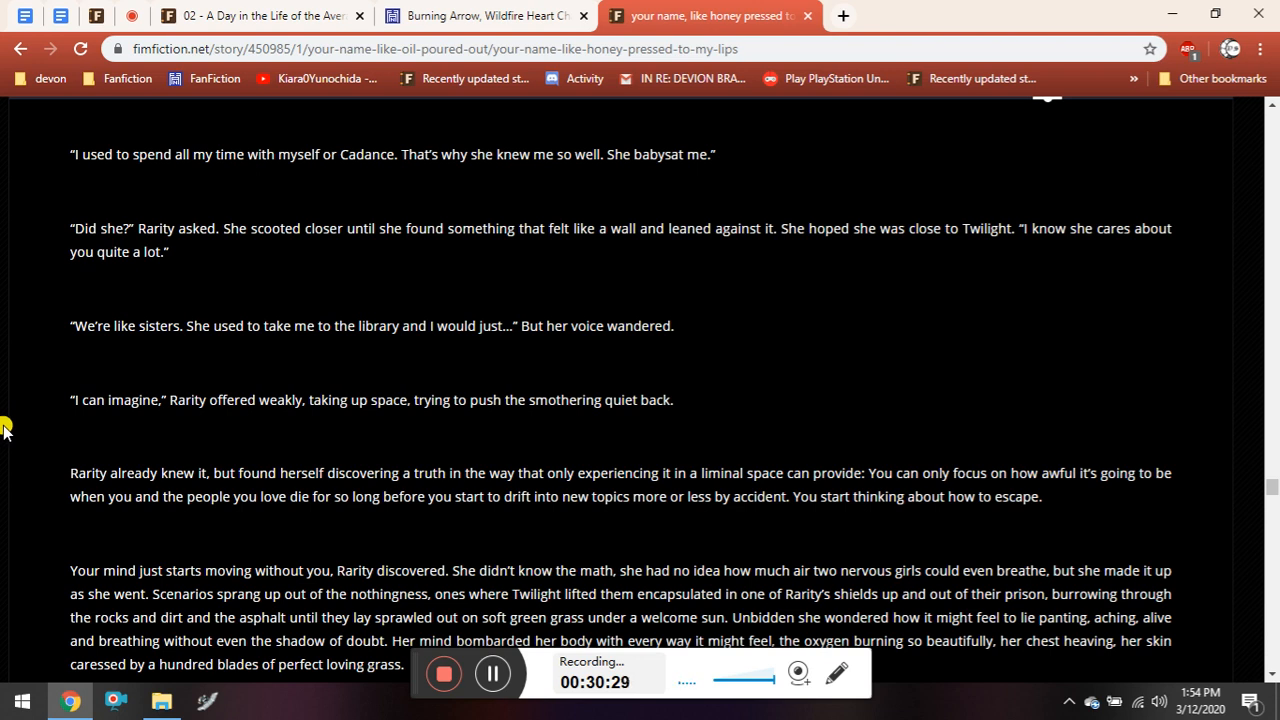
pyautogui.scroll(-3)
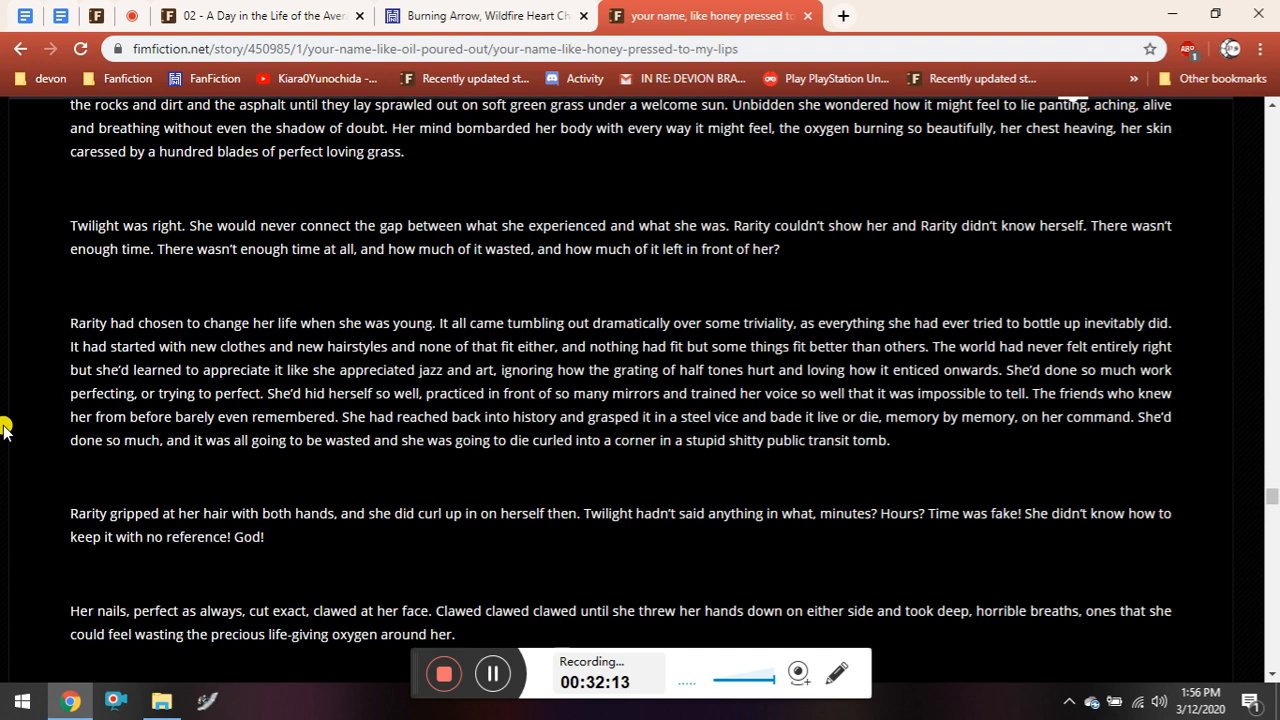
# Scroll to 'Twilight was right.' and Rarity asking whether Twilight's magic is back.
pyautogui.scroll(-3)
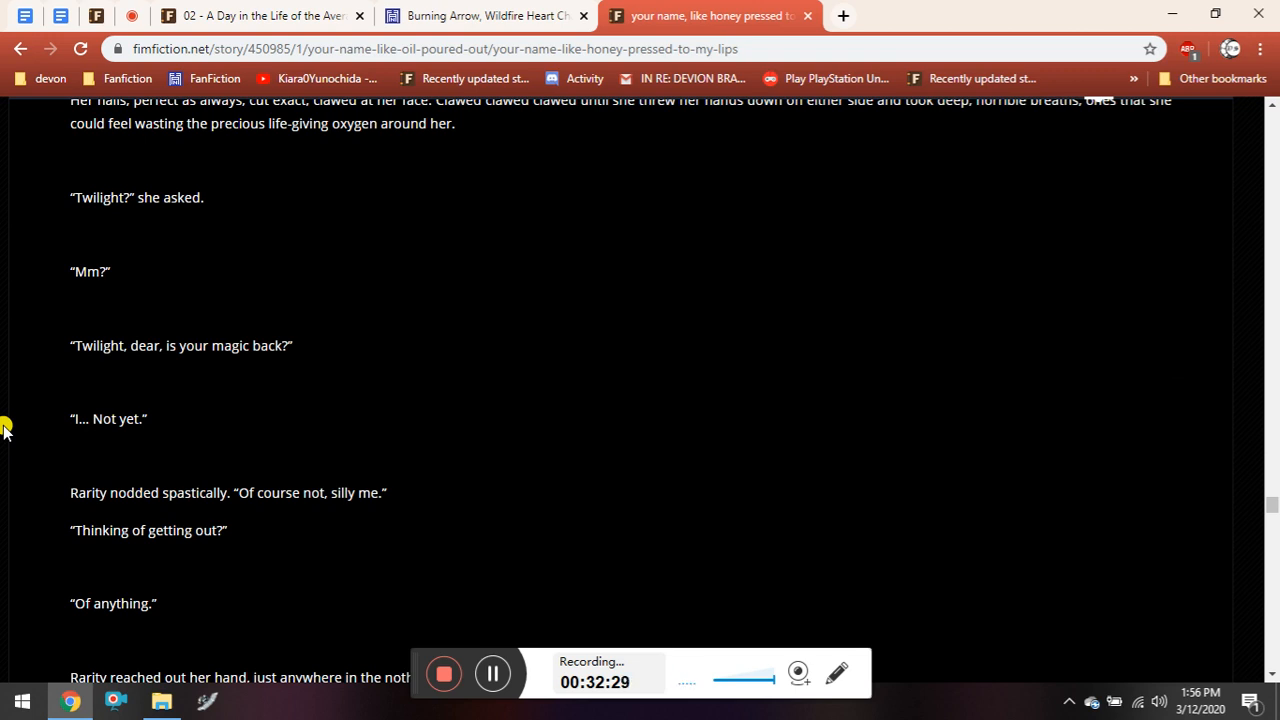
# Scroll to Rarity promising they'll be fine, with the rating section below.
pyautogui.scroll(-3)
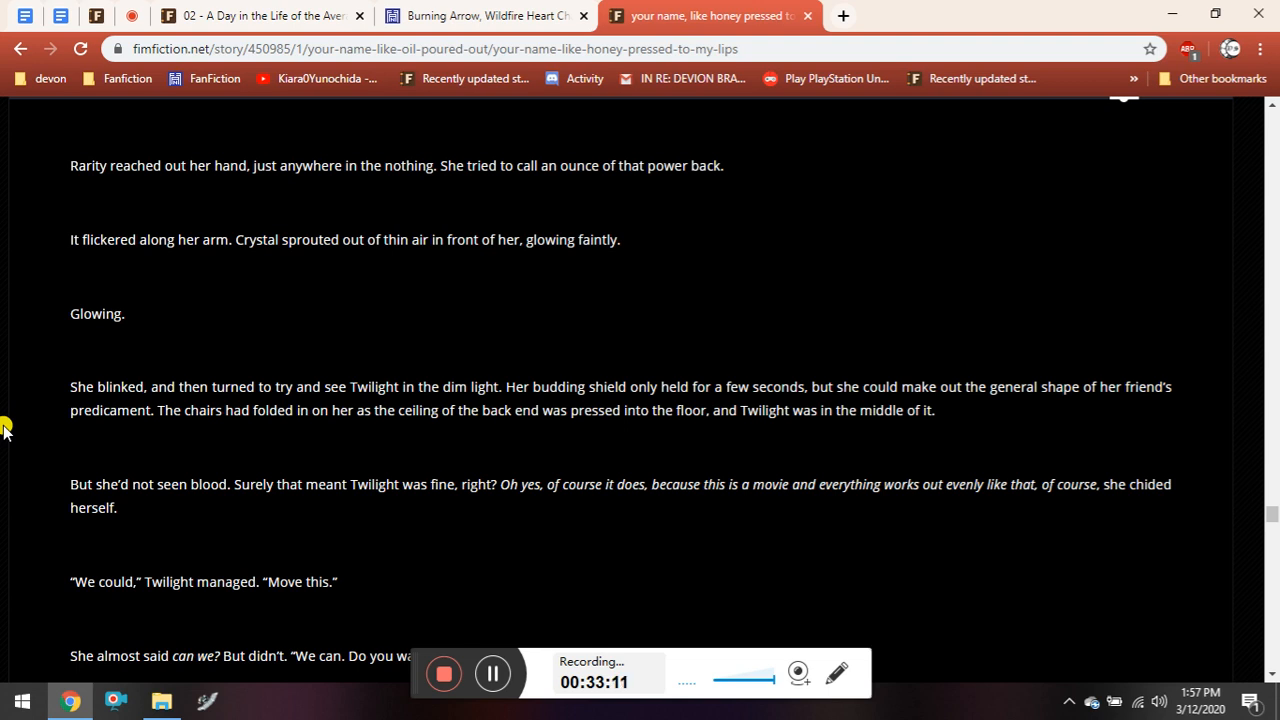
pyautogui.scroll(-3)
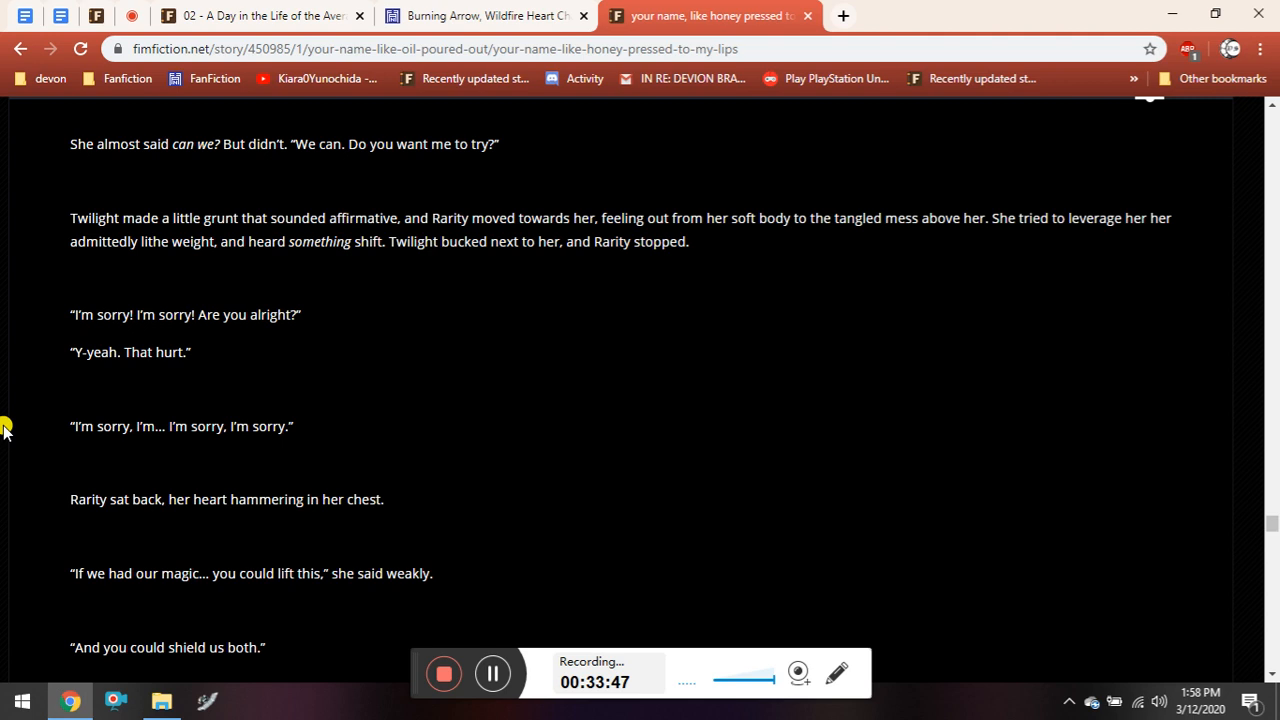
pyautogui.scroll(-3)
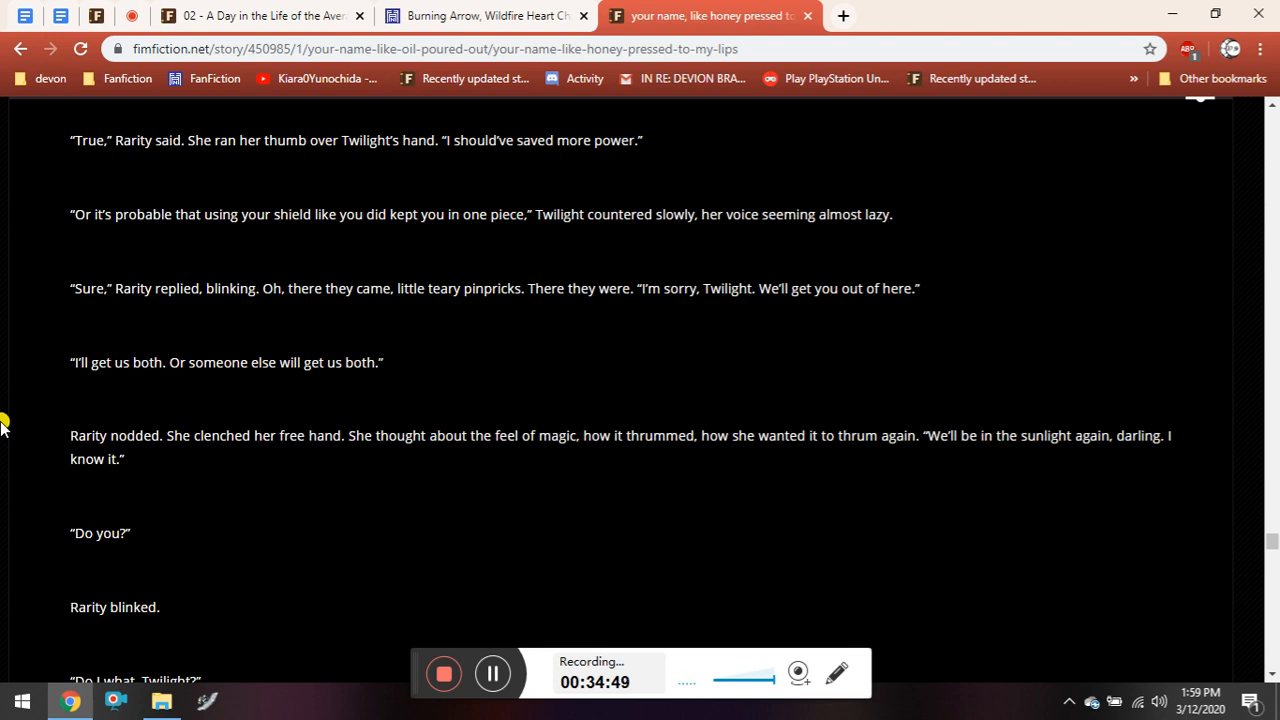
pyautogui.scroll(-3)
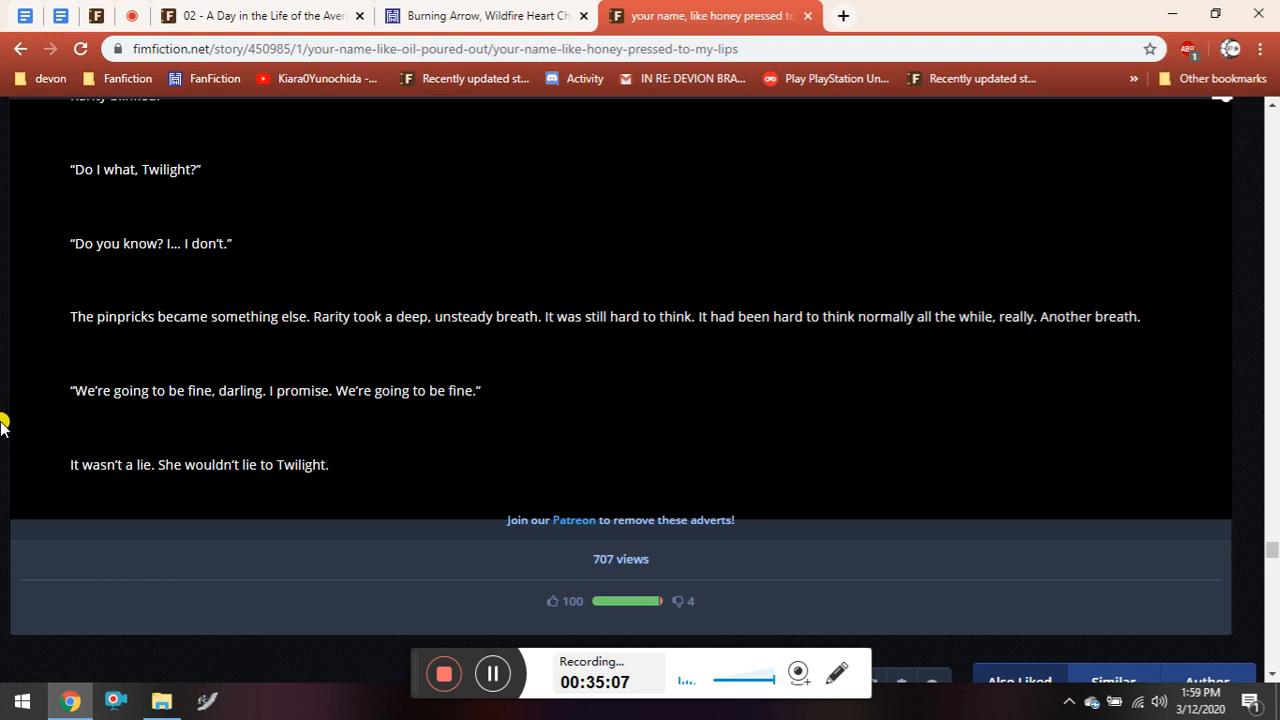
pyautogui.moveTo(26, 463)
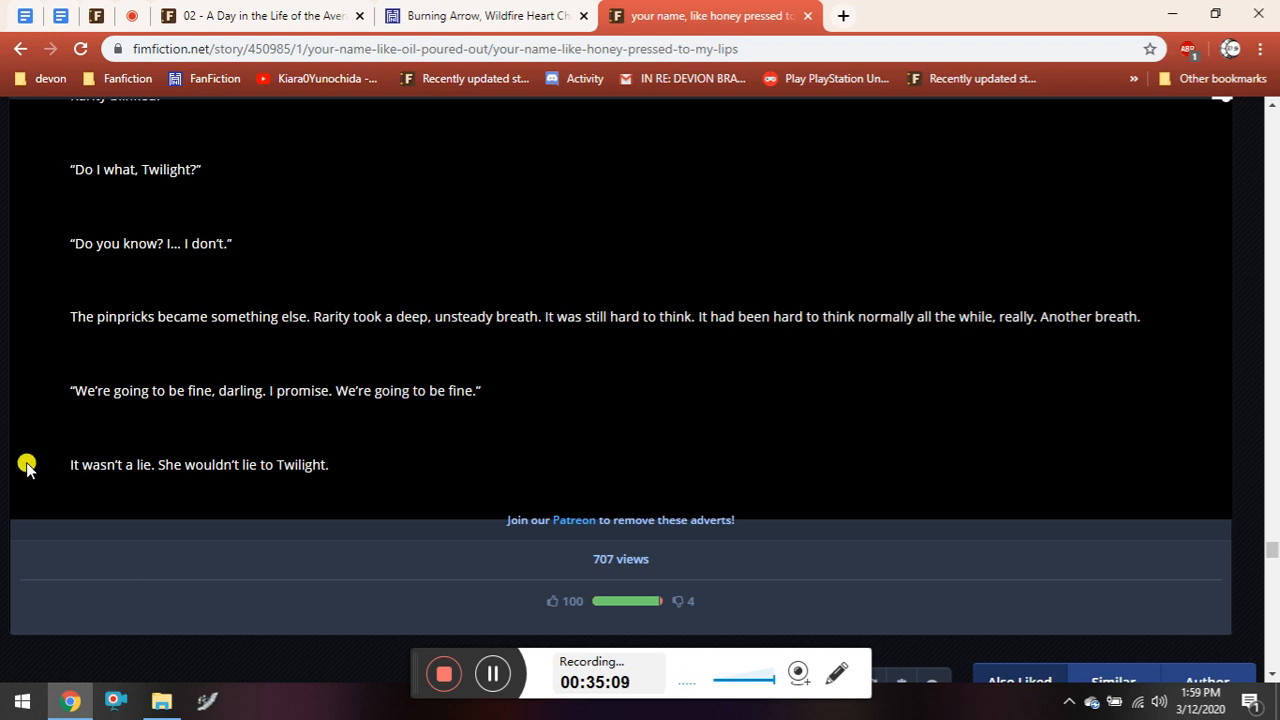
# Skim the reader comments, then return to the 'Your Name Like Oil Poured Out' header.
pyautogui.scroll(-3)
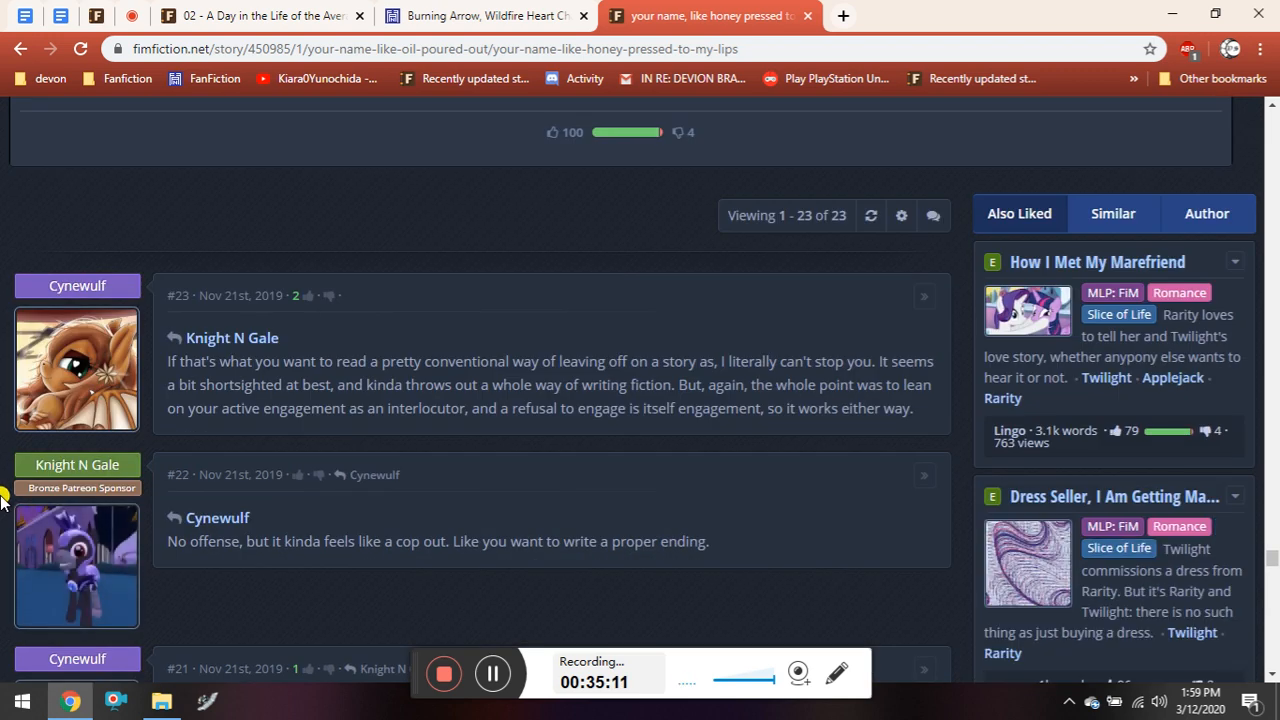
pyautogui.moveTo(765, 330)
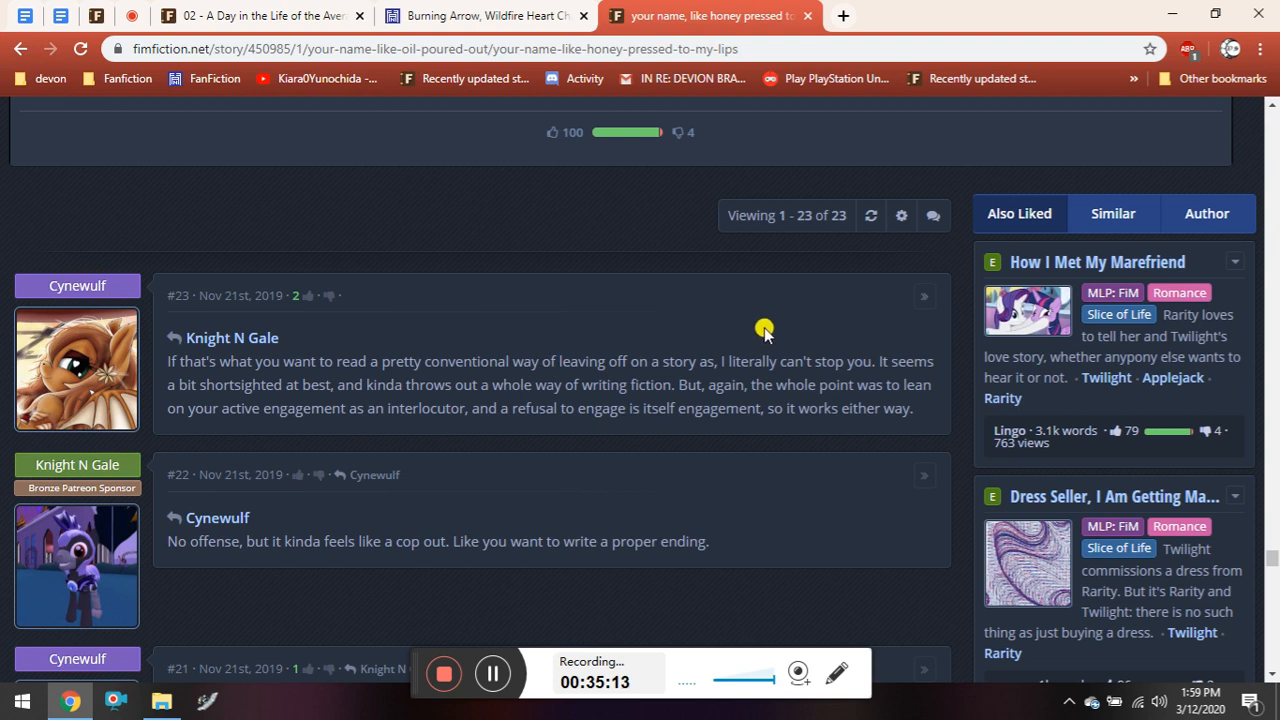
pyautogui.moveTo(8, 248)
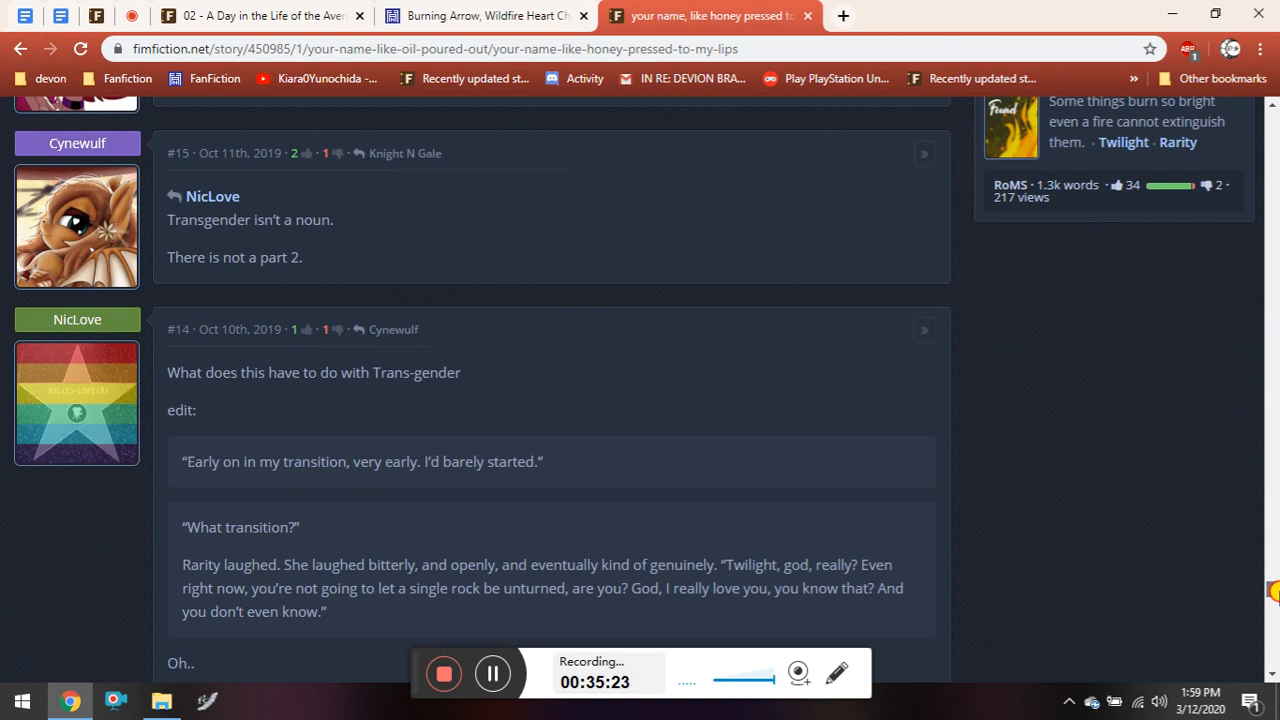
pyautogui.scroll(-3)
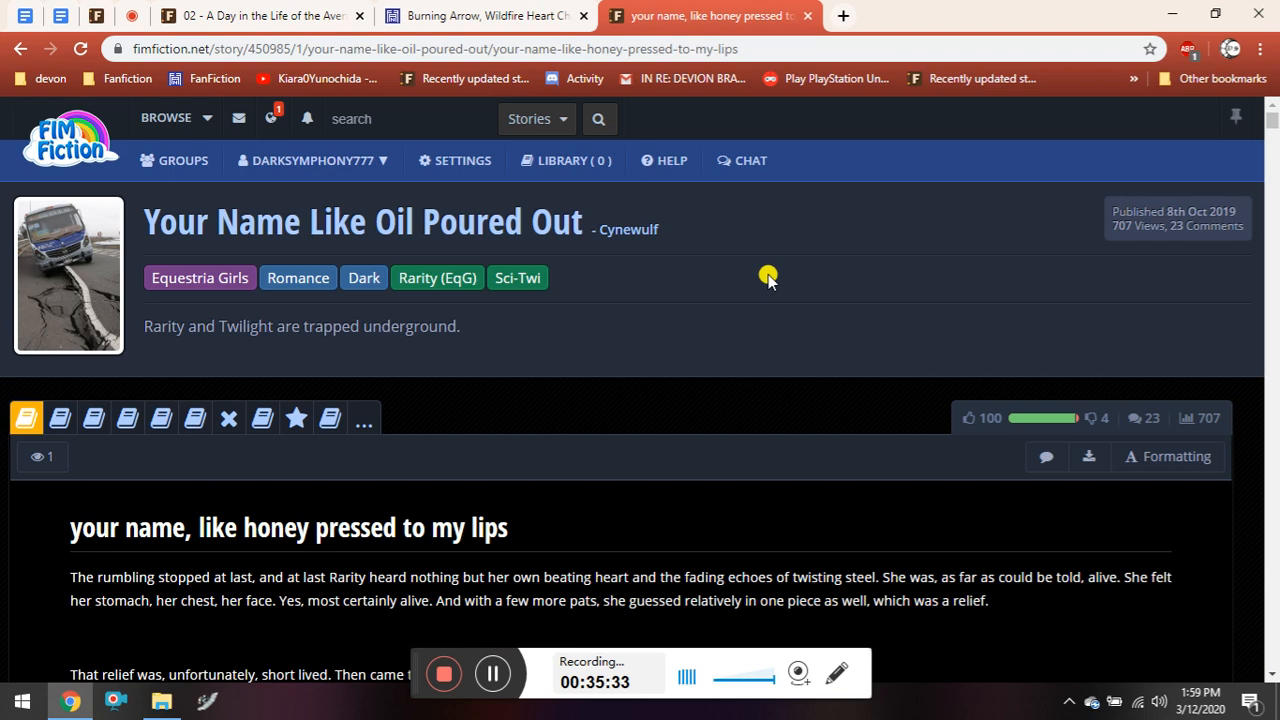
# Scroll past the bus crash to Rarity calling out to Twilight and asking for bandages.
pyautogui.scroll(-3)
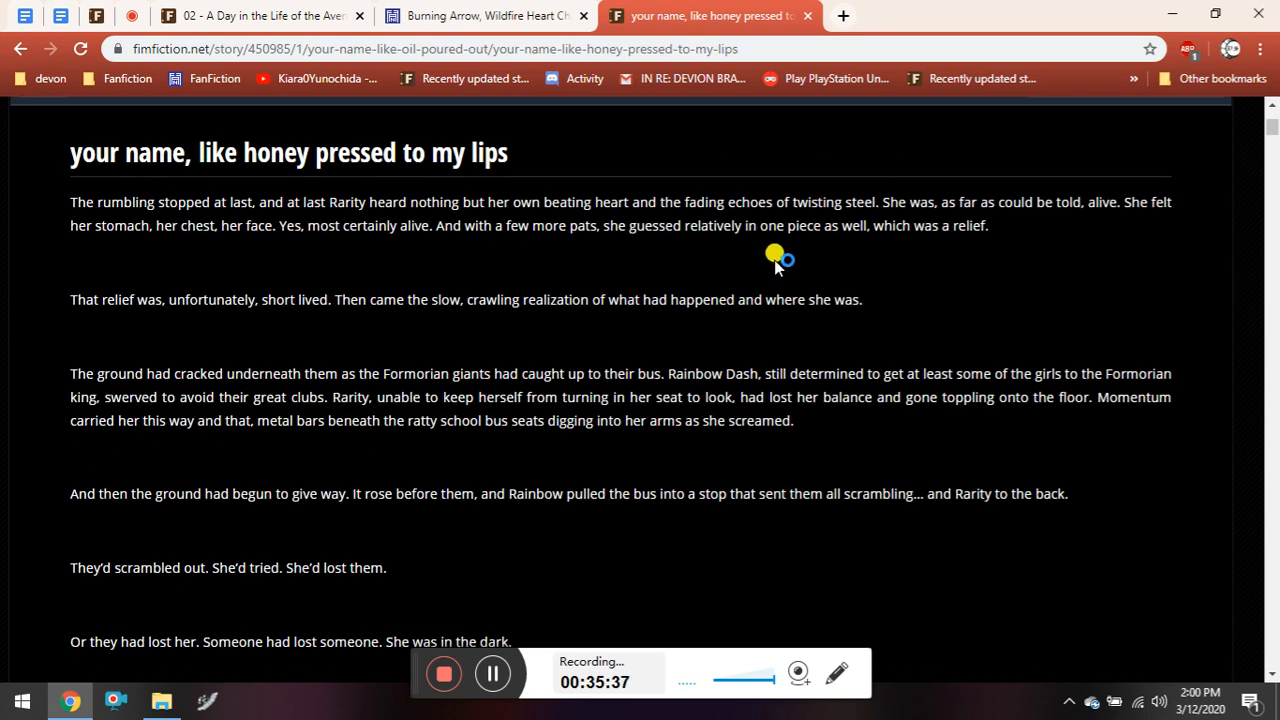
pyautogui.moveTo(62, 205)
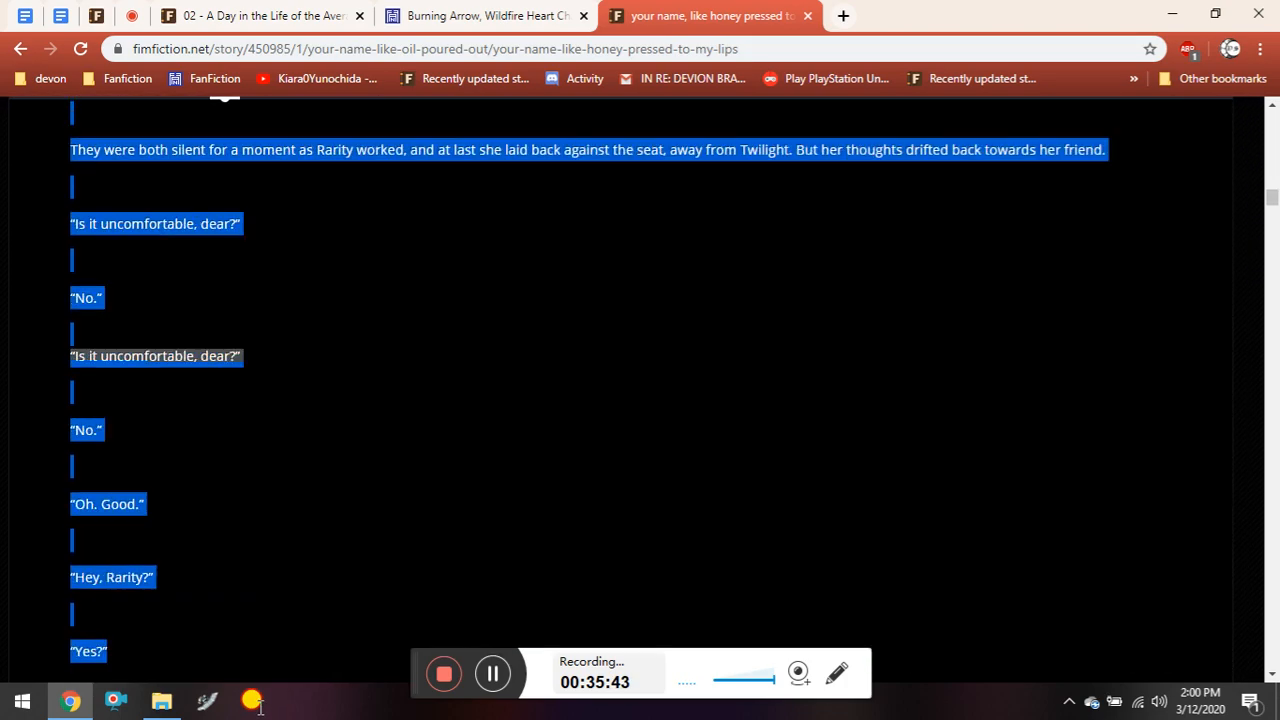
pyautogui.scroll(-3)
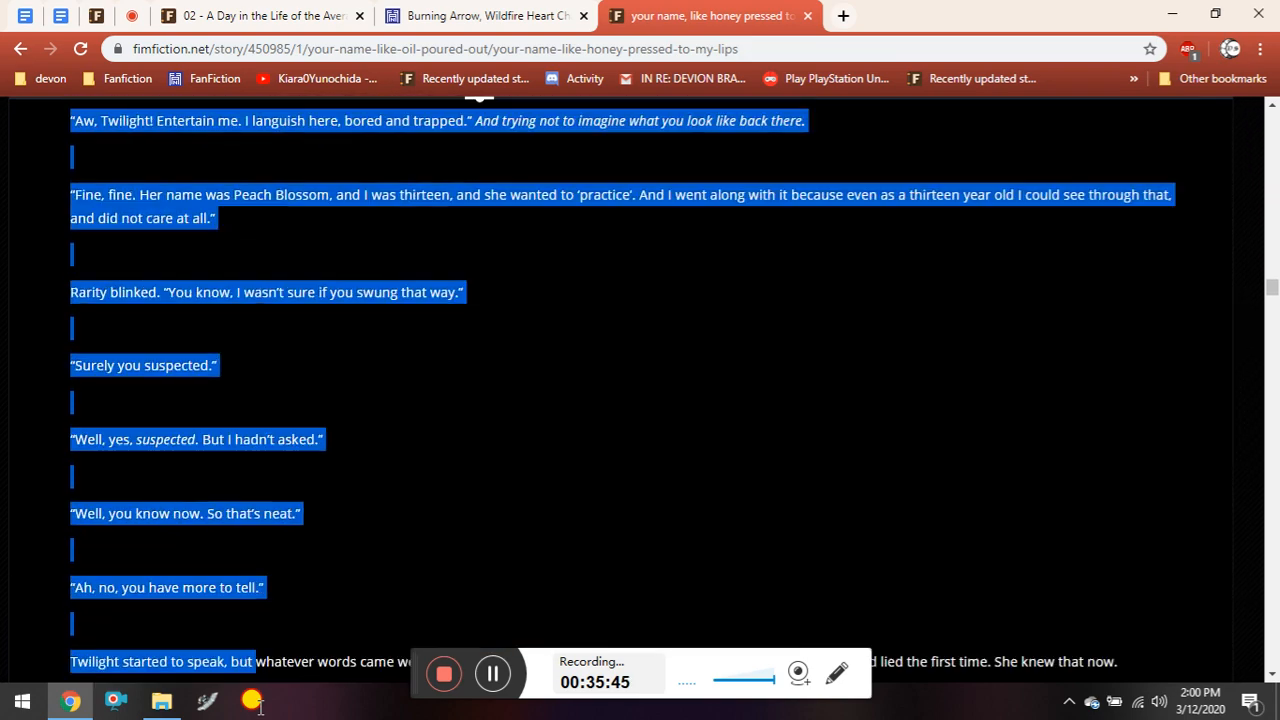
pyautogui.scroll(-3)
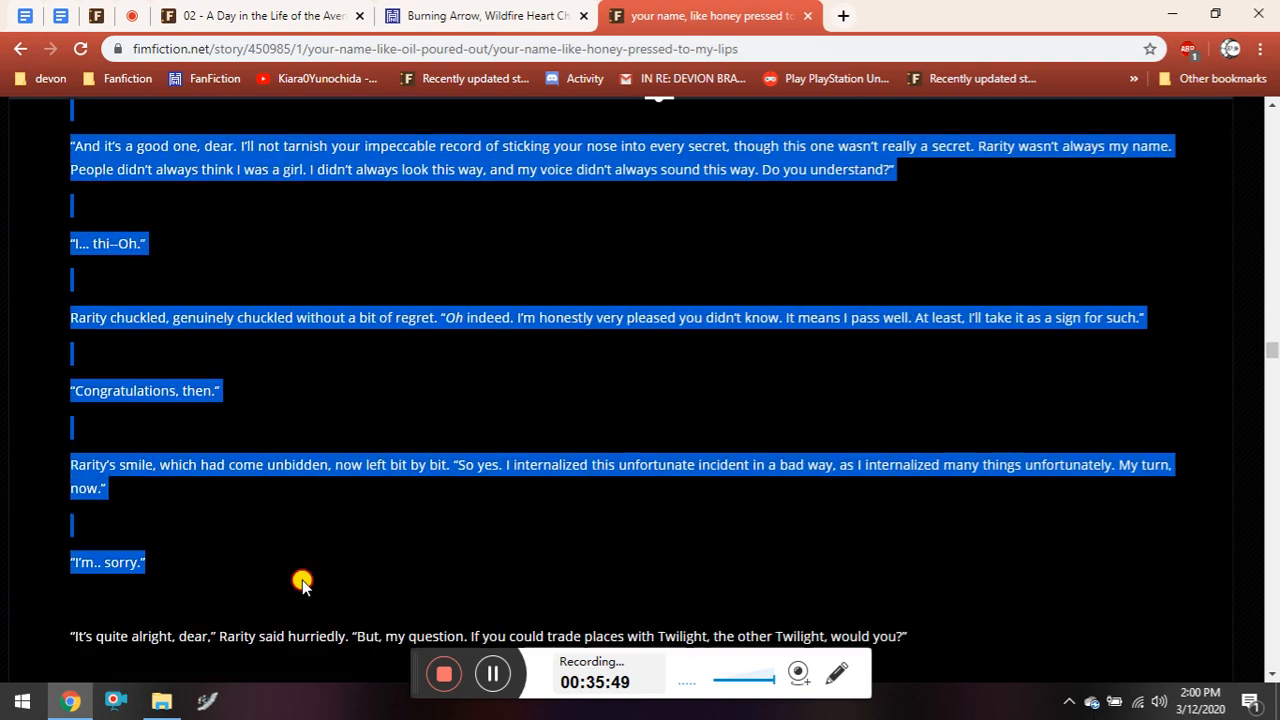
pyautogui.scroll(-3)
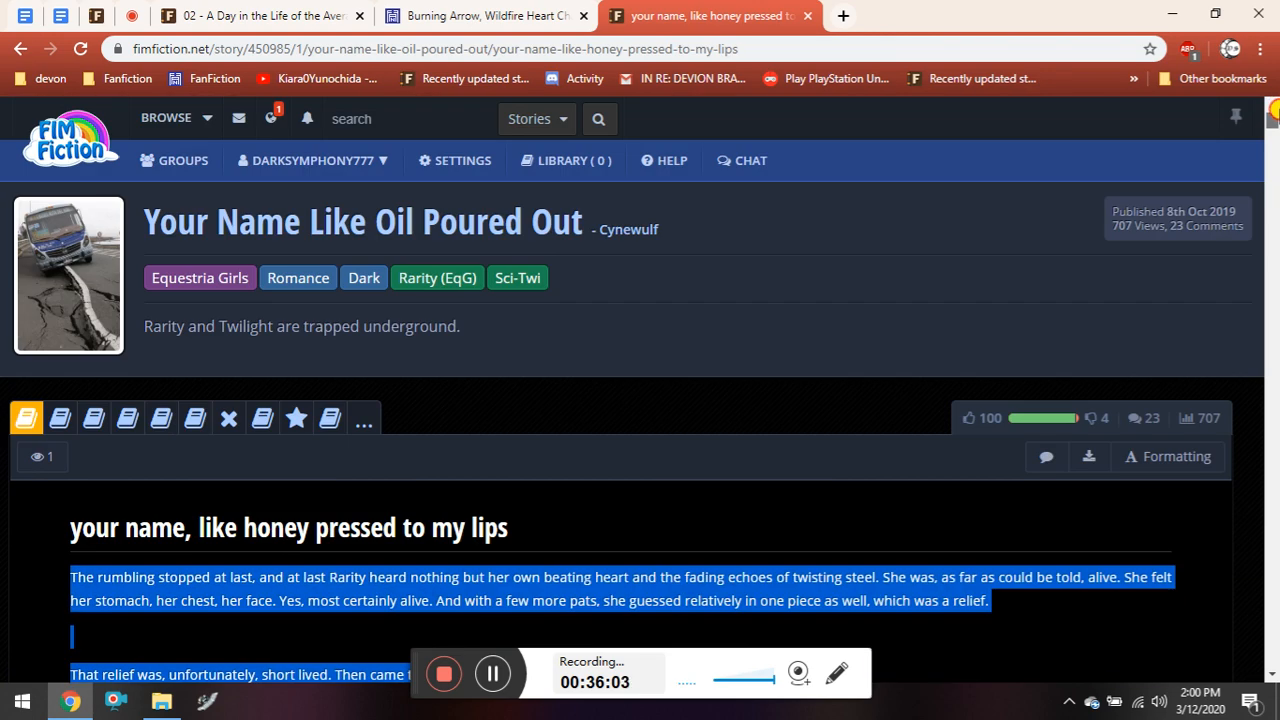
pyautogui.scroll(-3)
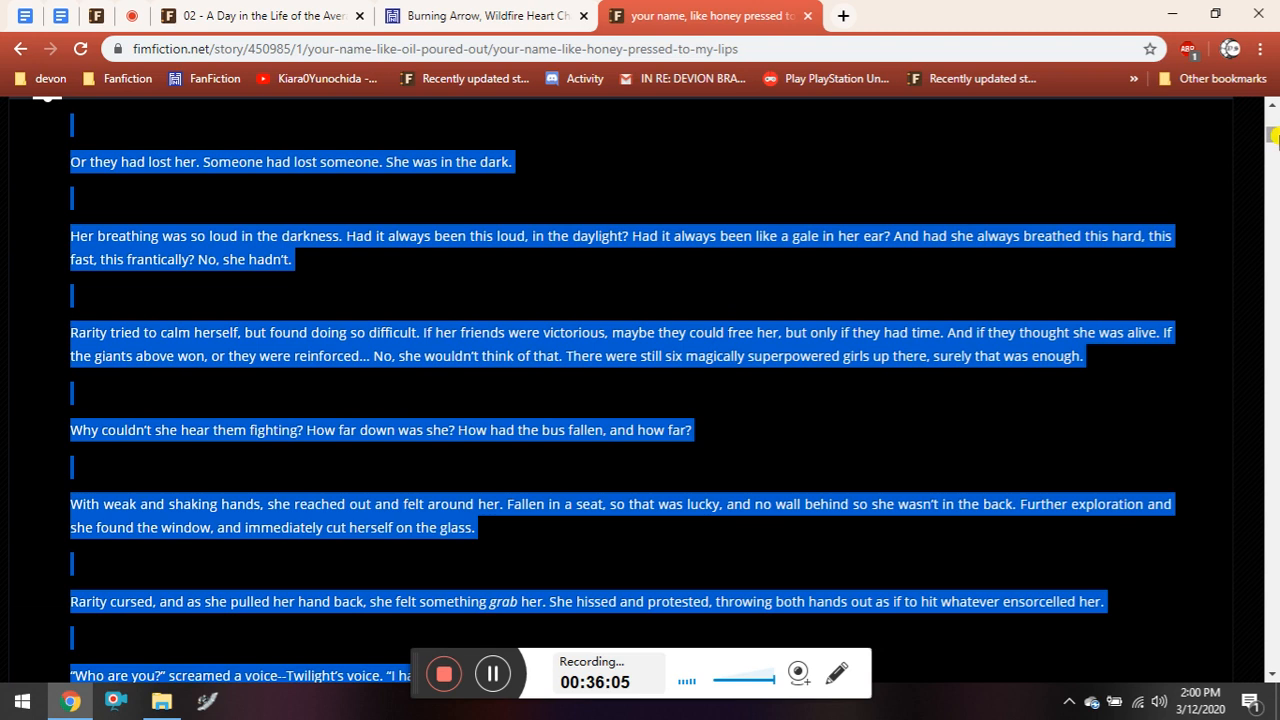
pyautogui.click(8, 238)
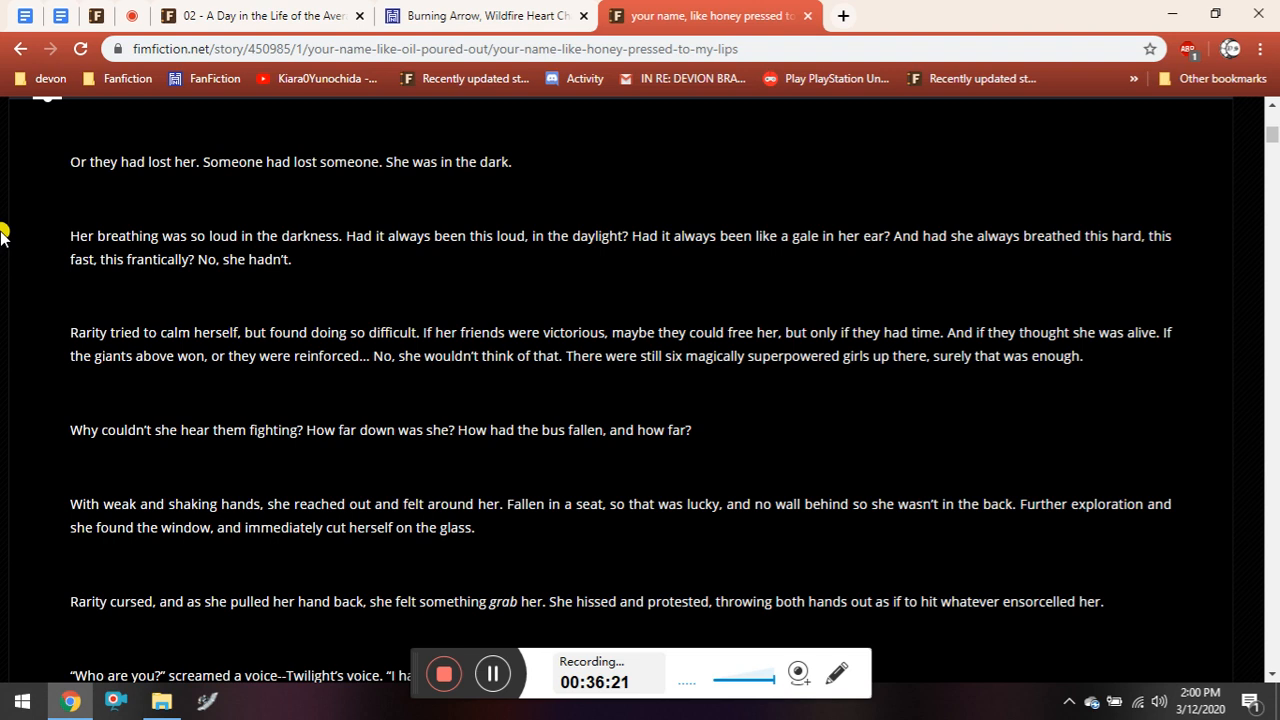
pyautogui.scroll(3)
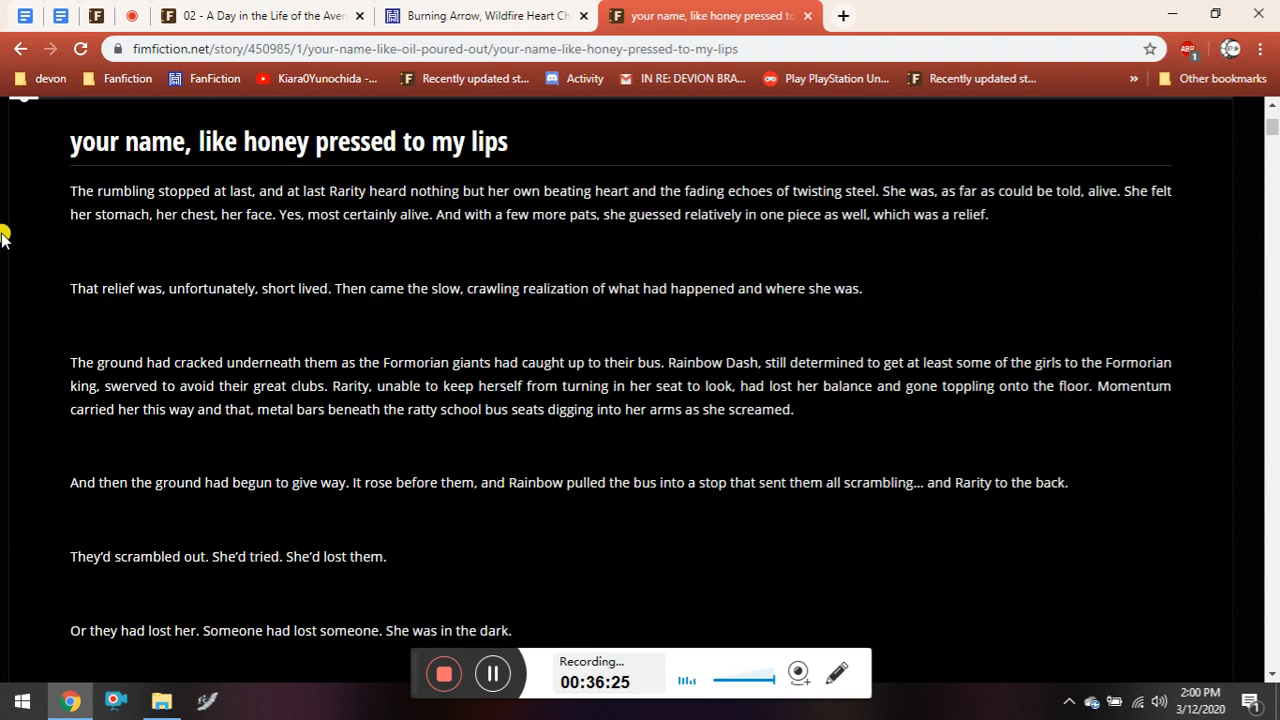
pyautogui.moveTo(61, 357)
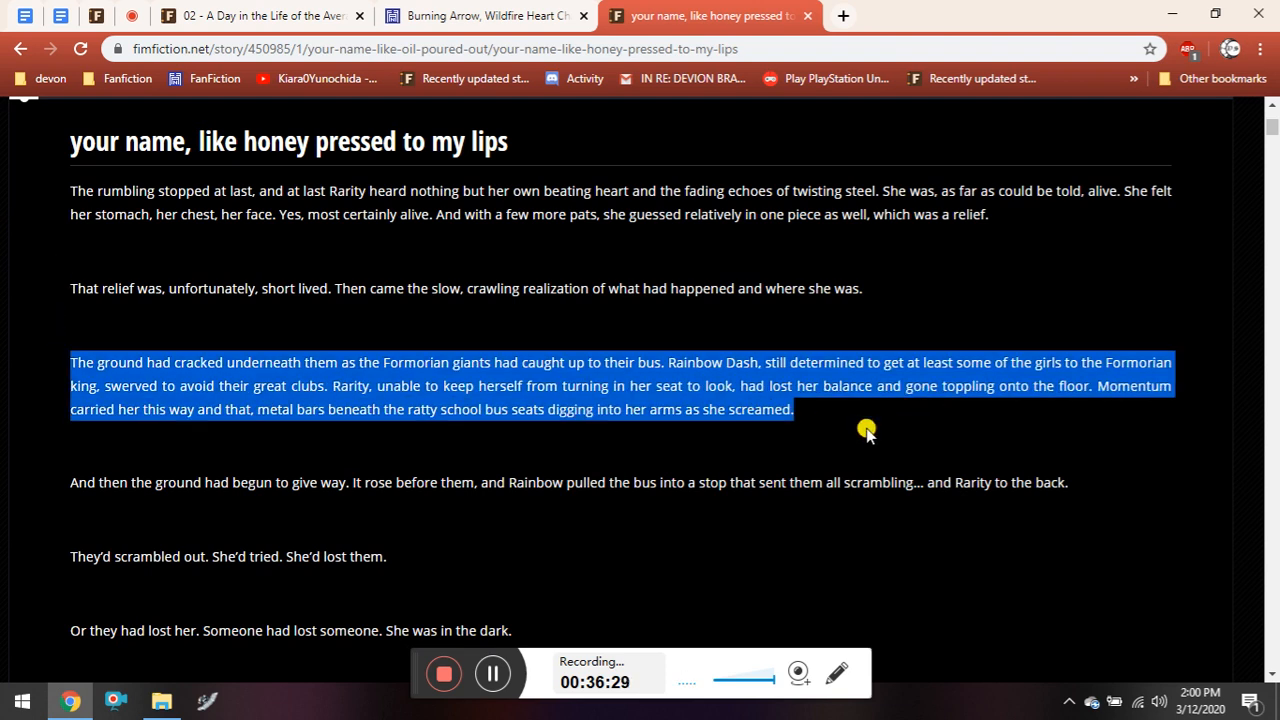
pyautogui.moveTo(802, 414)
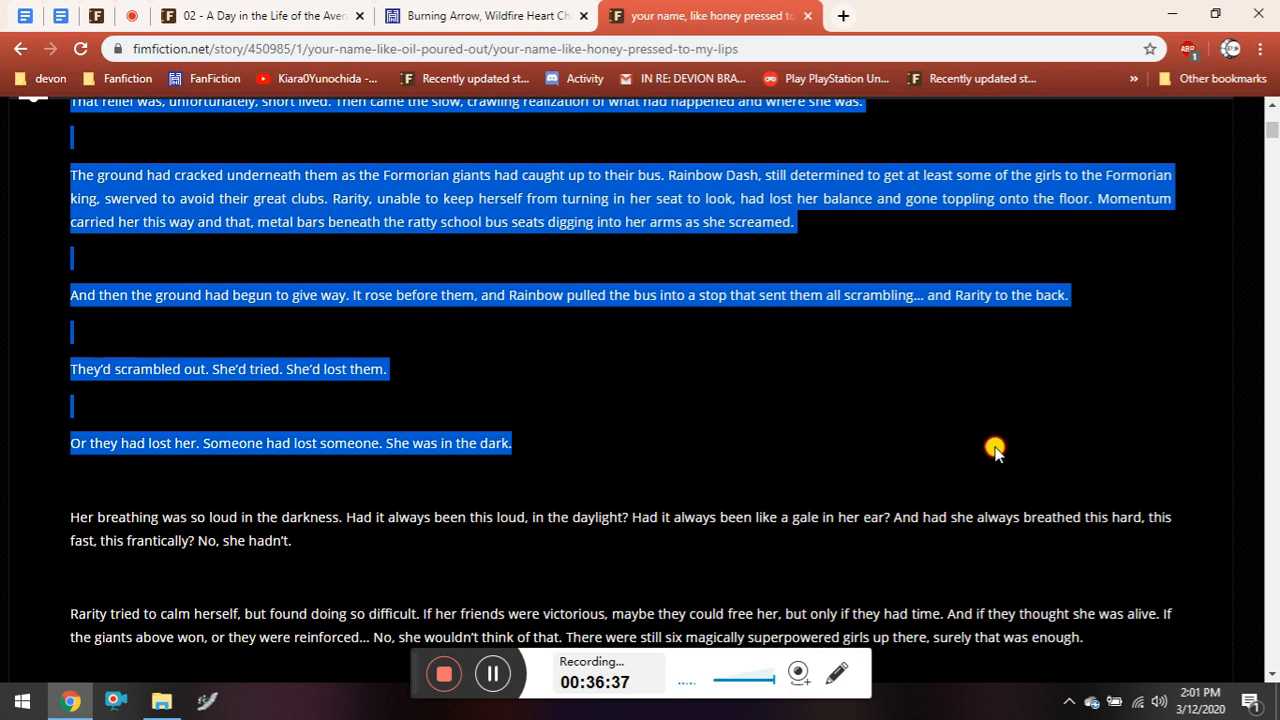
pyautogui.moveTo(1010, 436)
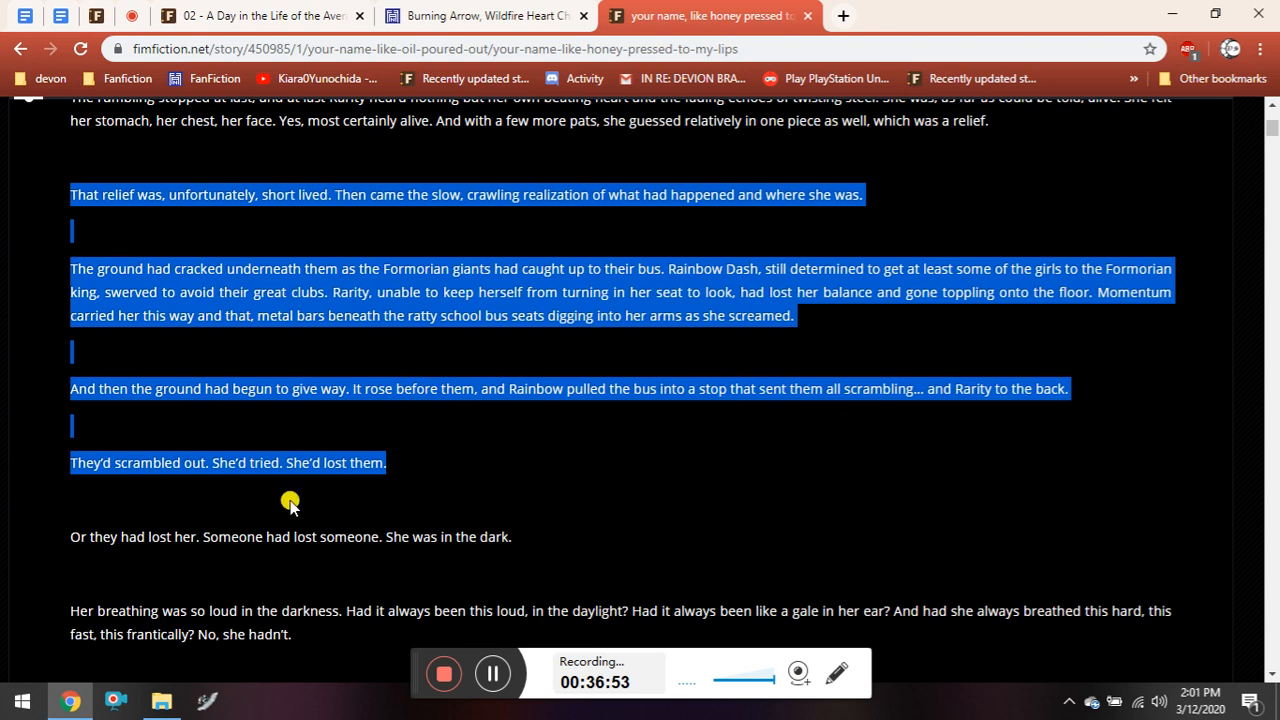
pyautogui.scroll(-3)
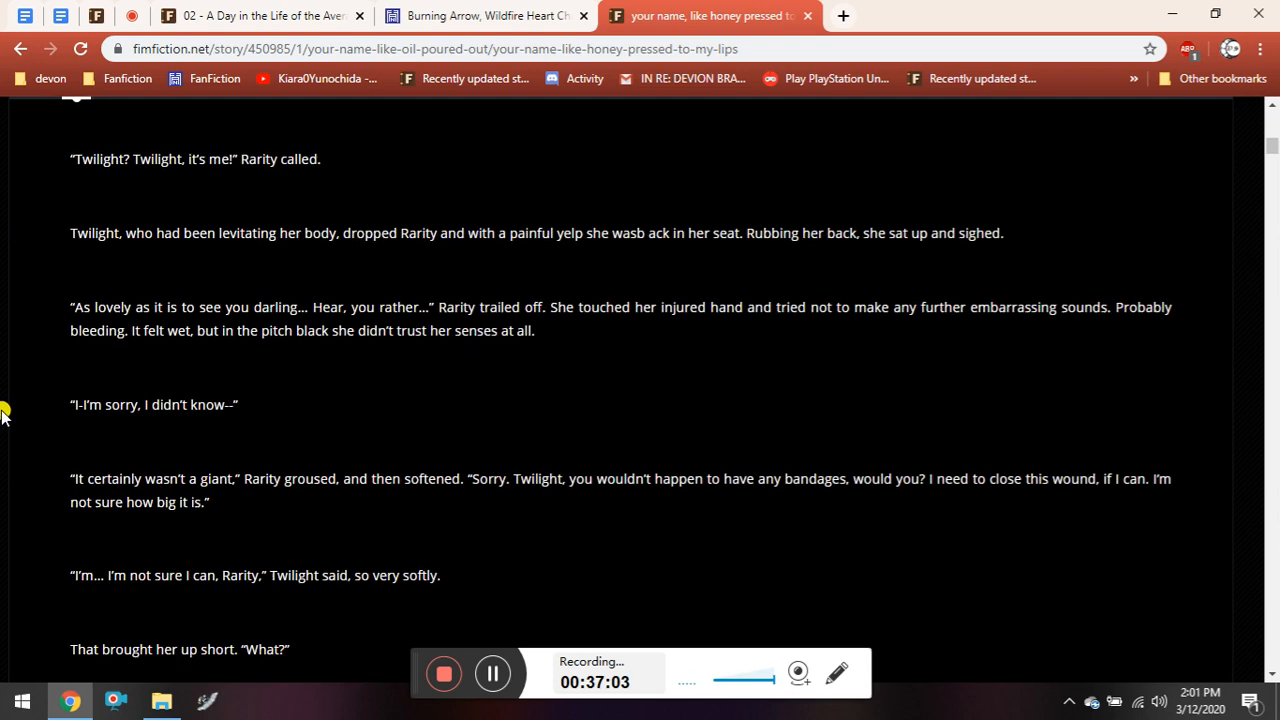
# Scroll down to the chapter's closing line, 707 views and the like ratings.
pyautogui.scroll(-3)
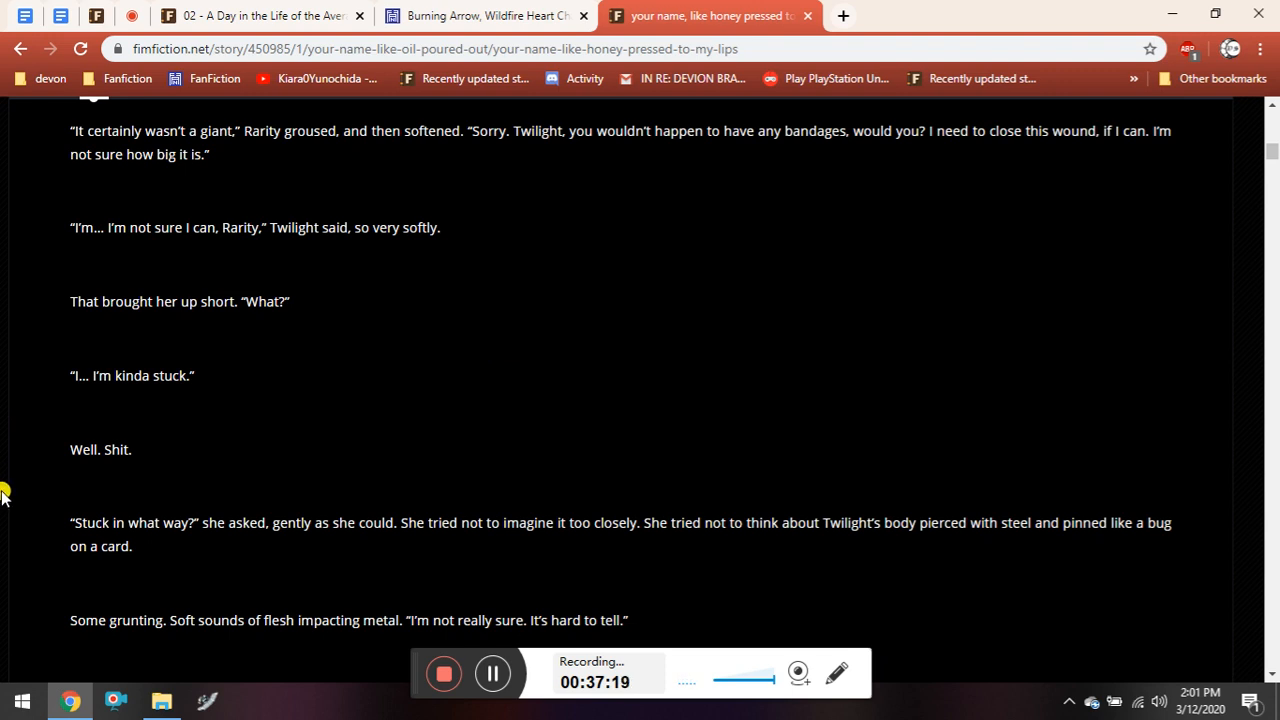
pyautogui.moveTo(18, 471)
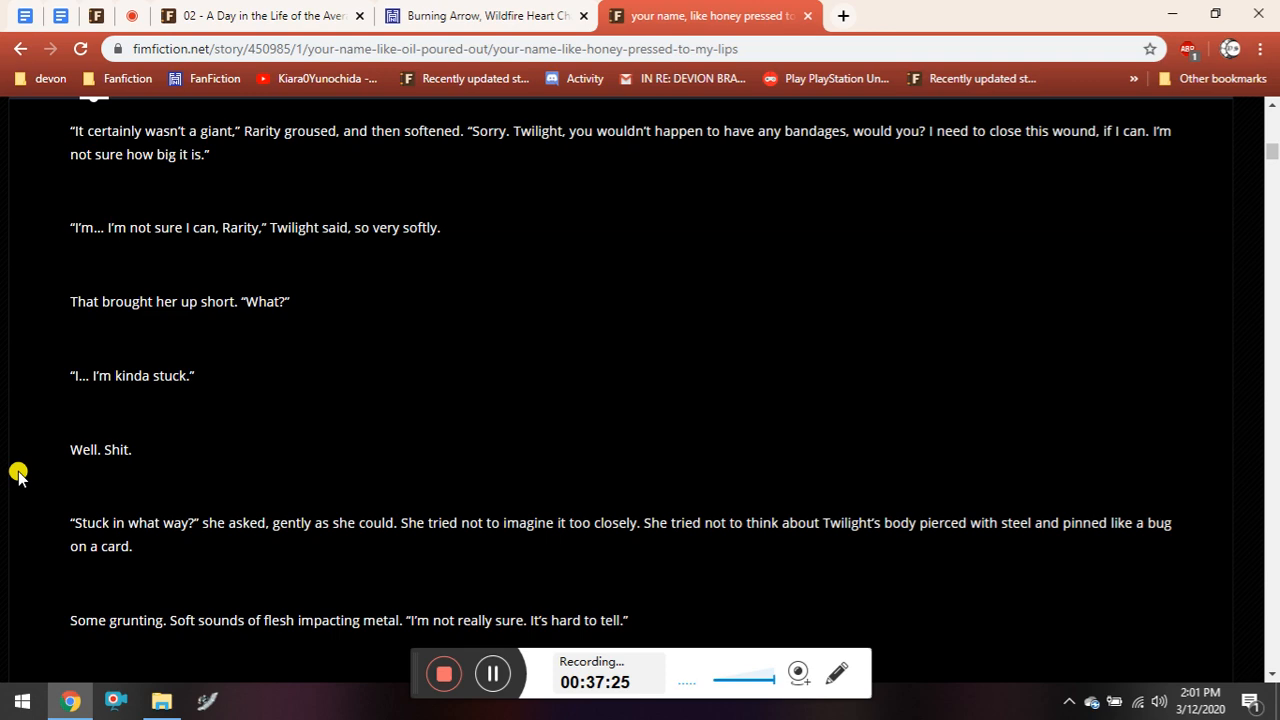
pyautogui.moveTo(16, 495)
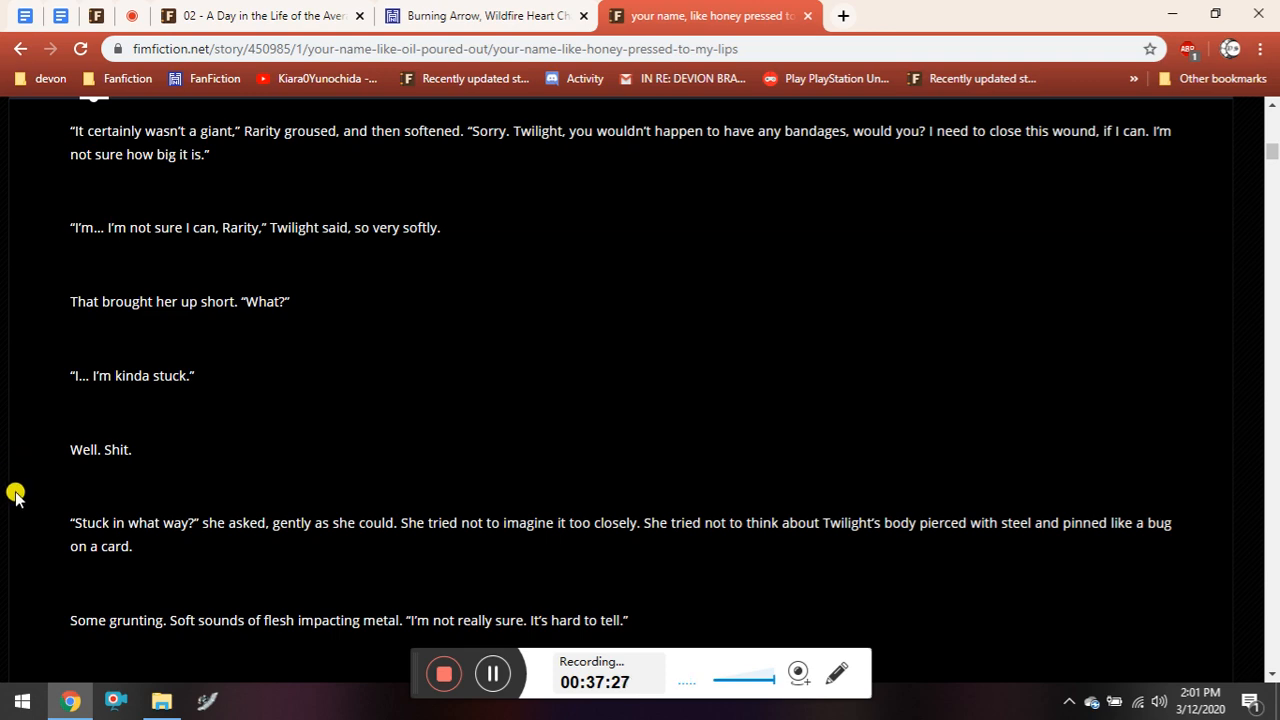
pyautogui.scroll(-3)
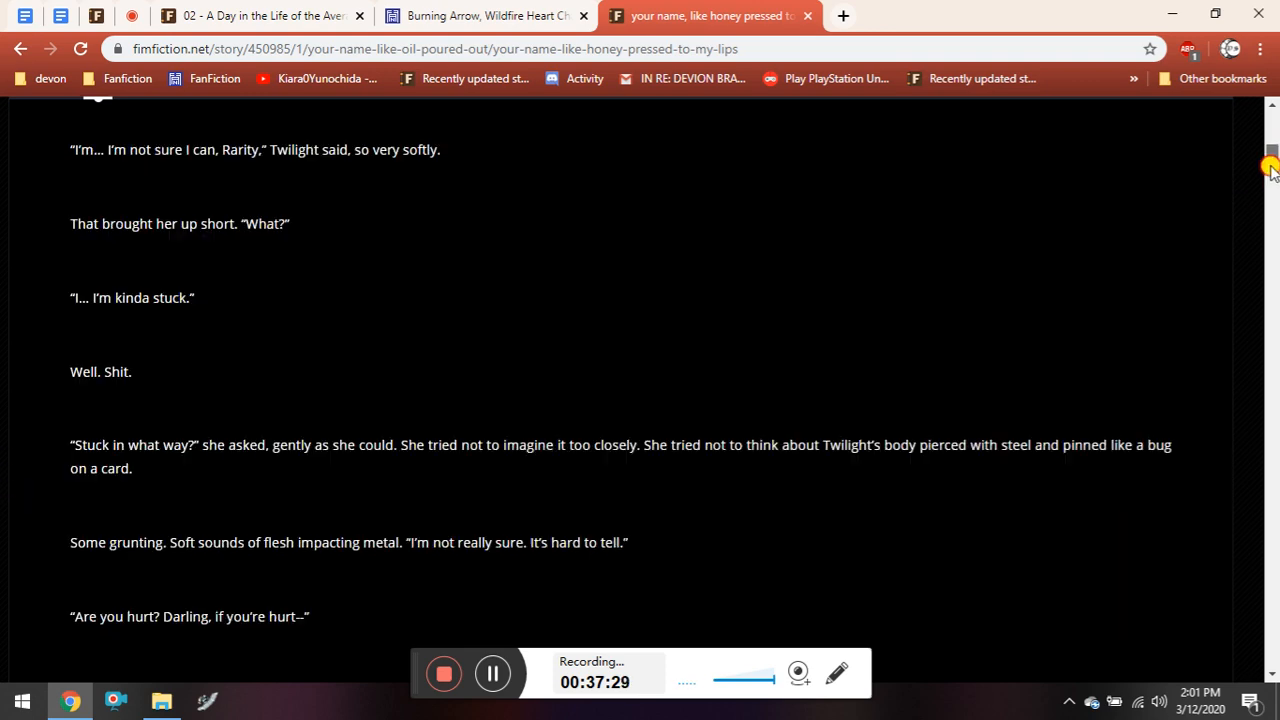
pyautogui.scroll(-3)
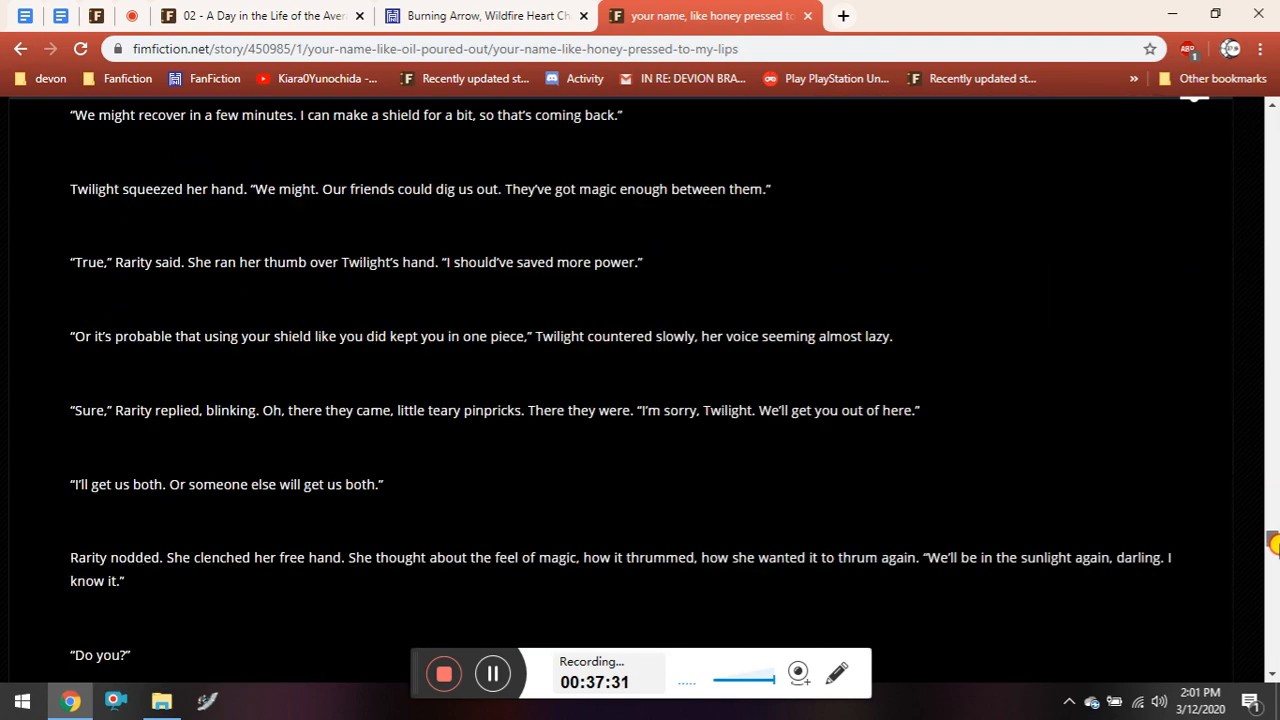
pyautogui.scroll(-3)
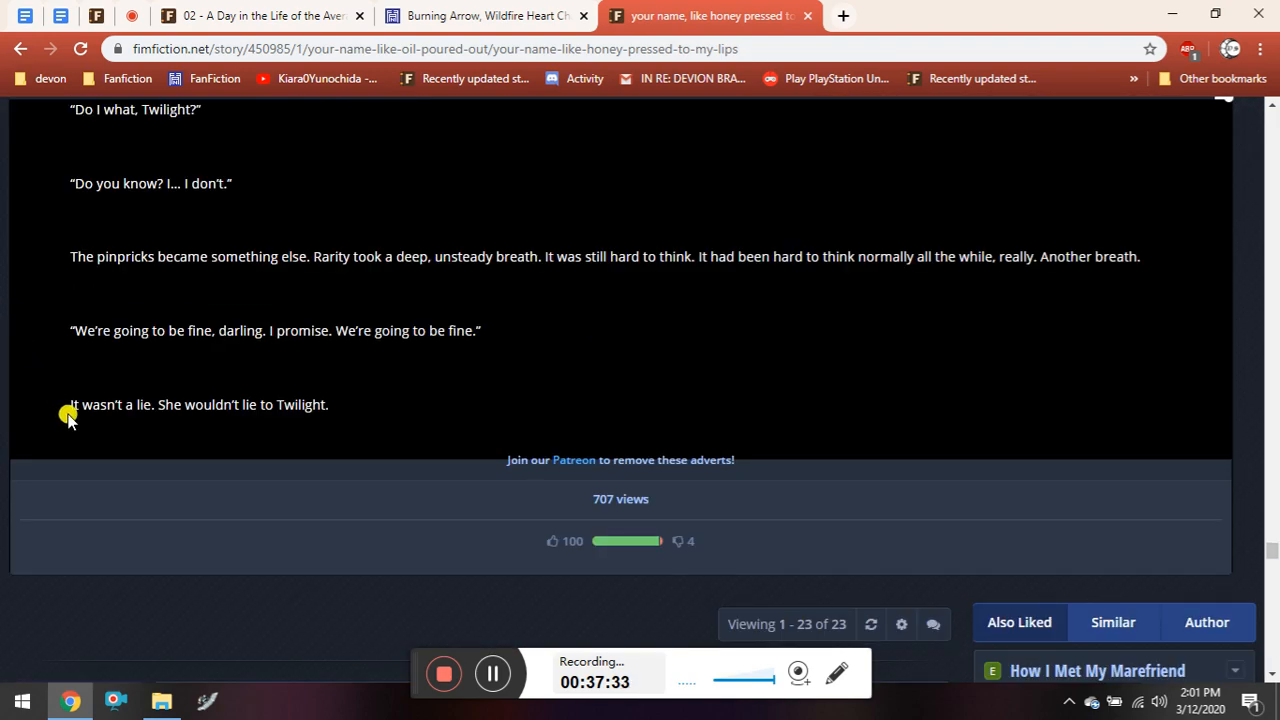
# Highlight the final line about not lying to Twilight, then clear the highlight.
pyautogui.moveTo(70, 405); pyautogui.dragTo(330, 405)
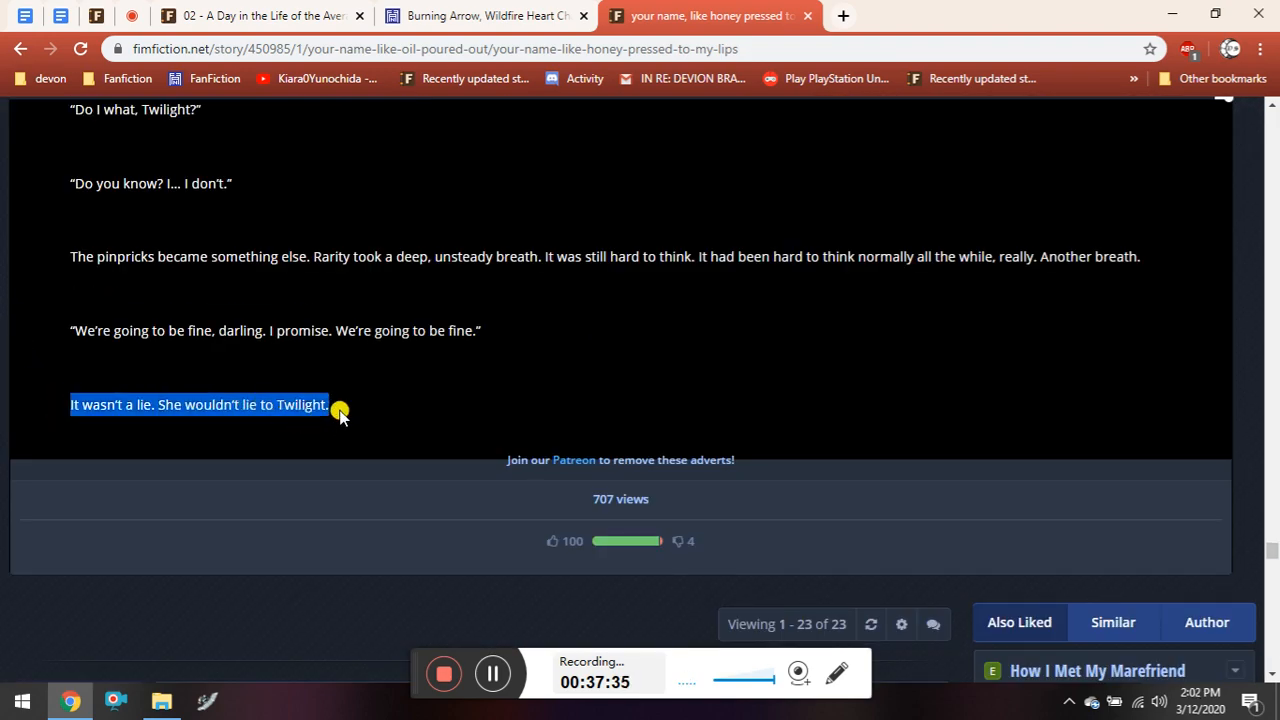
pyautogui.click(212, 392)
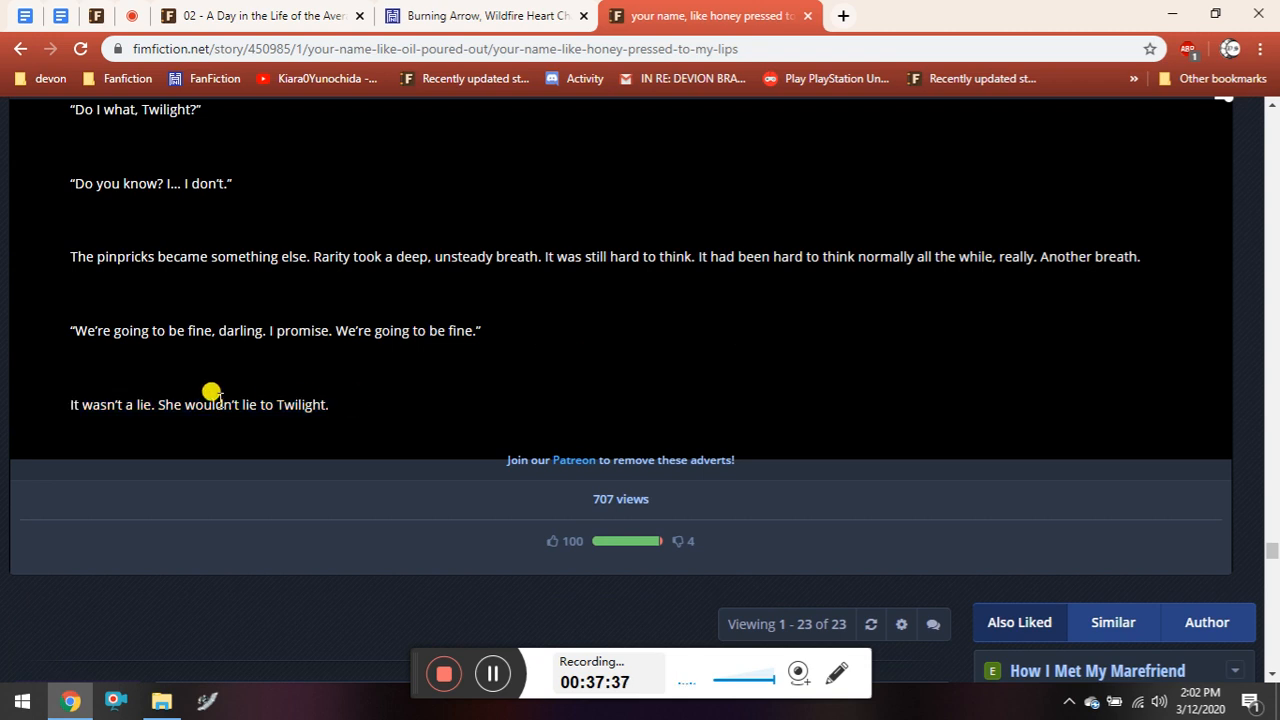
pyautogui.moveTo(1262, 414)
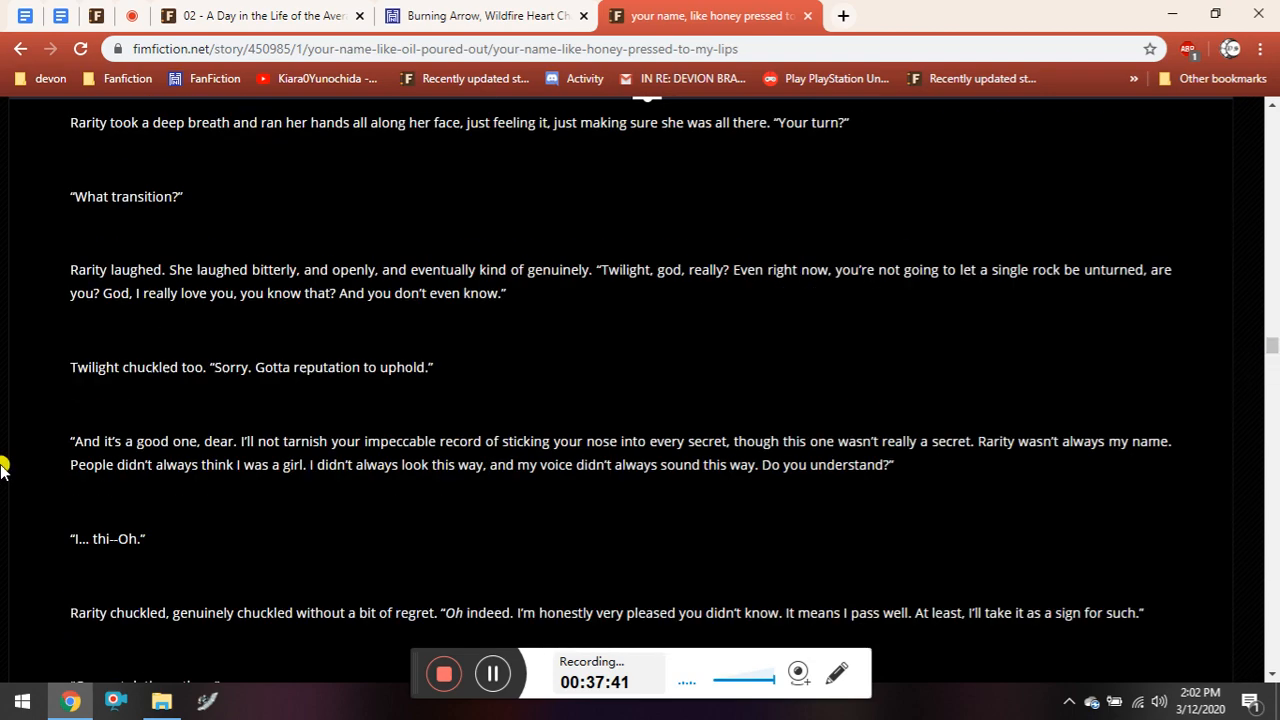
# Scroll to Twilight's first-kiss account and realizing she wasn't straight.
pyautogui.scroll(-3)
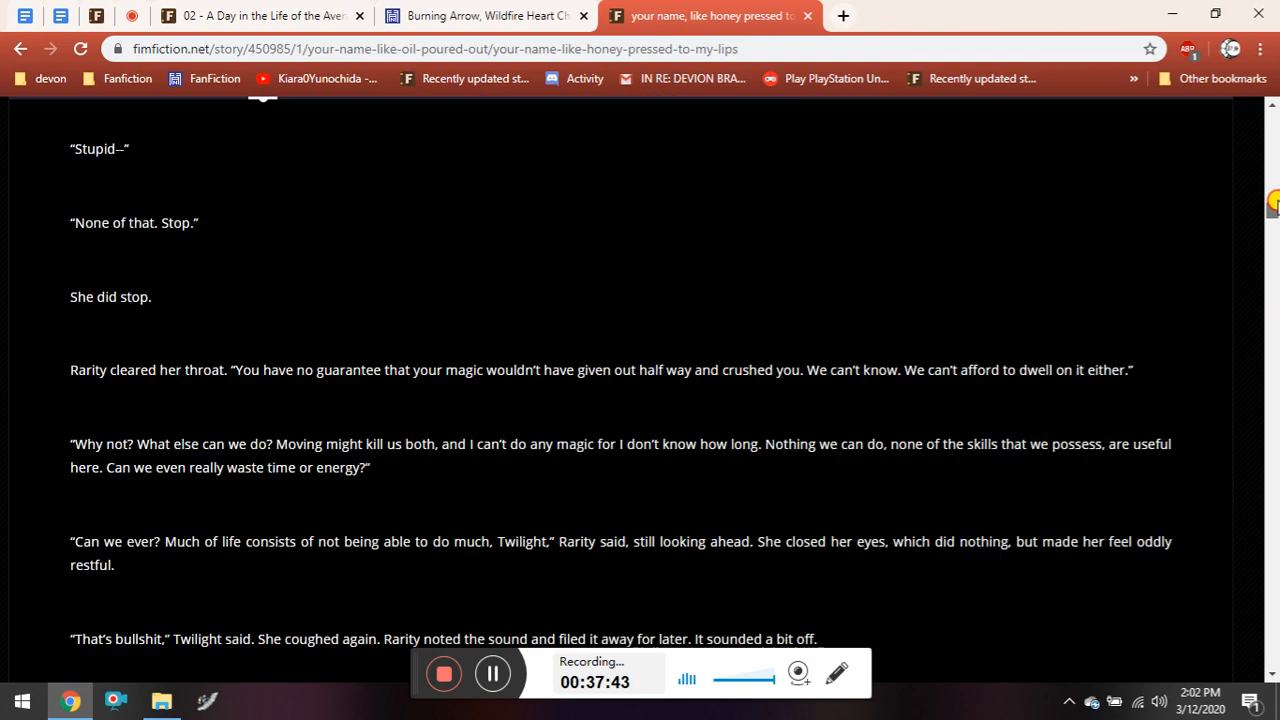
pyautogui.scroll(-3)
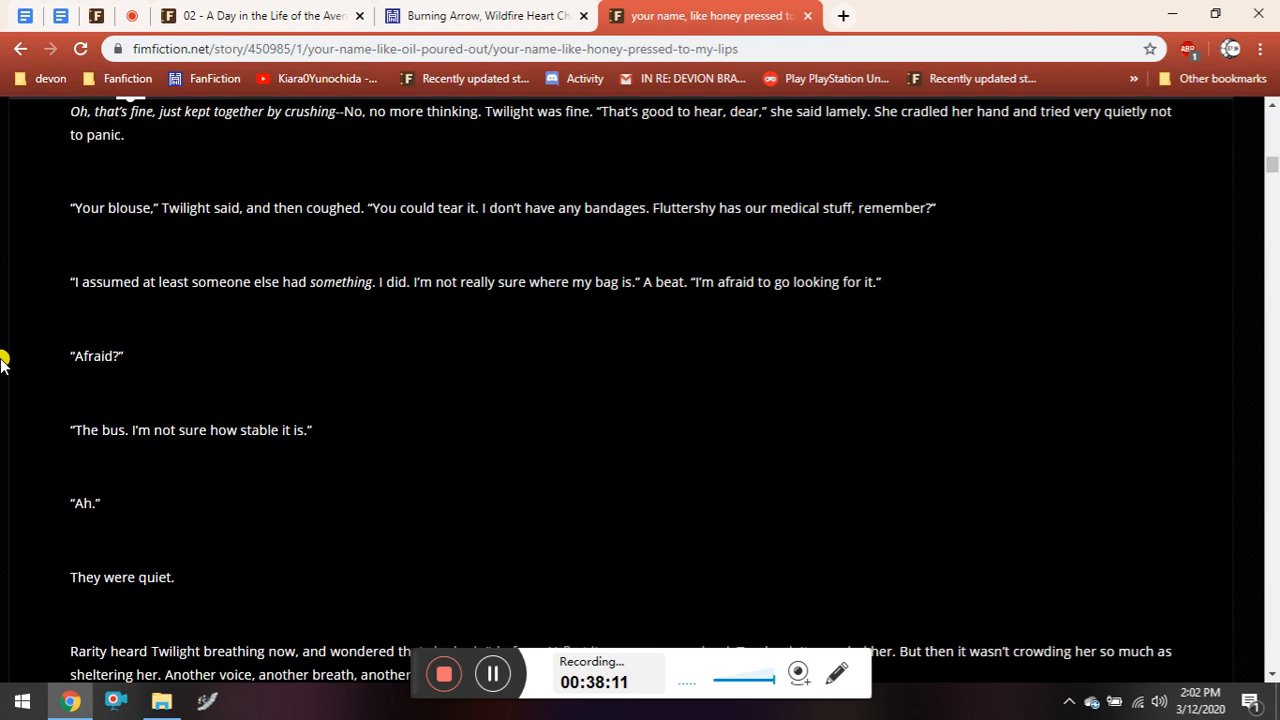
pyautogui.scroll(-3)
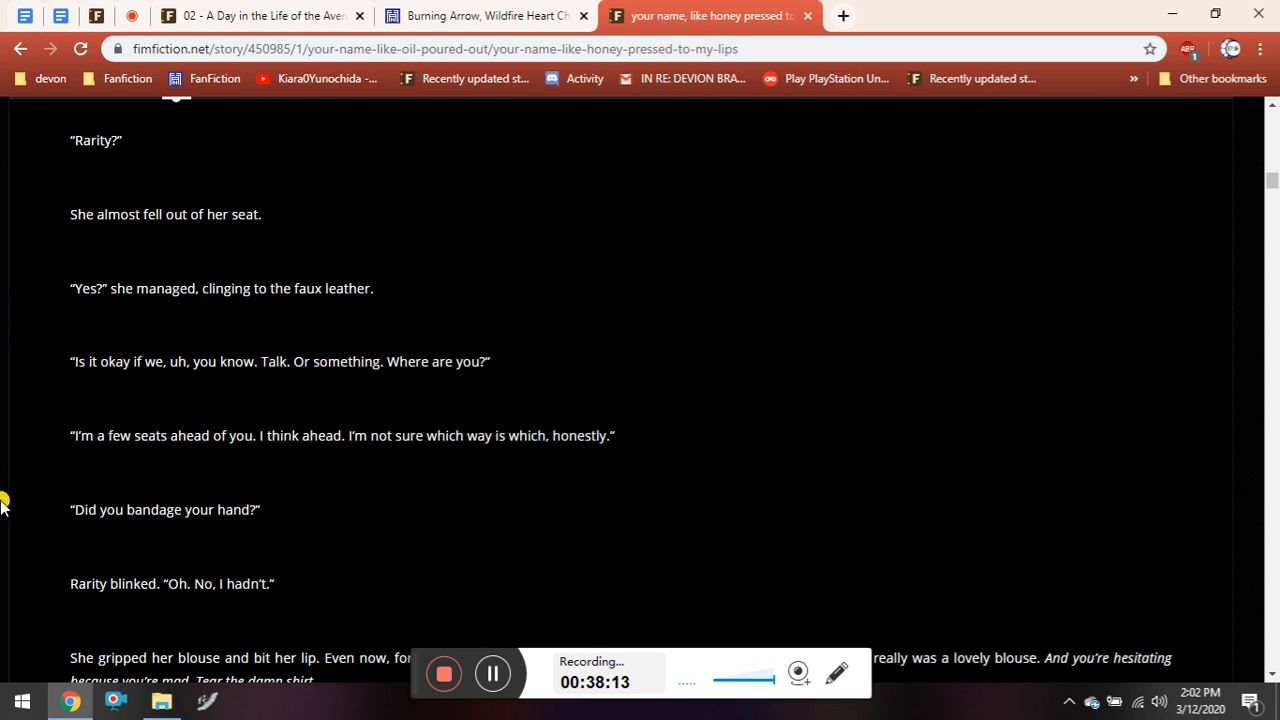
pyautogui.scroll(-3)
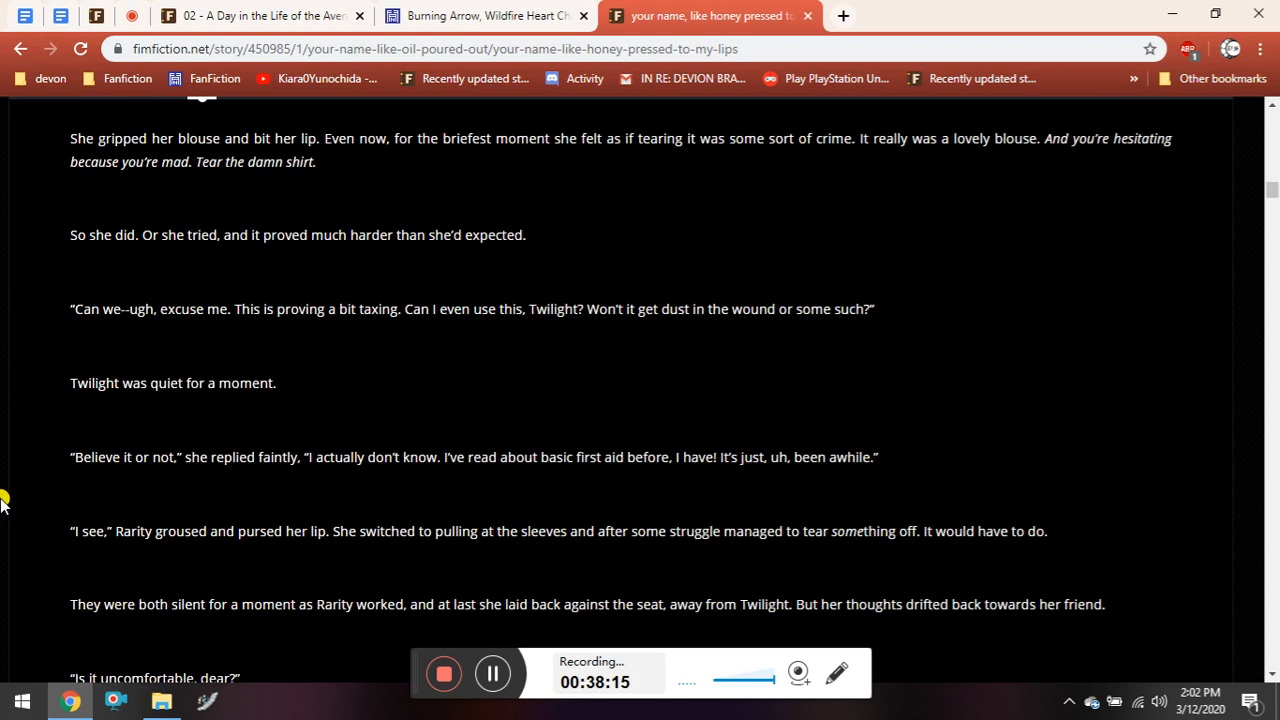
pyautogui.scroll(-3)
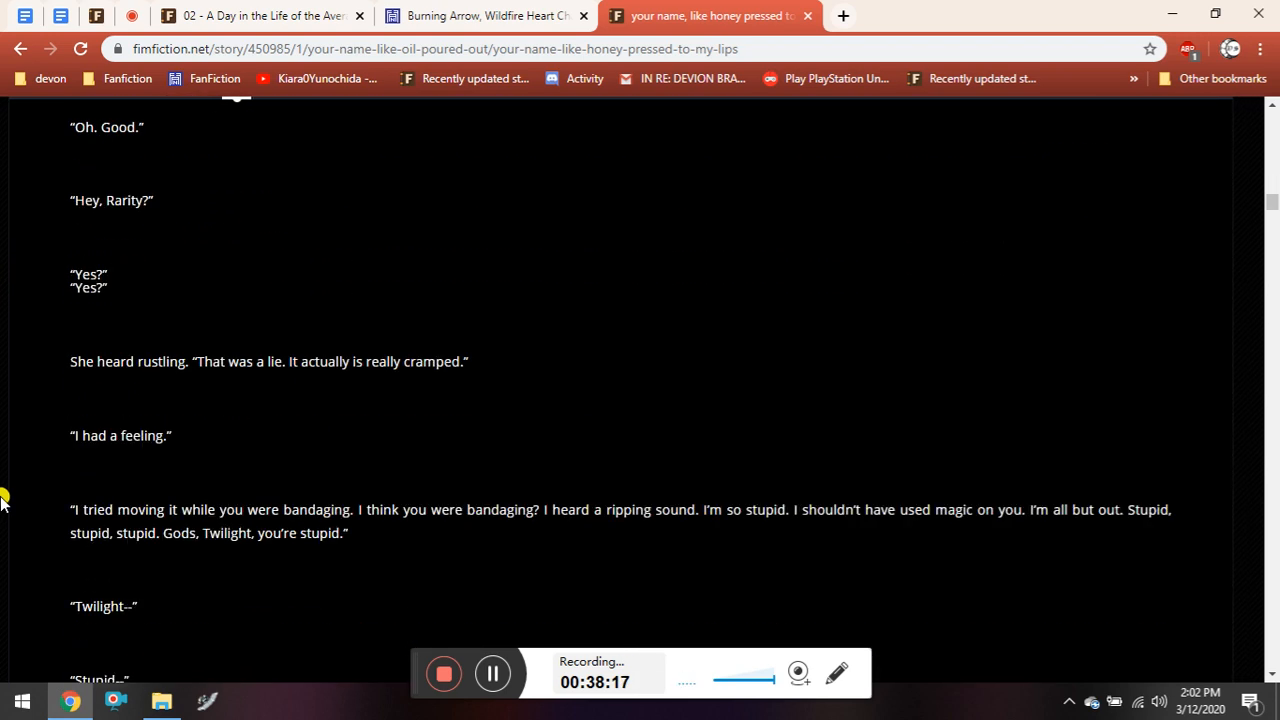
pyautogui.scroll(-3)
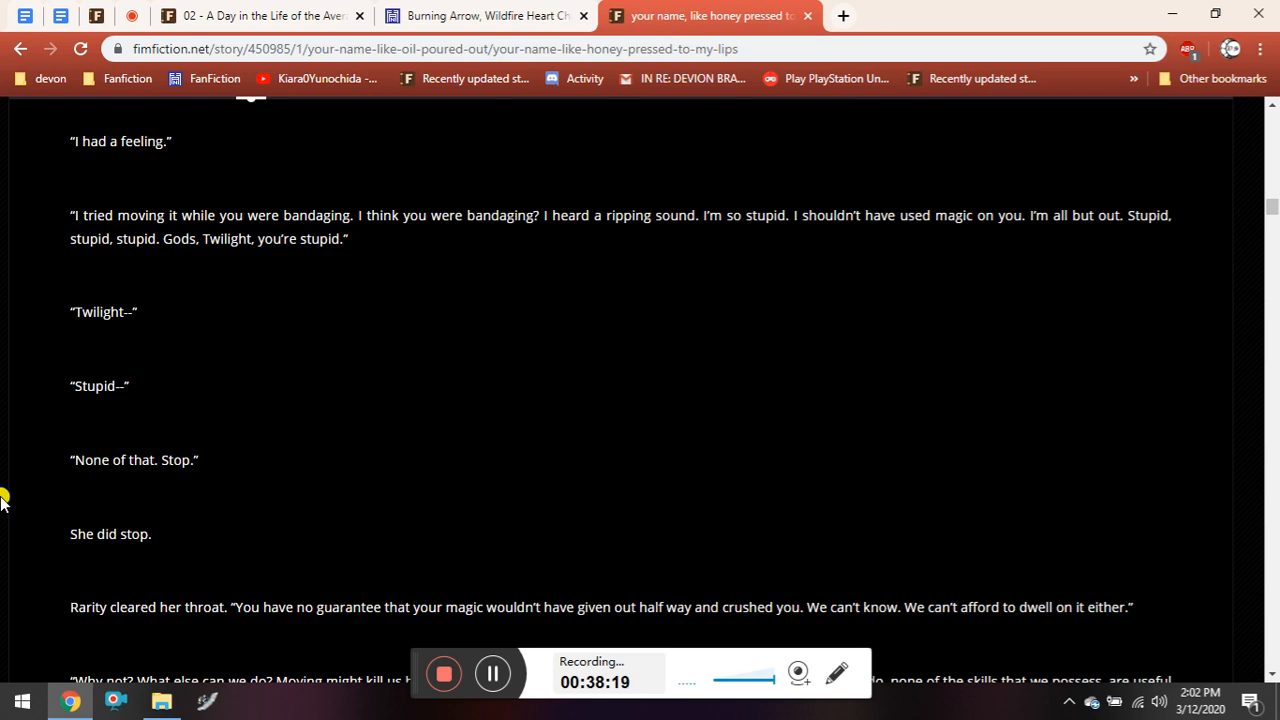
pyautogui.scroll(-3)
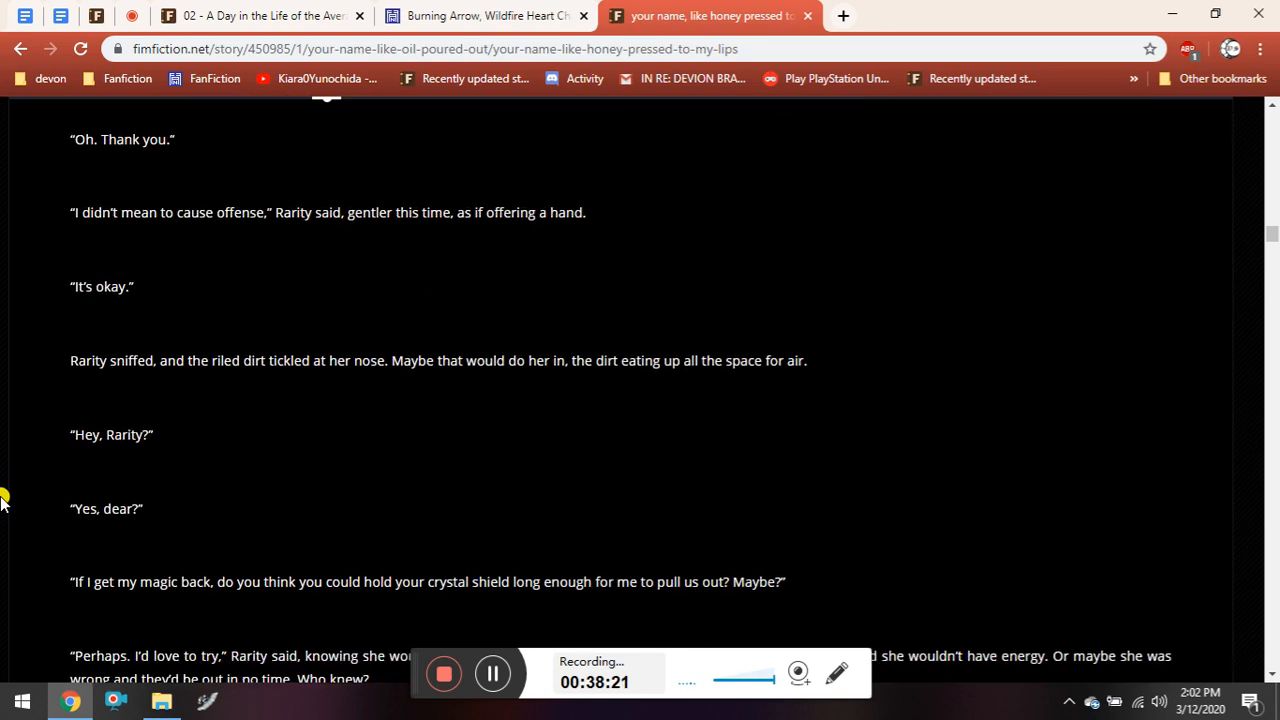
pyautogui.scroll(-3)
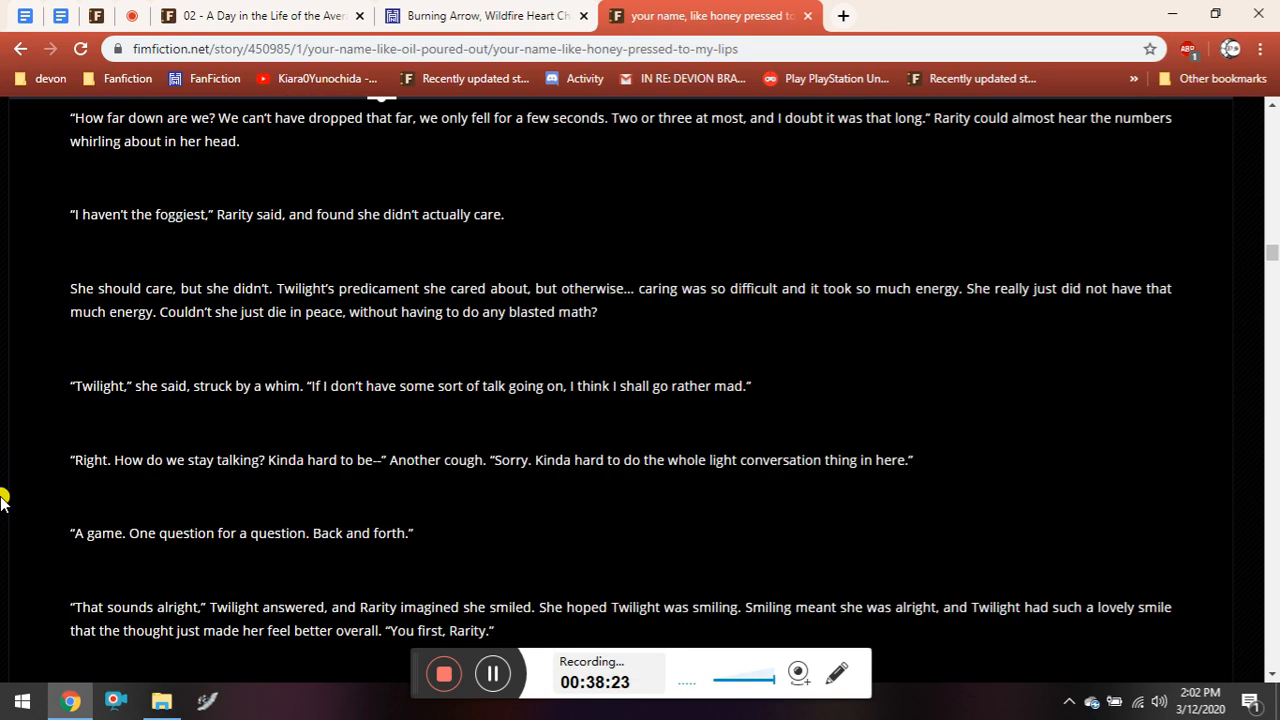
pyautogui.scroll(-3)
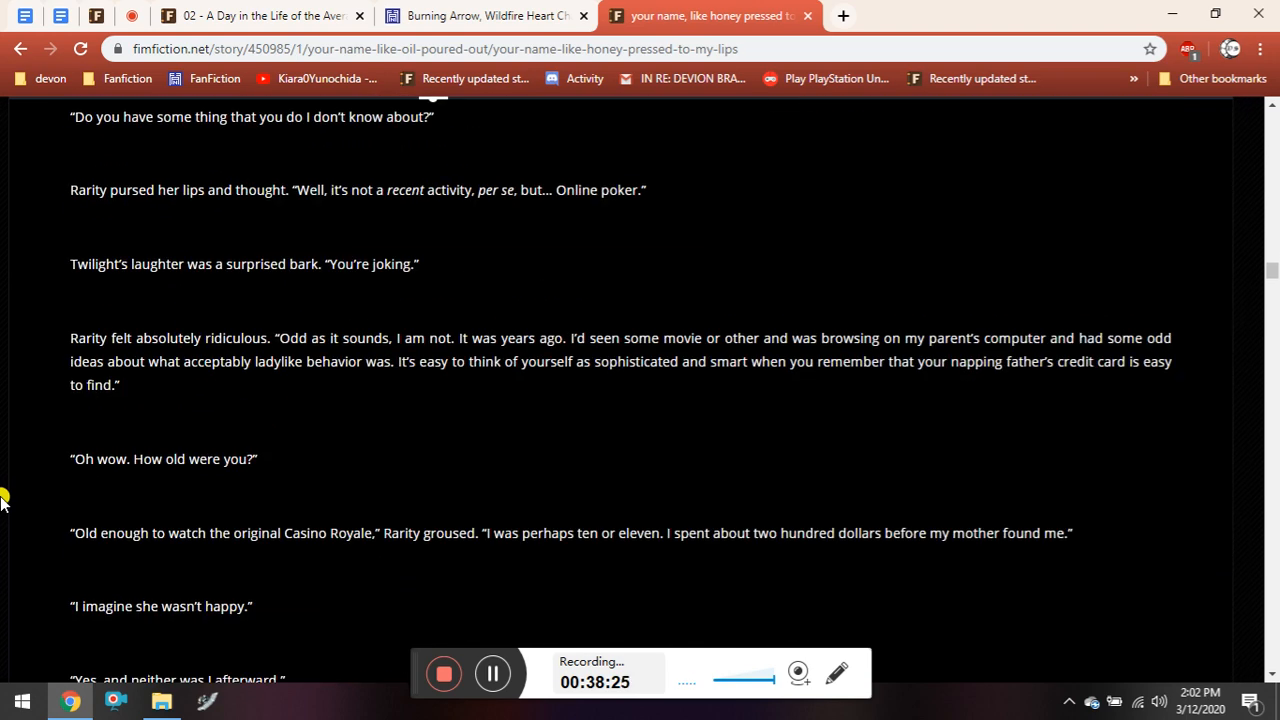
pyautogui.scroll(3)
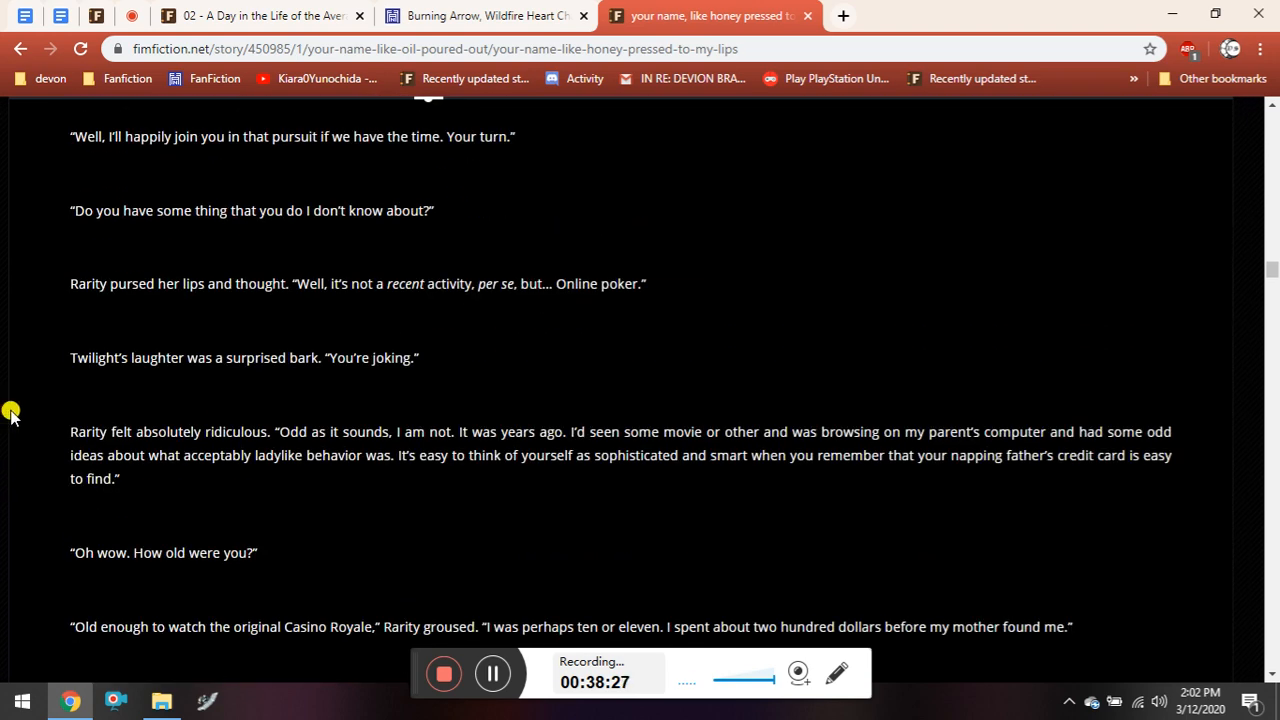
pyautogui.moveTo(30, 313)
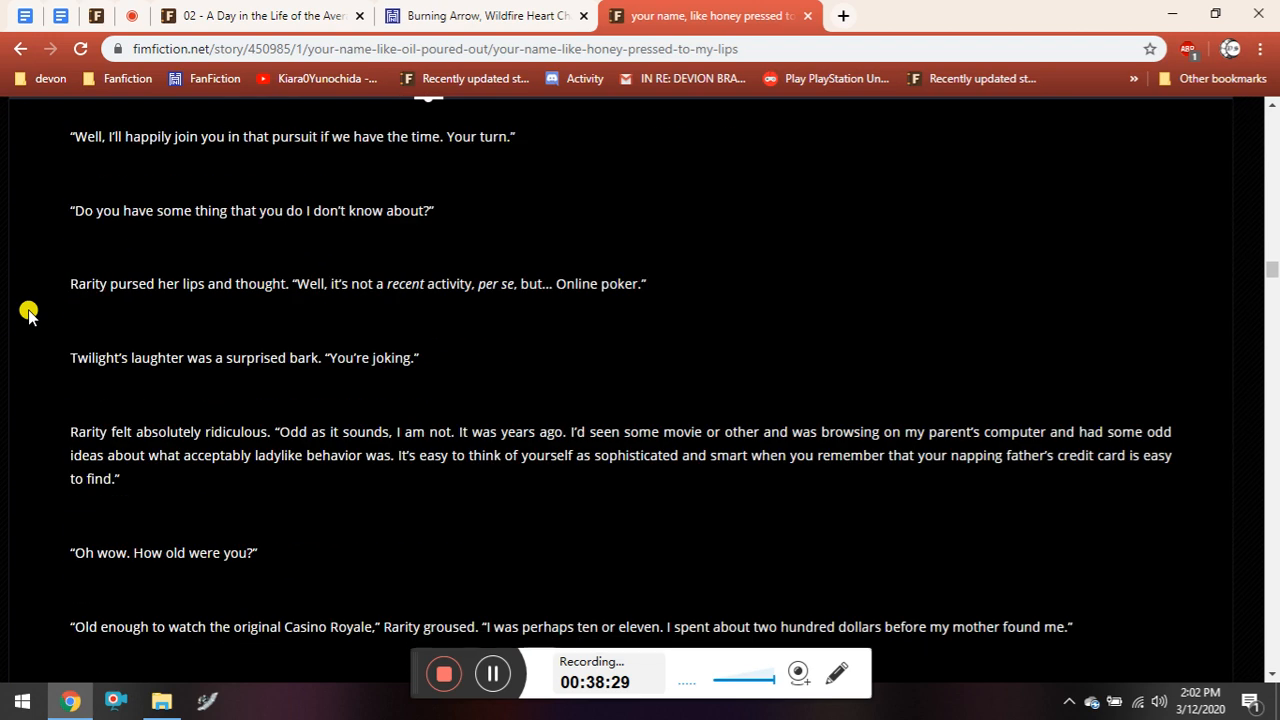
pyautogui.scroll(-3)
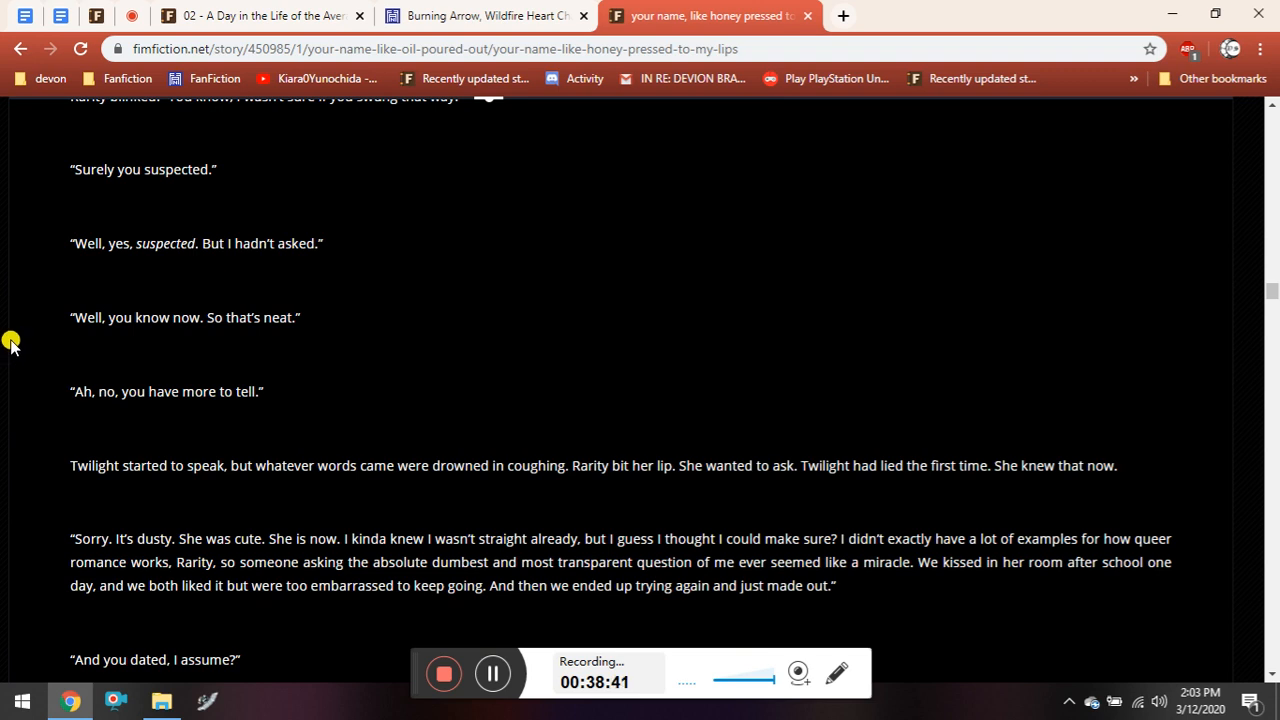
# Scroll to the lesbian sheep syndrome joke and Rarity asking 'You want to know?'.
pyautogui.scroll(-3)
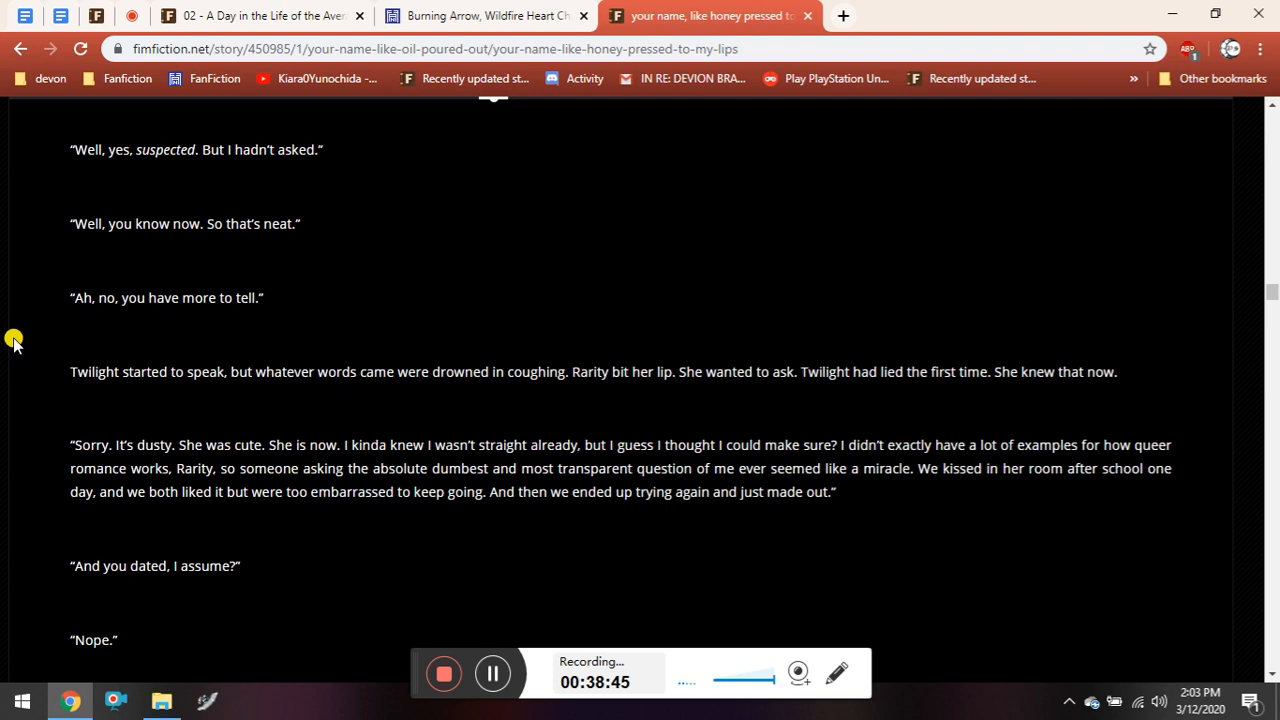
pyautogui.moveTo(22, 350)
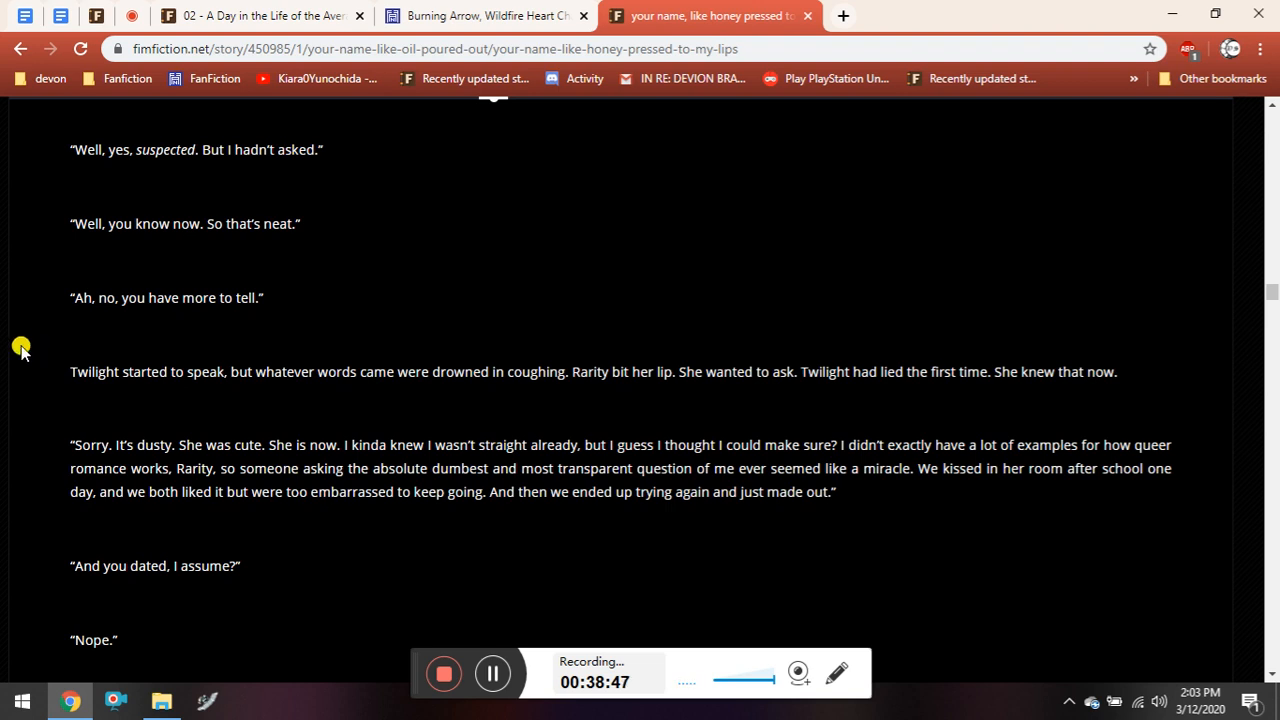
pyautogui.moveTo(31, 330)
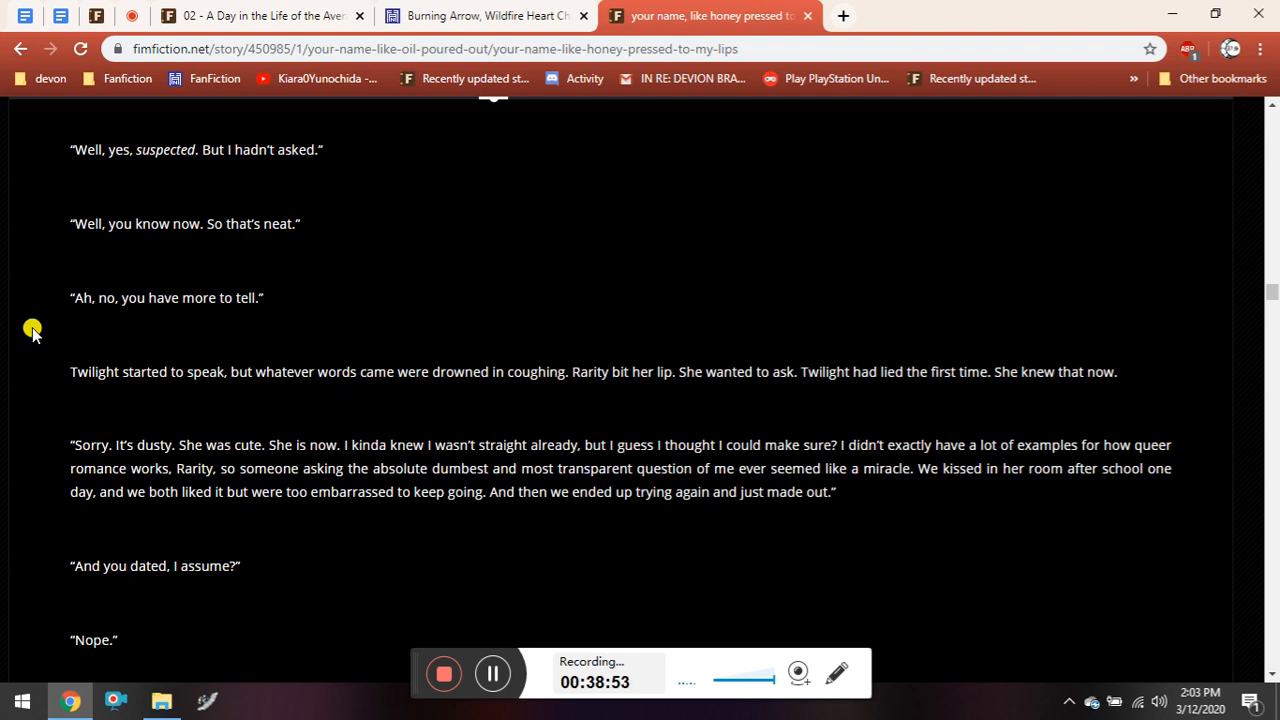
pyautogui.scroll(-3)
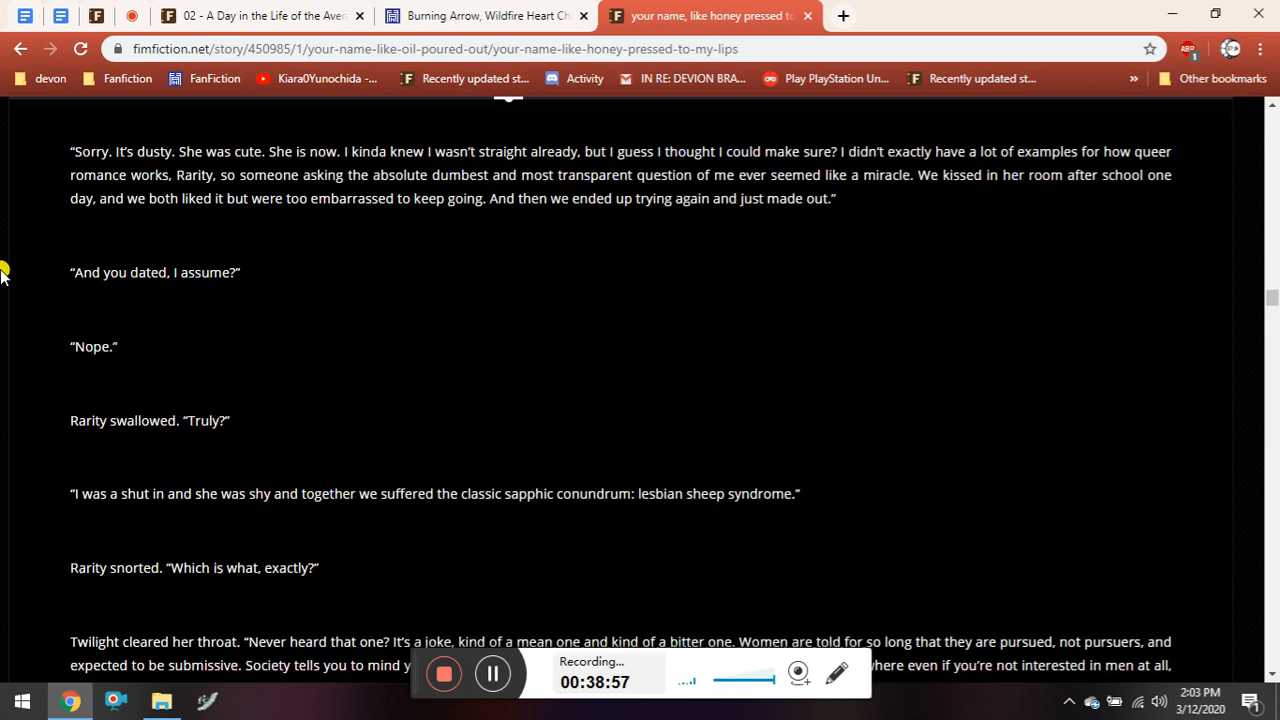
pyautogui.scroll(-3)
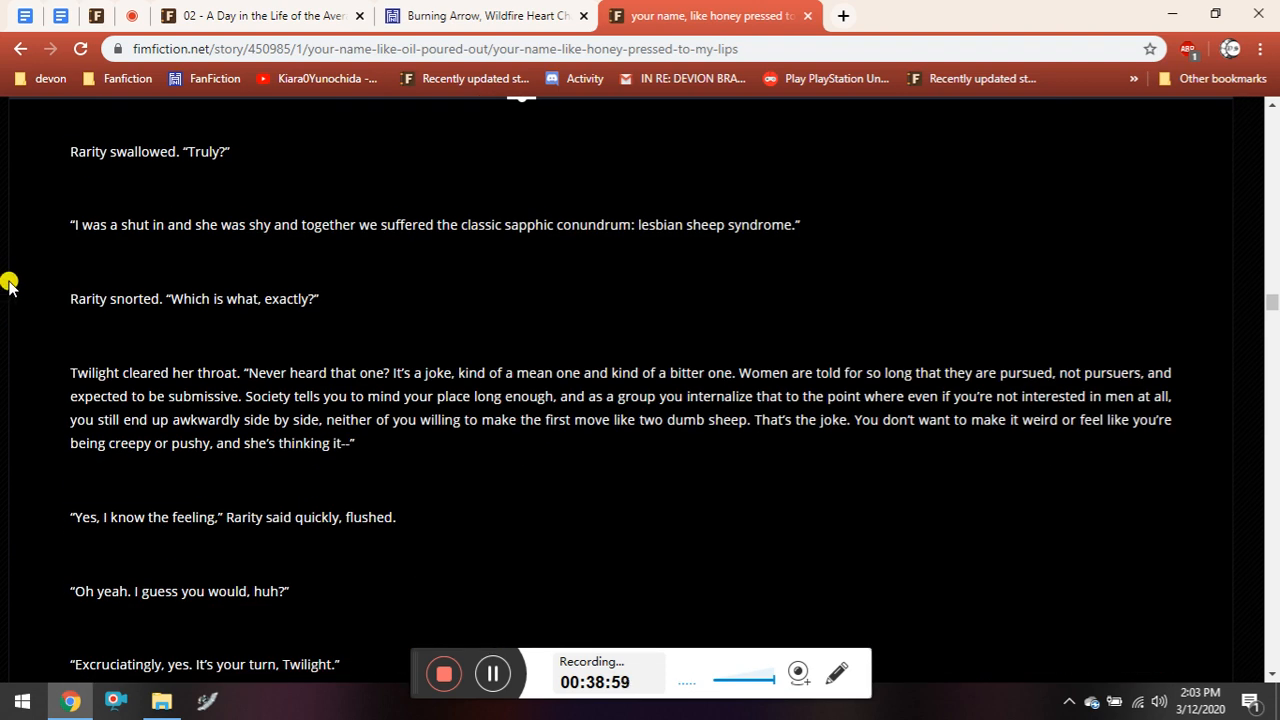
pyautogui.scroll(-3)
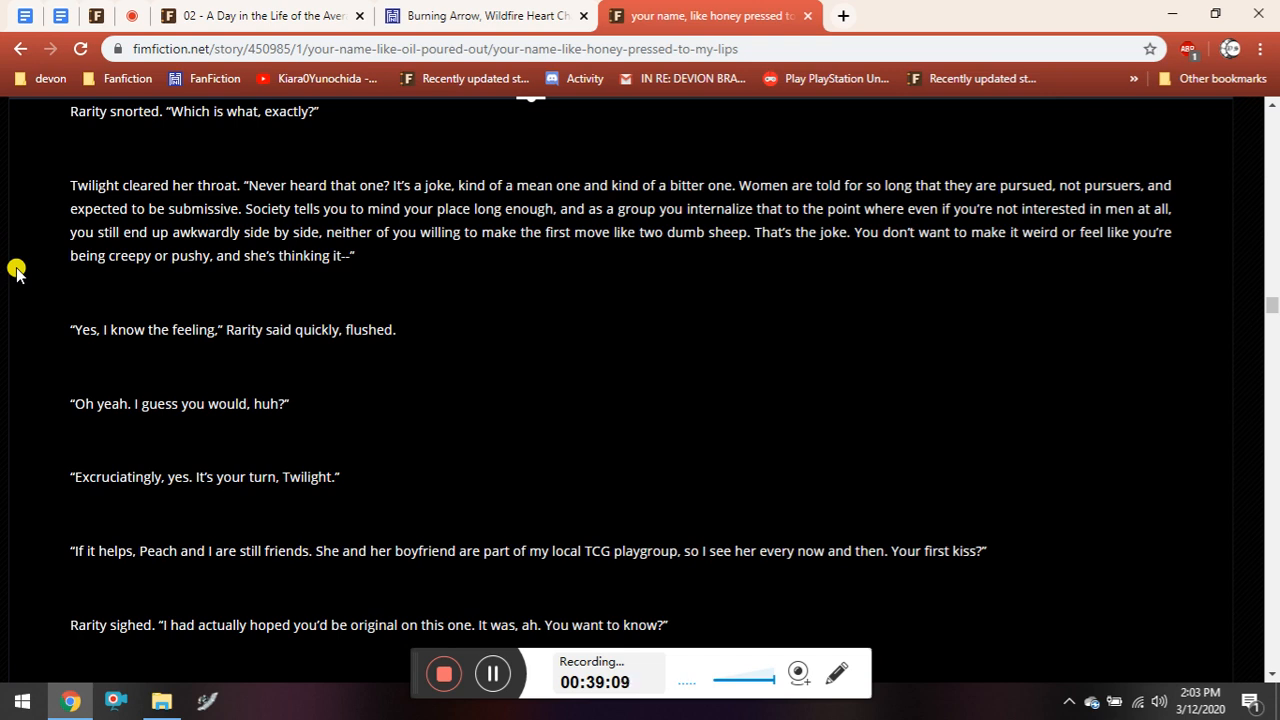
pyautogui.scroll(-3)
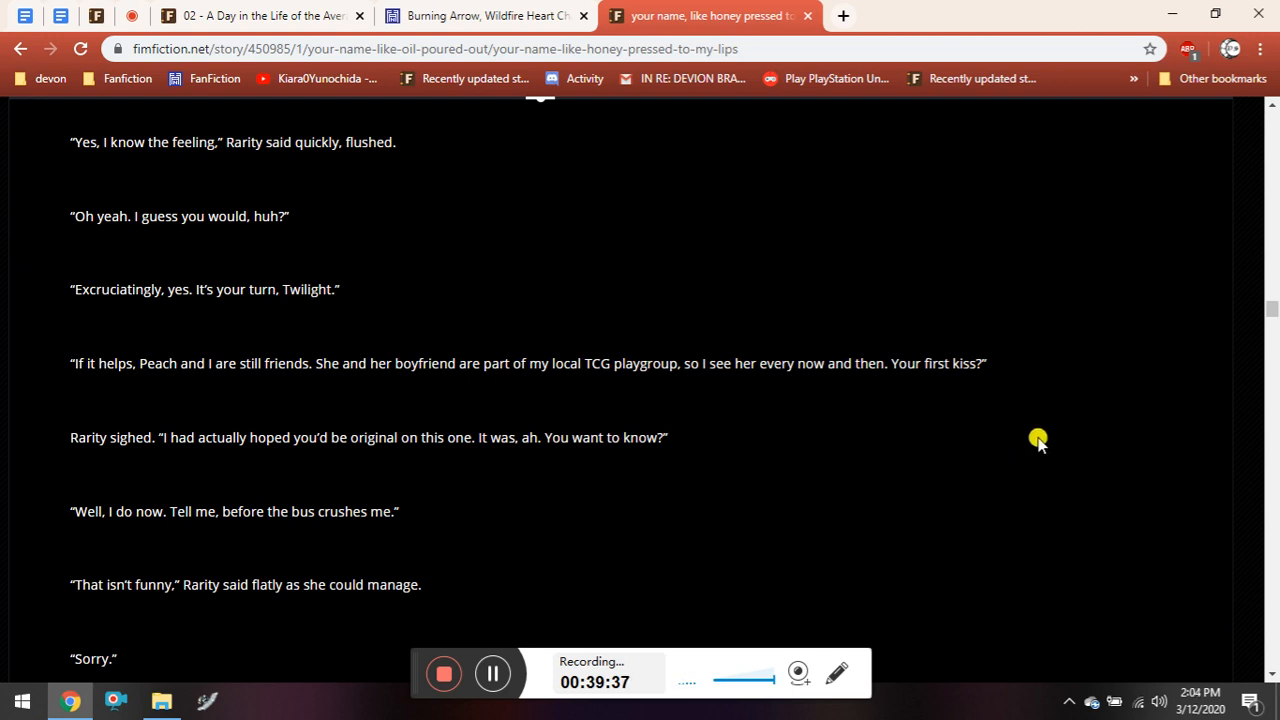
pyautogui.moveTo(160, 354)
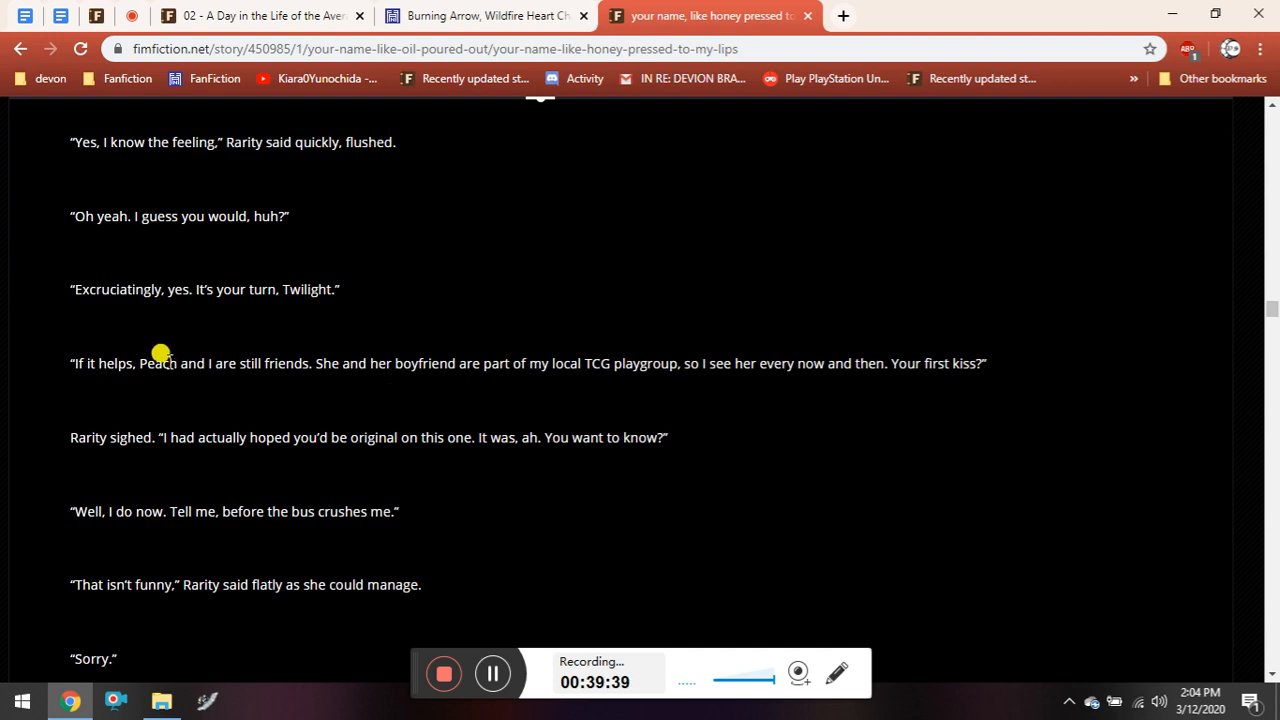
pyautogui.moveTo(28, 390)
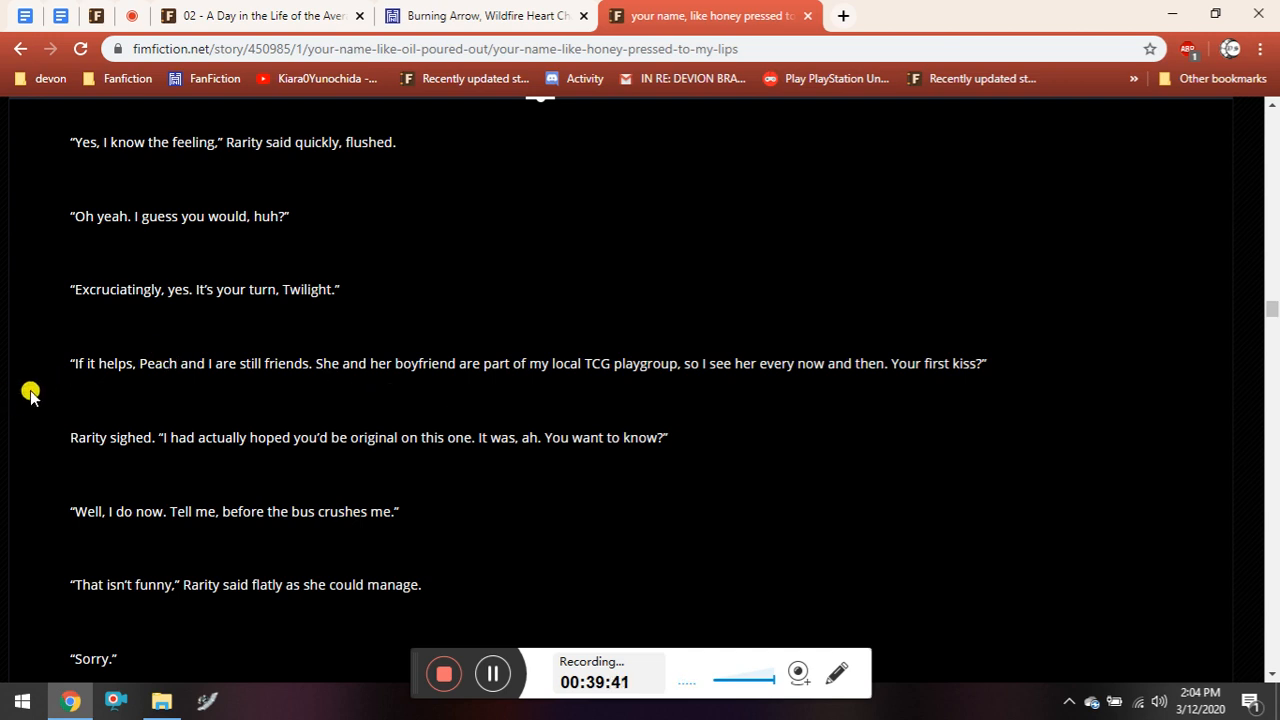
pyautogui.moveTo(2, 415)
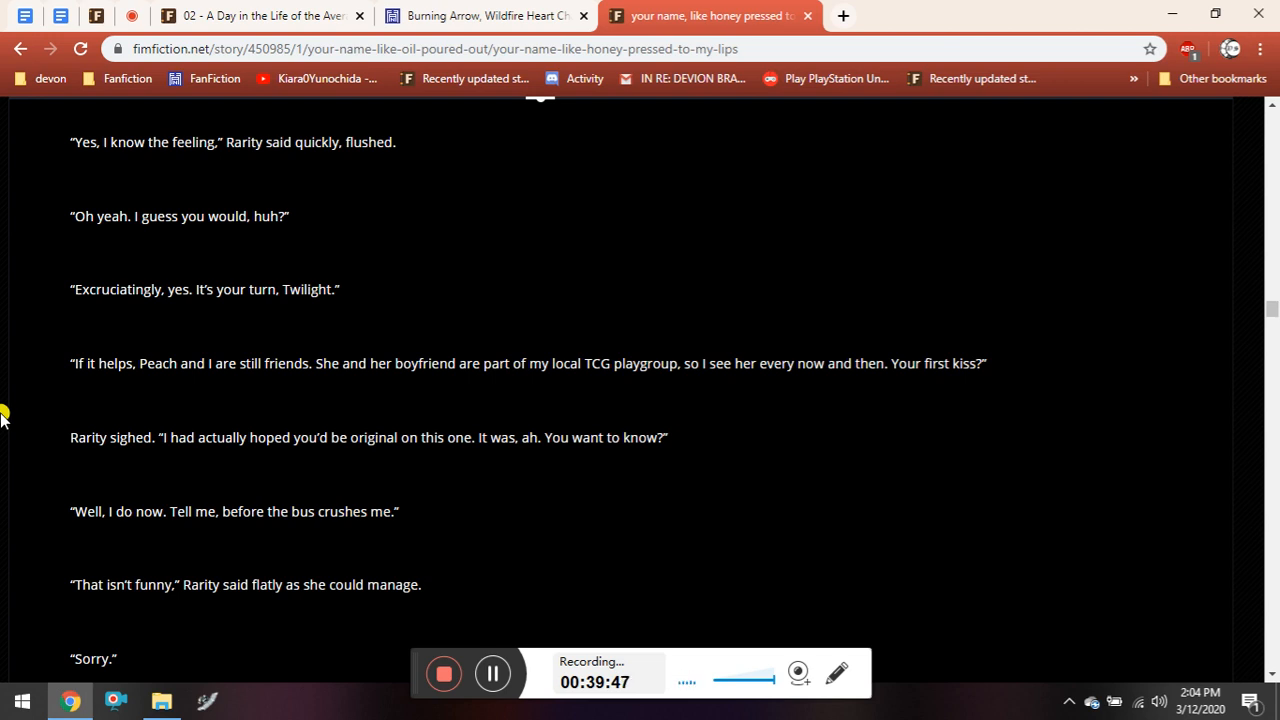
pyautogui.moveTo(8, 398)
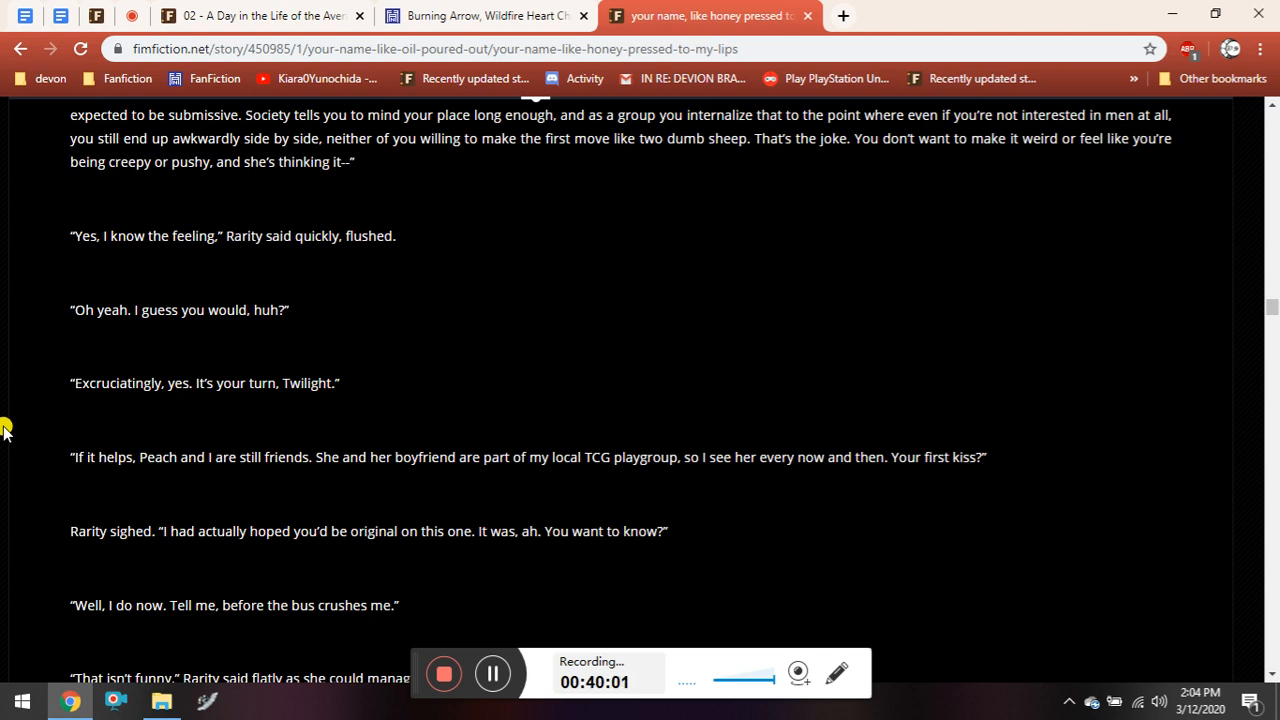
pyautogui.moveTo(12, 384)
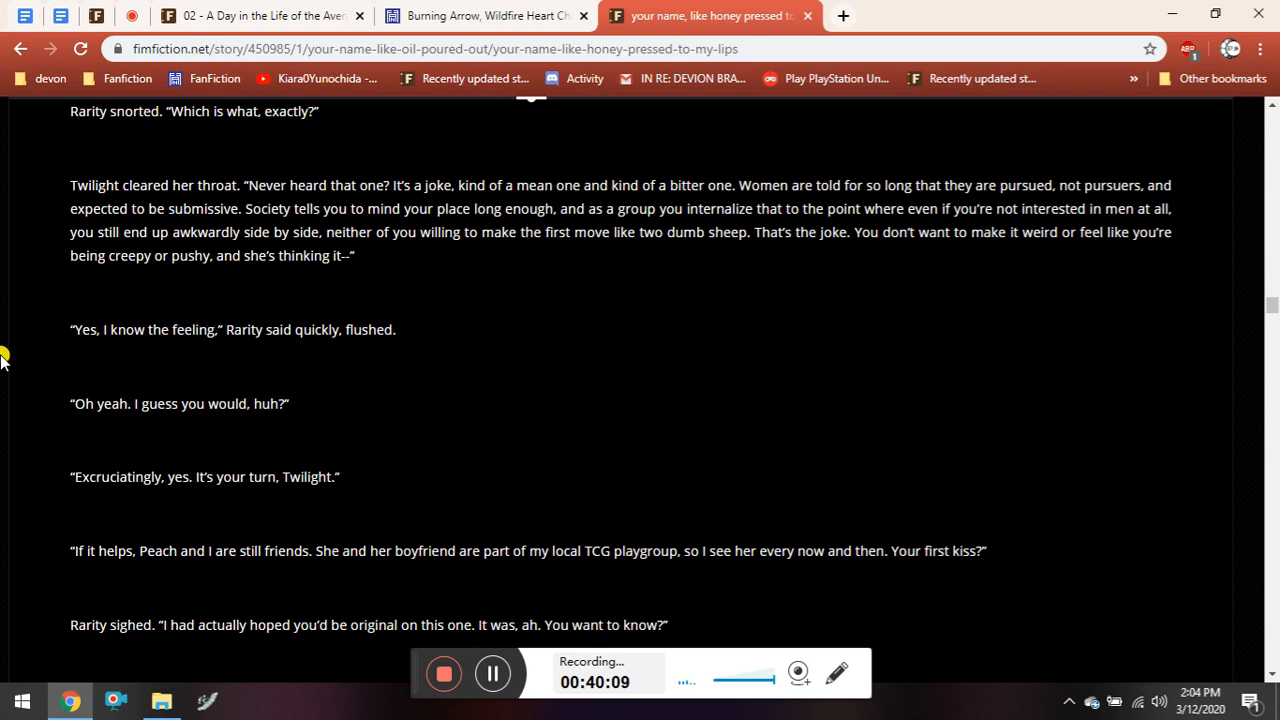
# Scroll the chapter down to Twilight's bus-crush joke and Rarity's answer, "It was Trixie.".
pyautogui.scroll(-3)
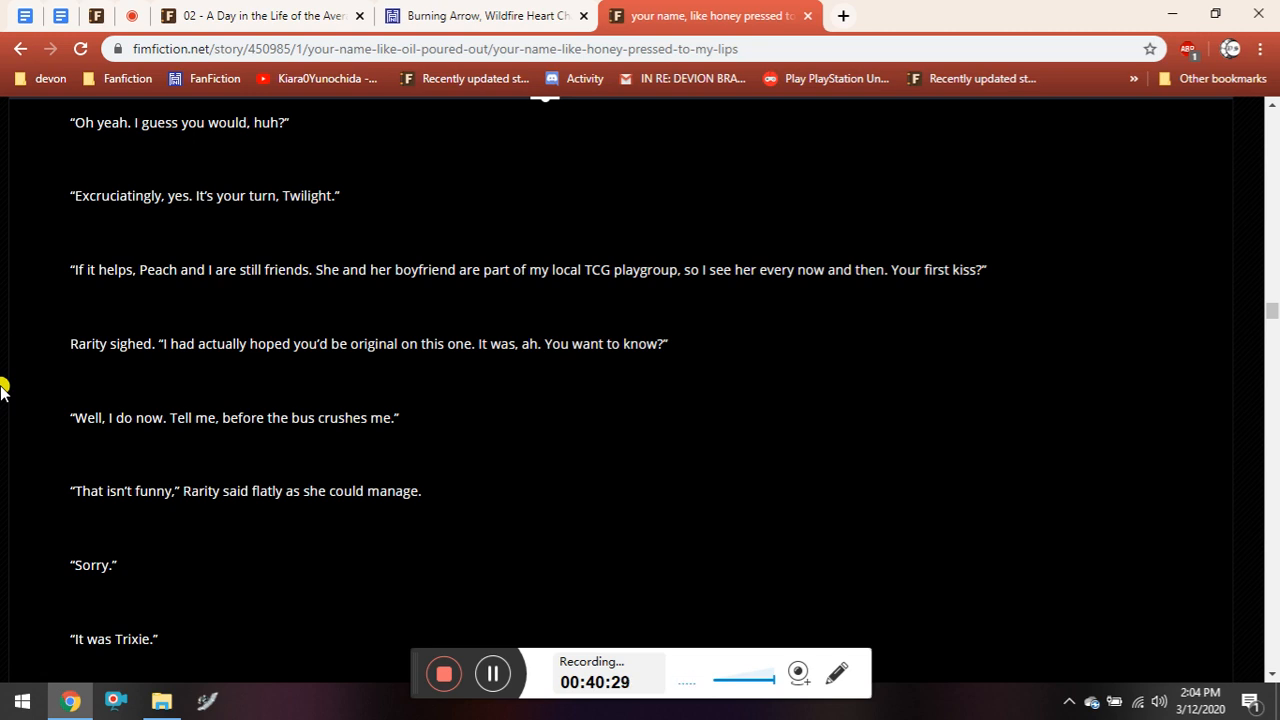
# Skim past Rarity's reveal and the silence, landing on the lesbian sheep syndrome paragraph.
pyautogui.scroll(-3)
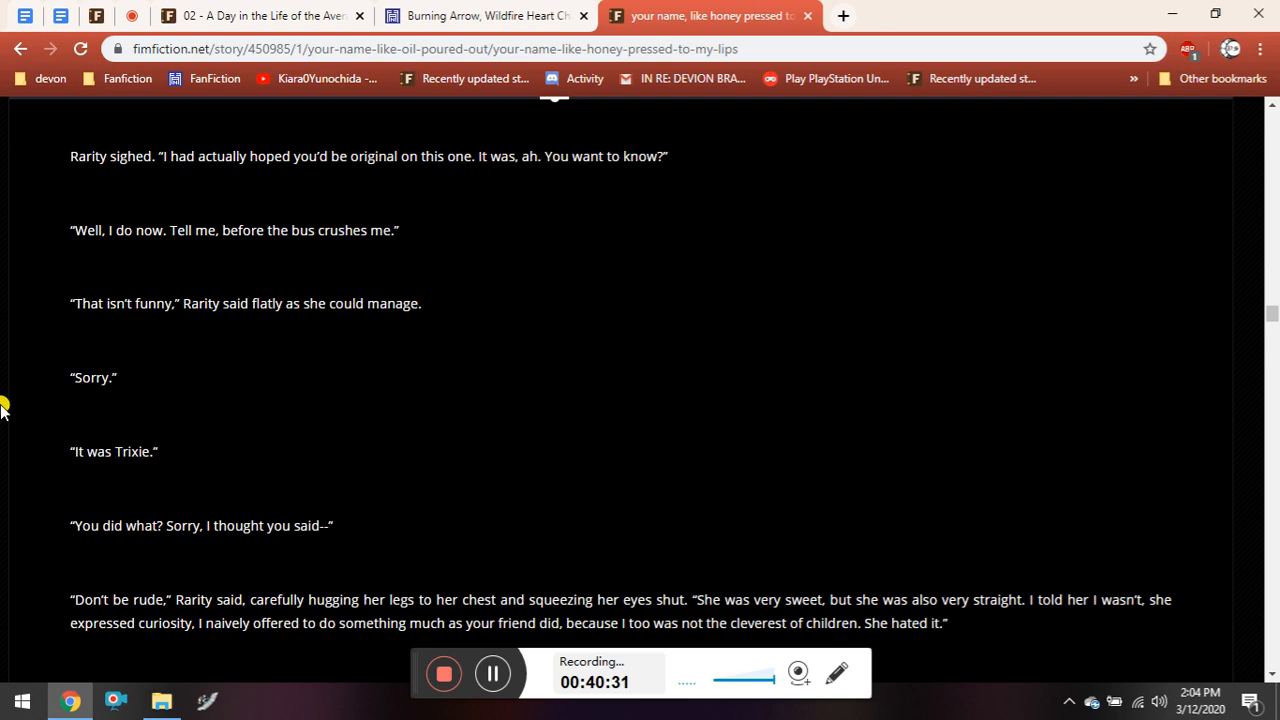
pyautogui.scroll(-3)
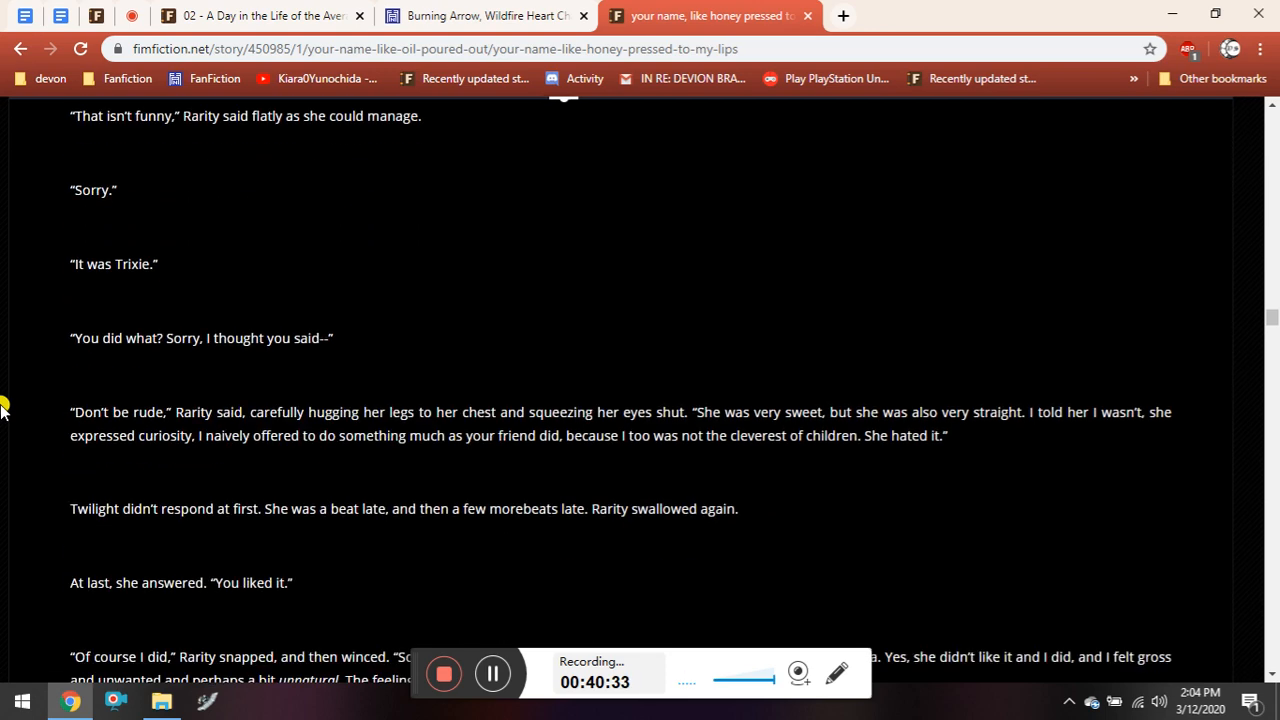
pyautogui.scroll(-3)
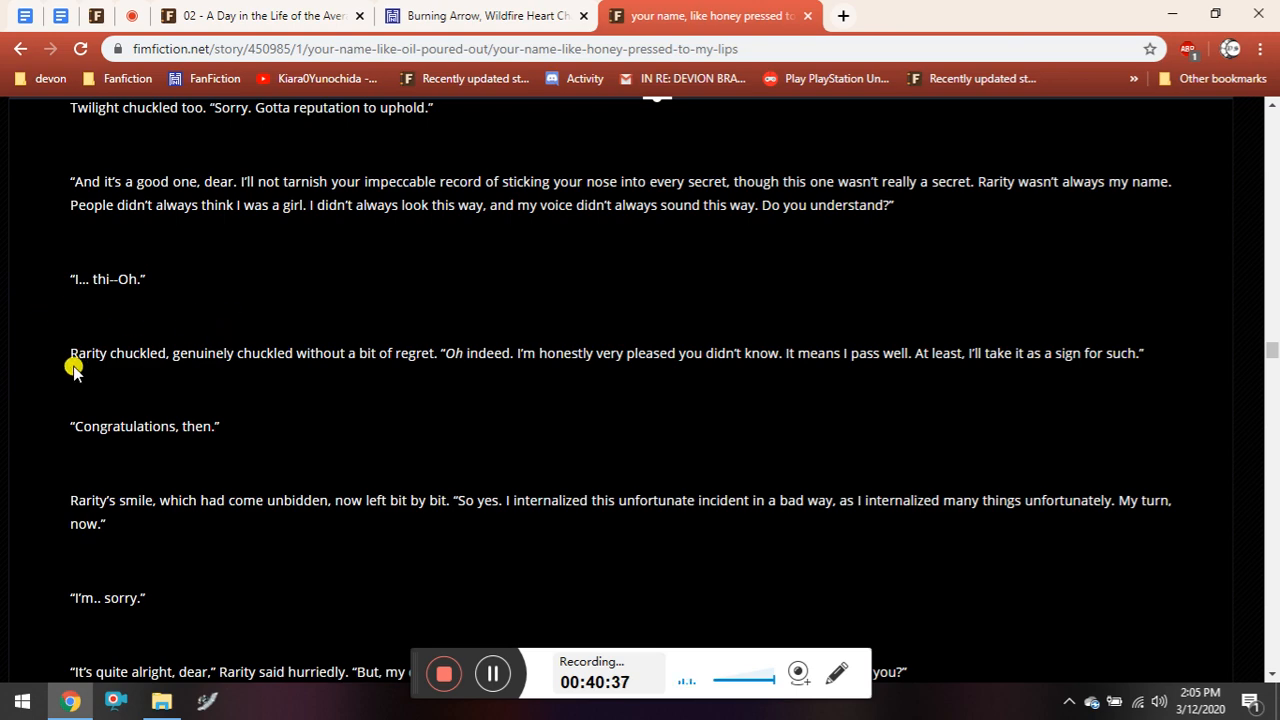
pyautogui.scroll(-3)
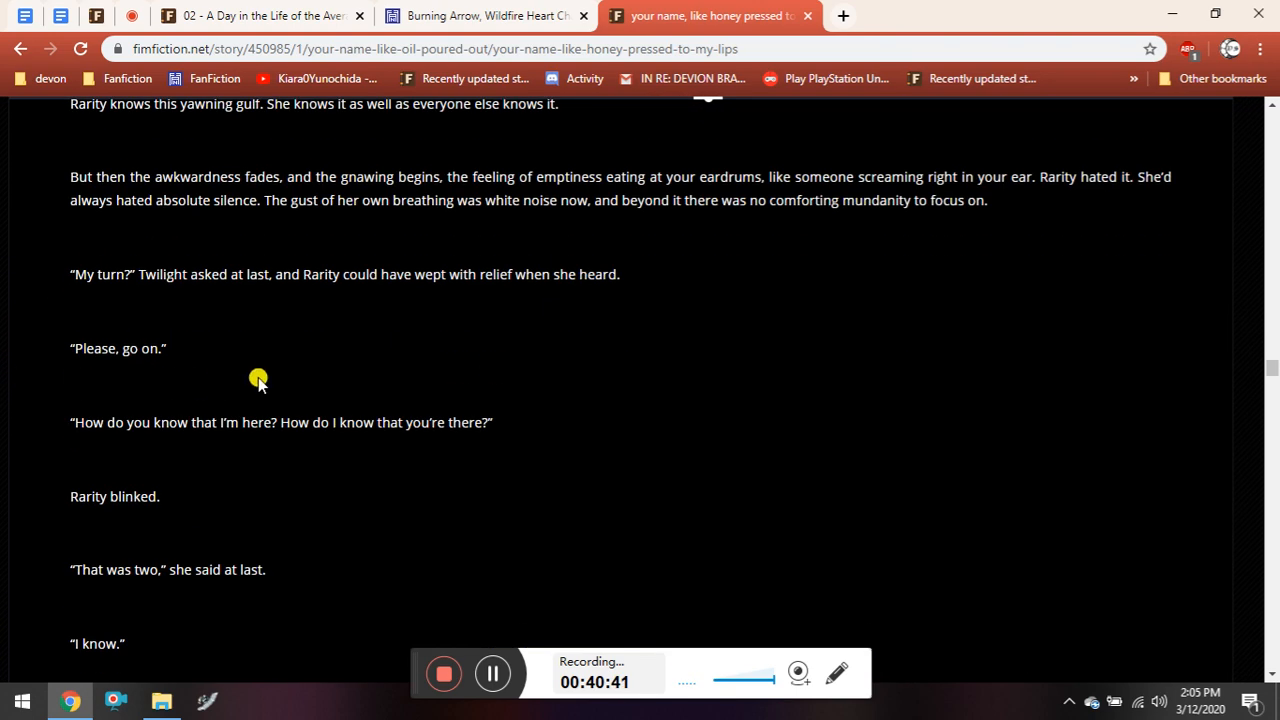
pyautogui.scroll(-3)
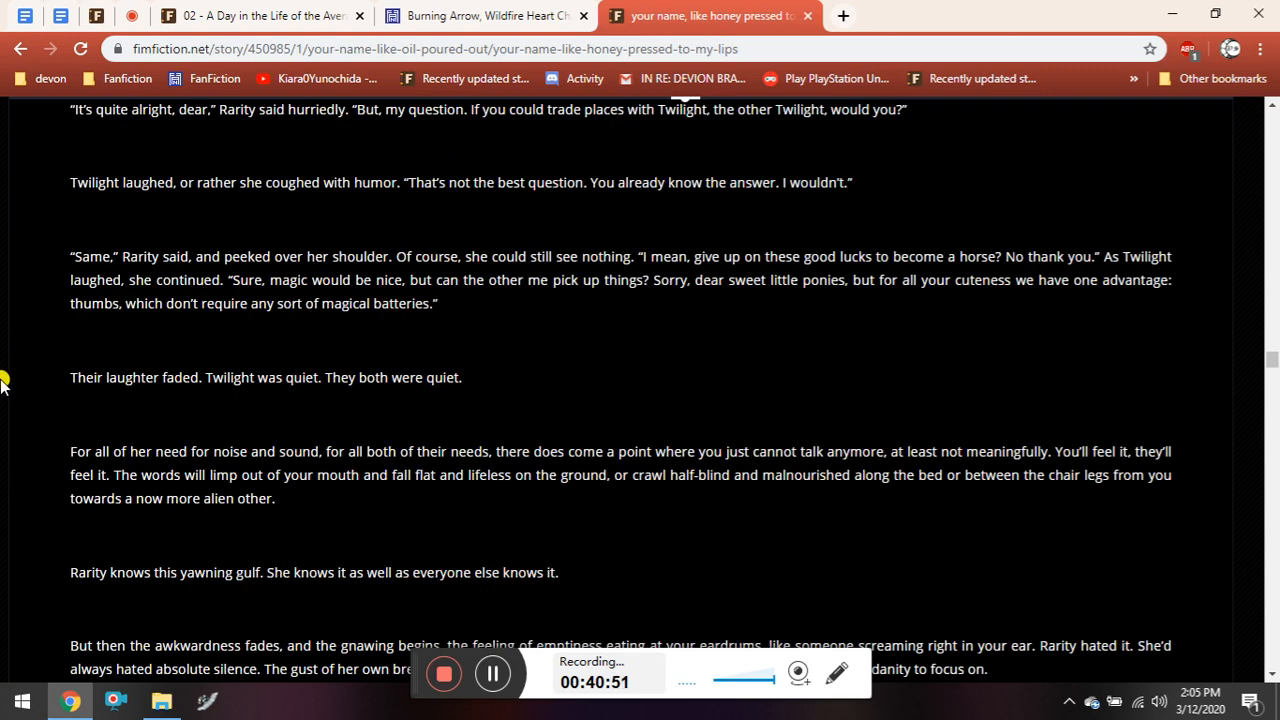
pyautogui.scroll(-3)
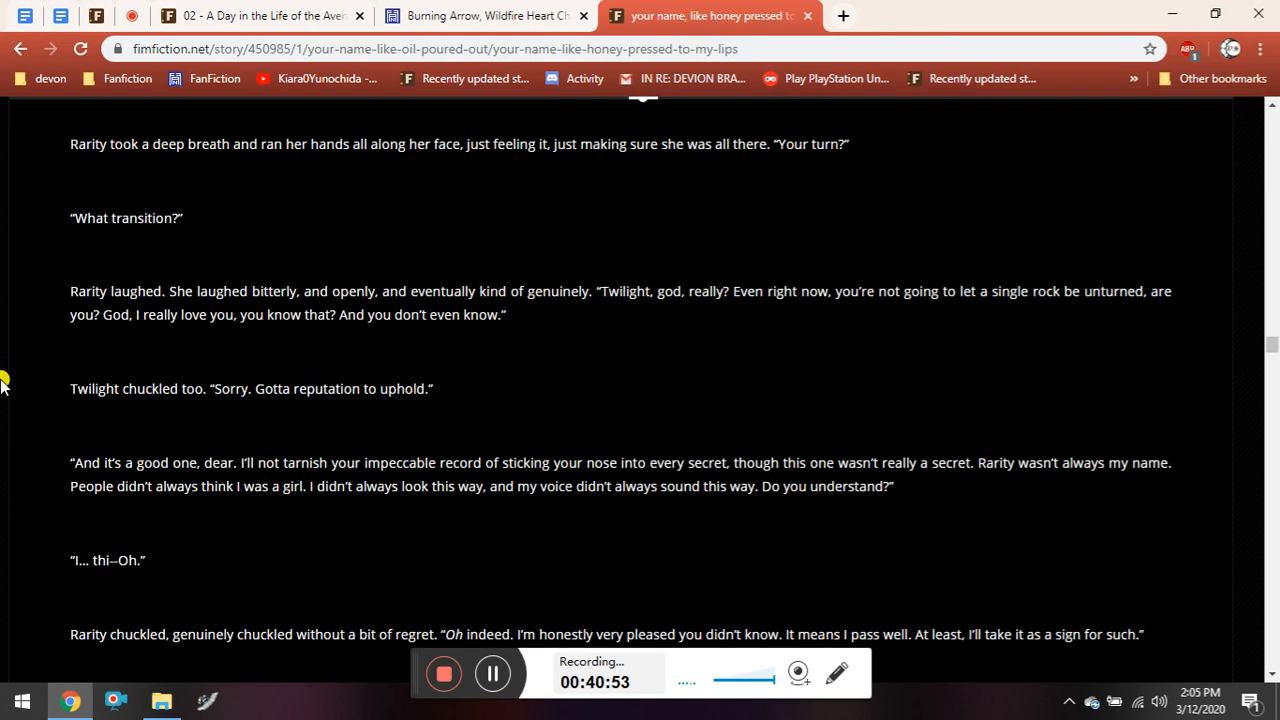
pyautogui.scroll(-3)
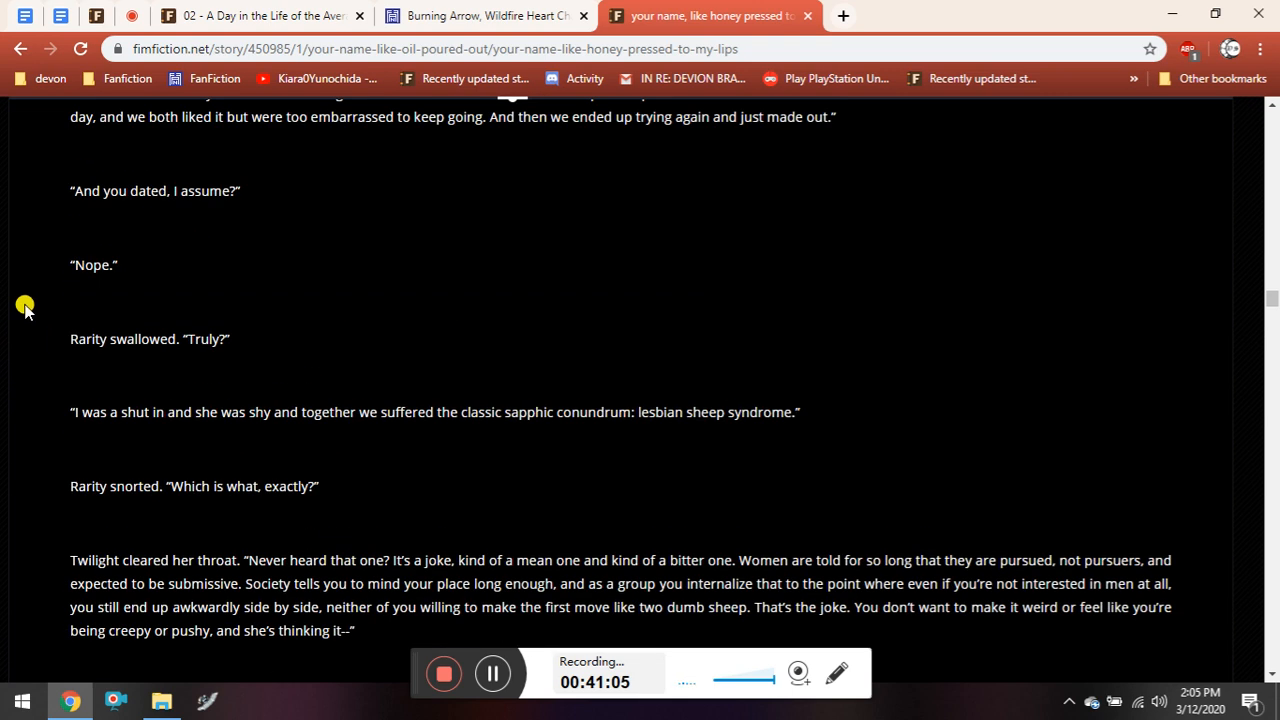
# Read down the chapter, backing up briefly to reread a passage.
pyautogui.scroll(-3)
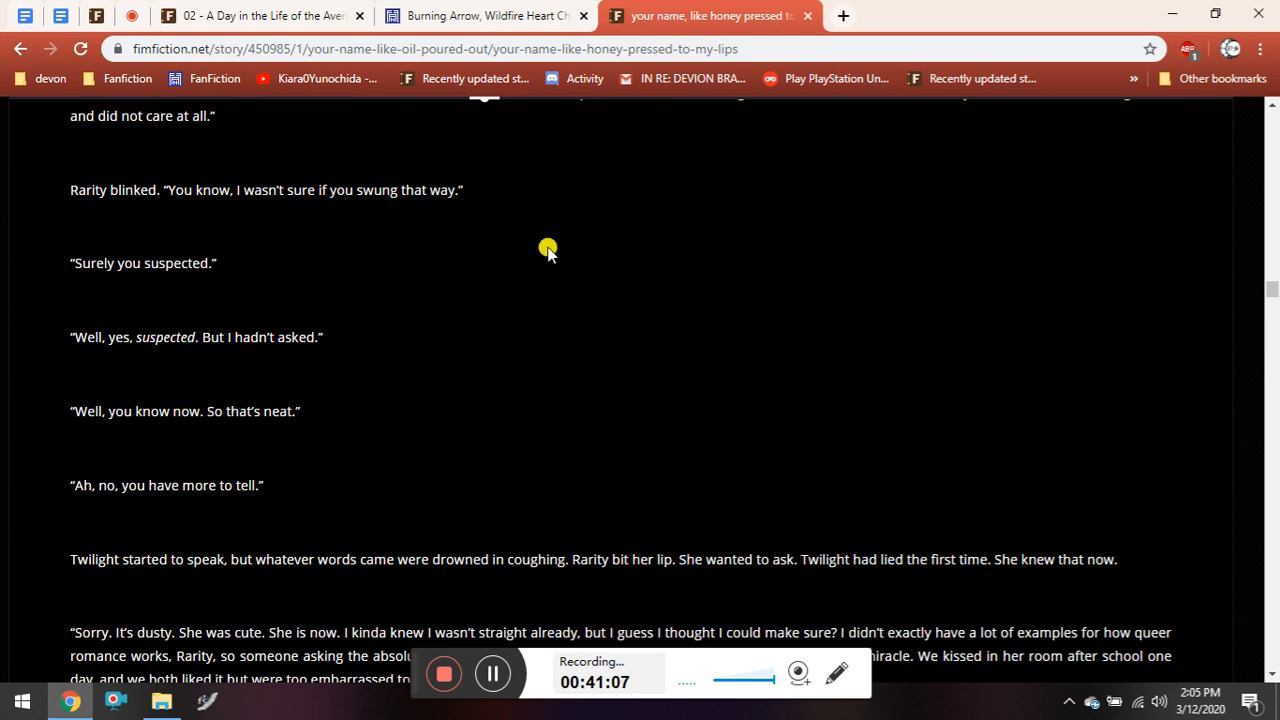
pyautogui.moveTo(3, 281)
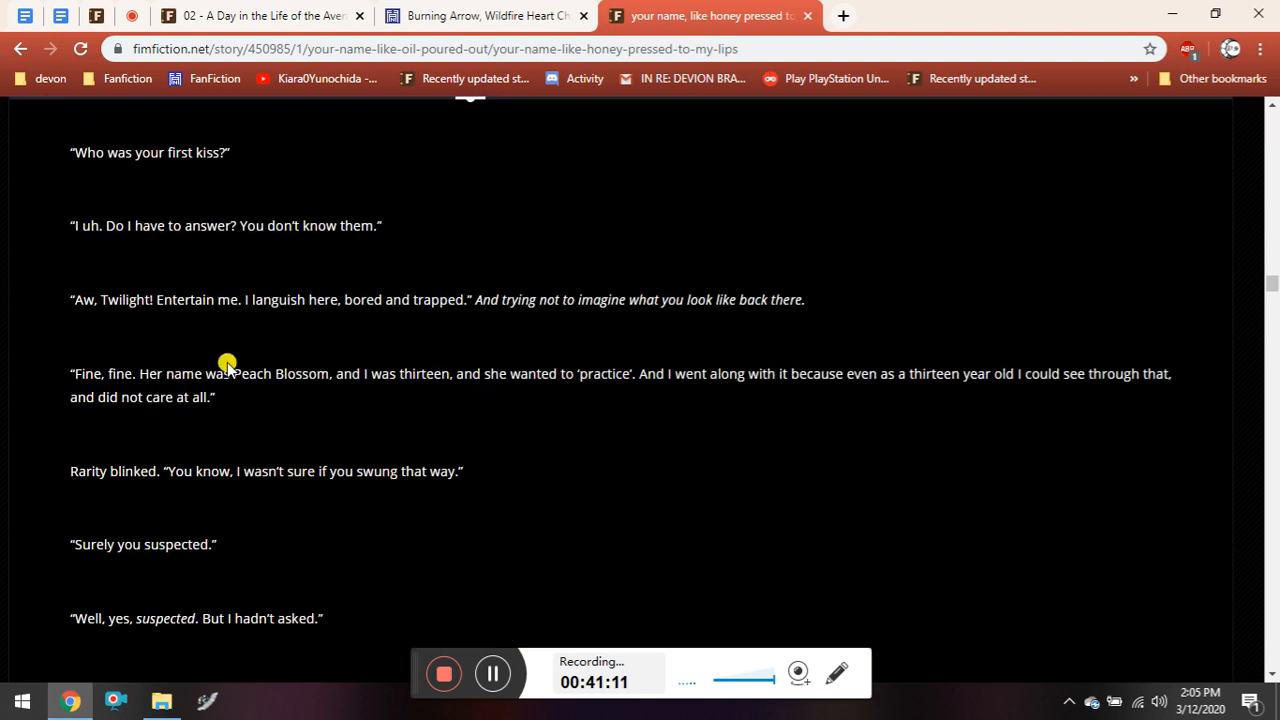
pyautogui.moveTo(193, 353)
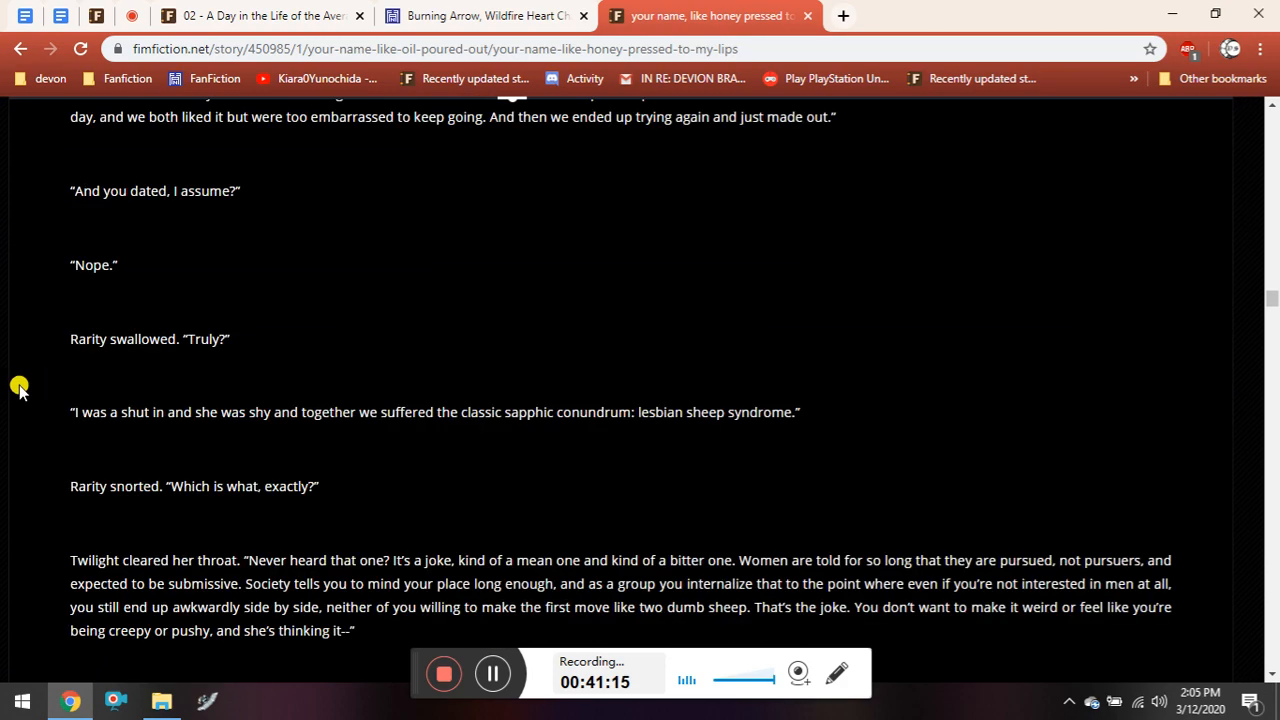
pyautogui.scroll(-3)
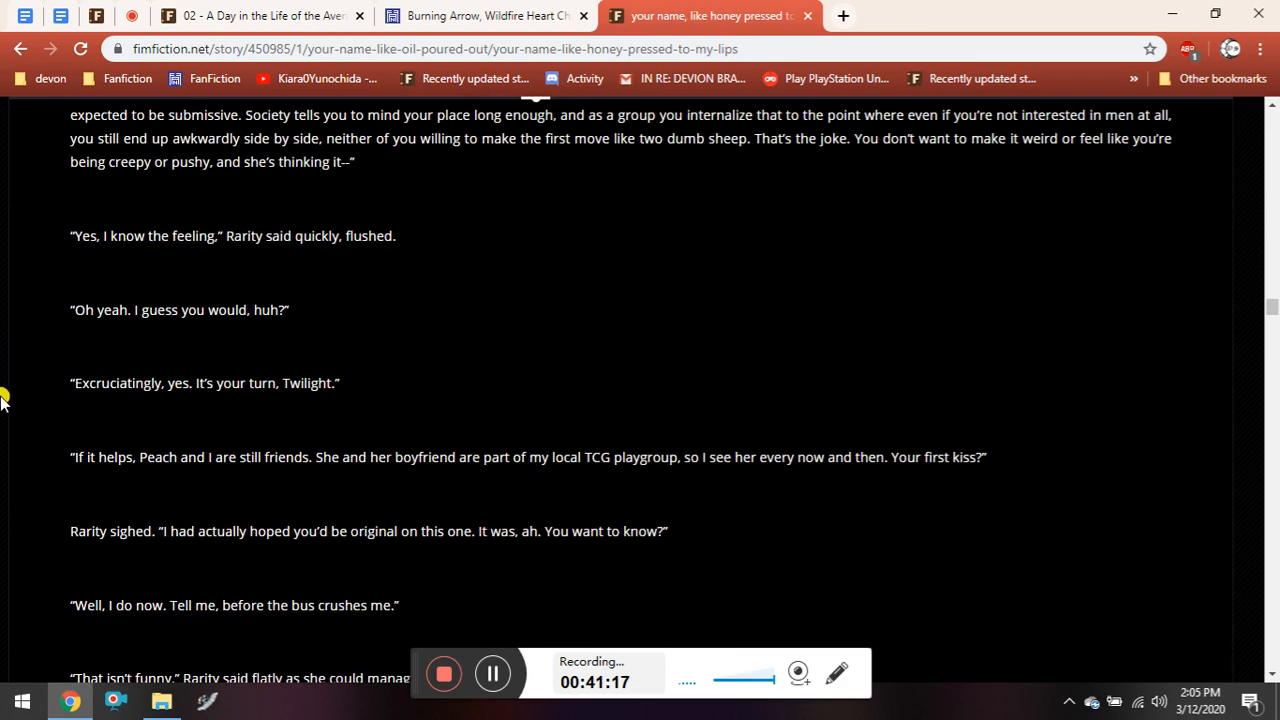
pyautogui.scroll(-3)
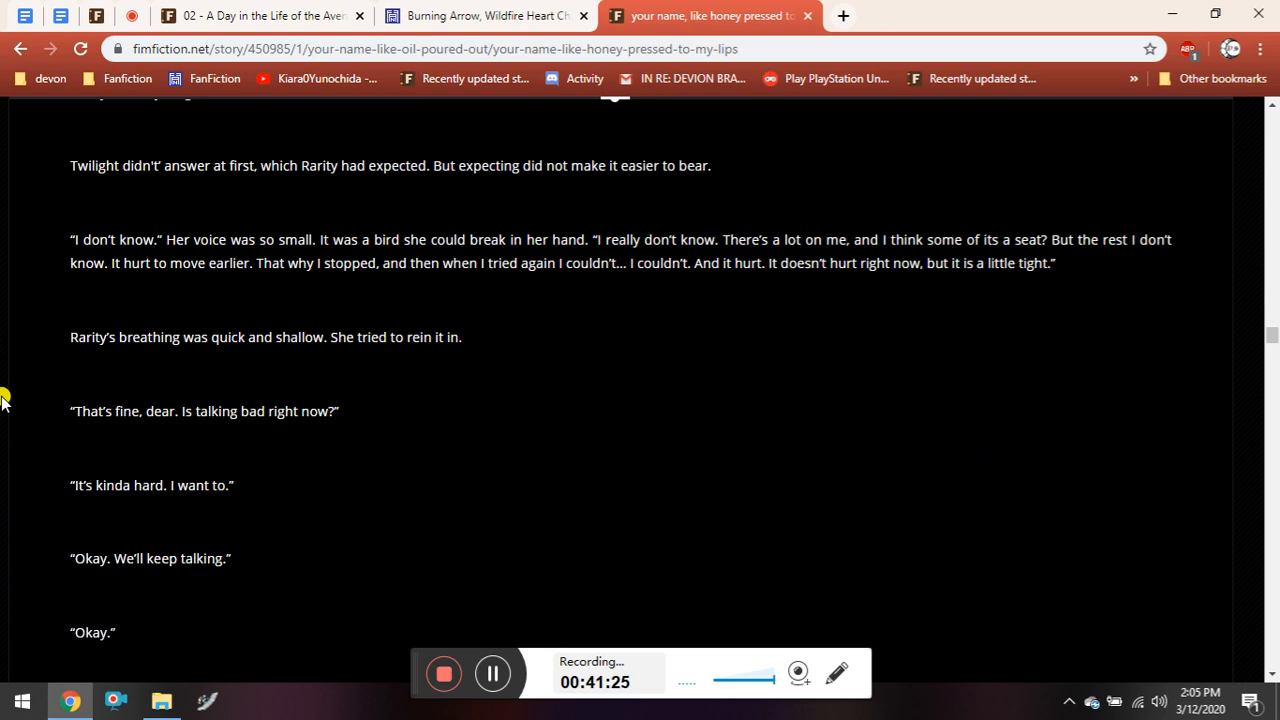
pyautogui.scroll(-3)
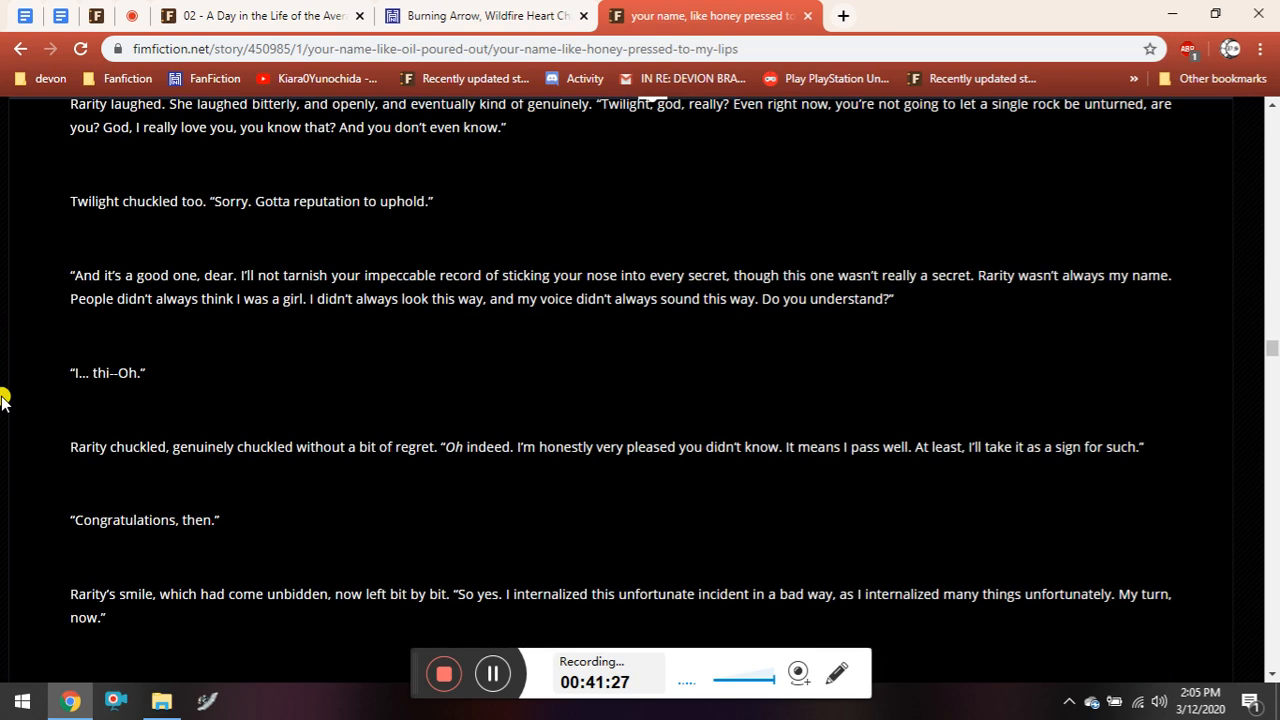
pyautogui.scroll(3)
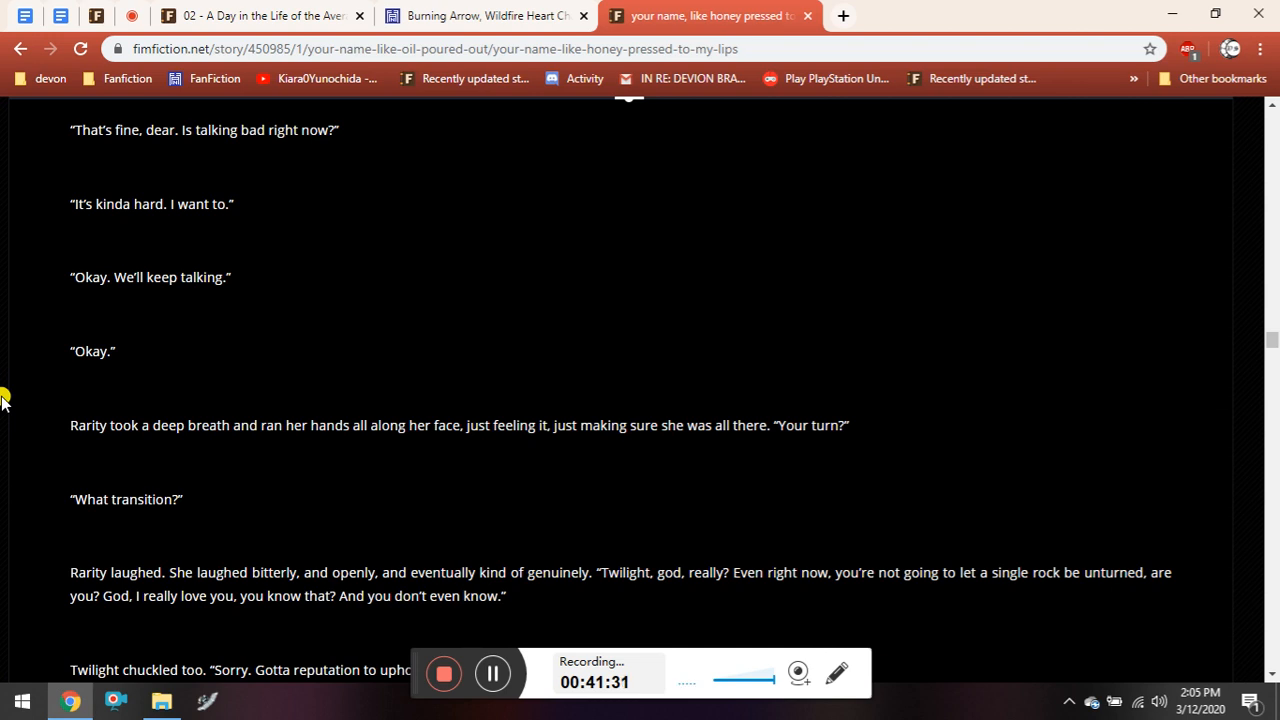
pyautogui.moveTo(1208, 347)
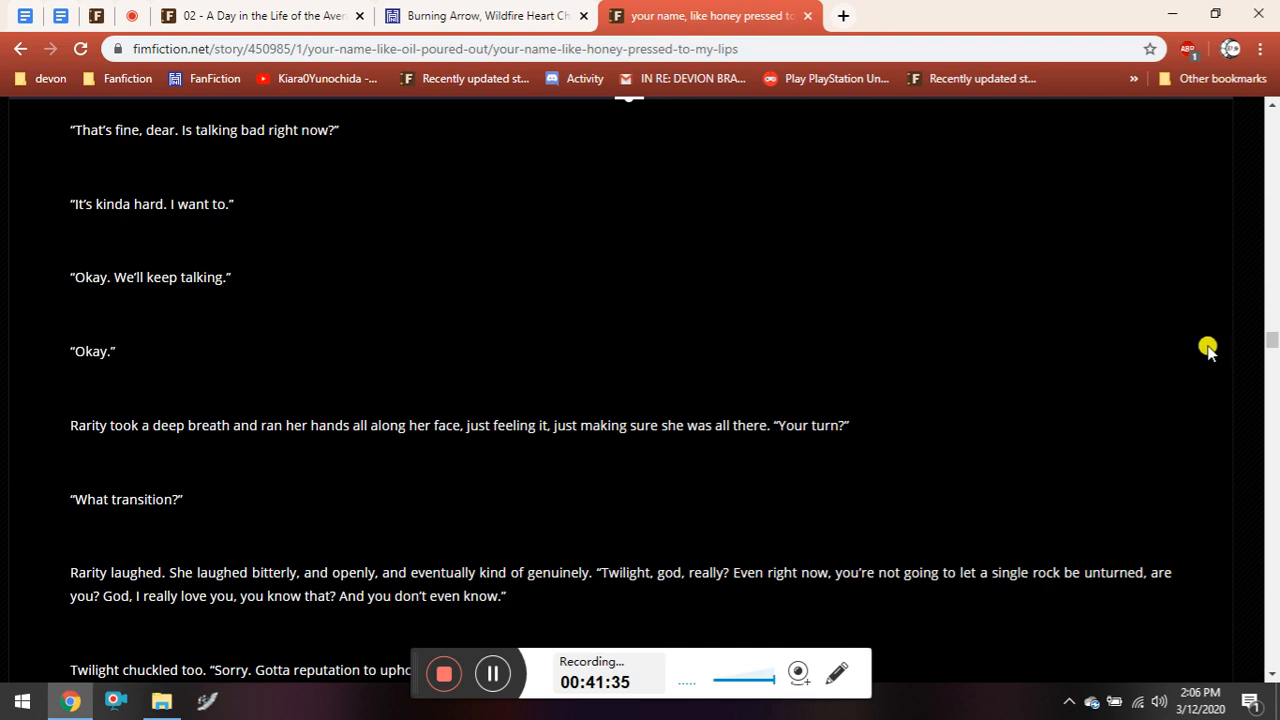
# Keep reading through the oxygen-panic passages to Twilight doubting her personality.
pyautogui.scroll(-3)
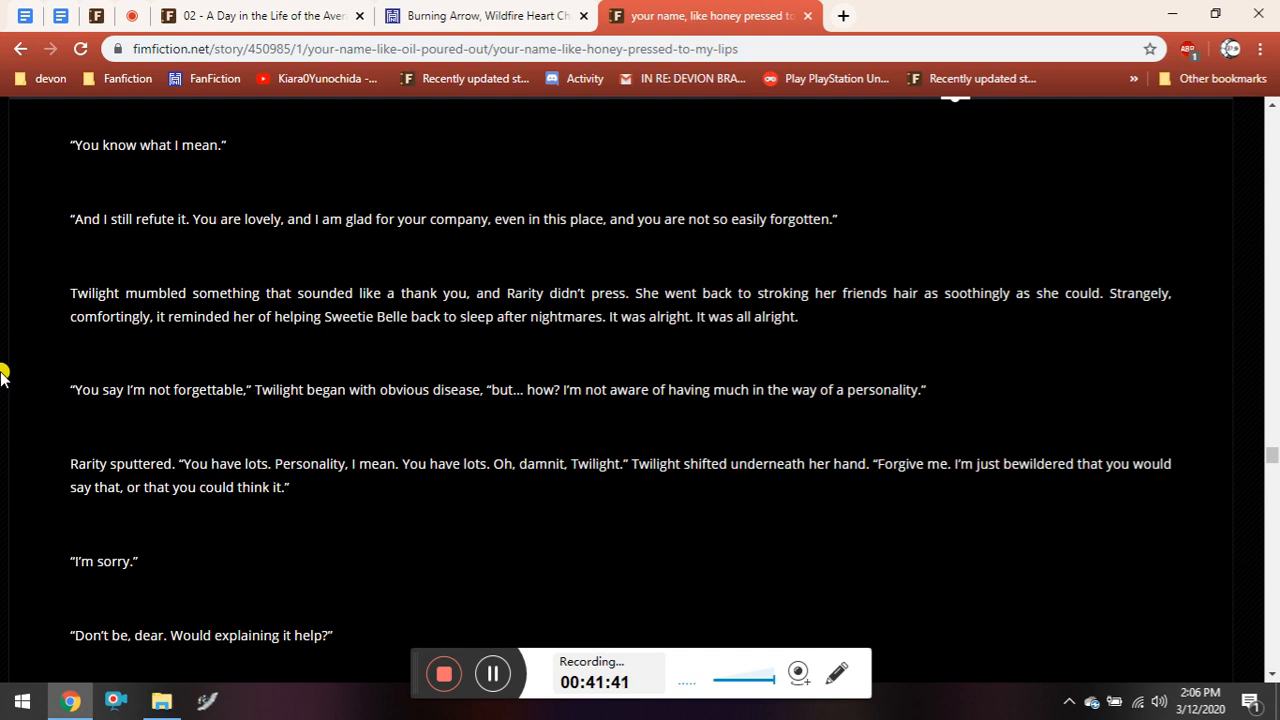
pyautogui.moveTo(63, 363)
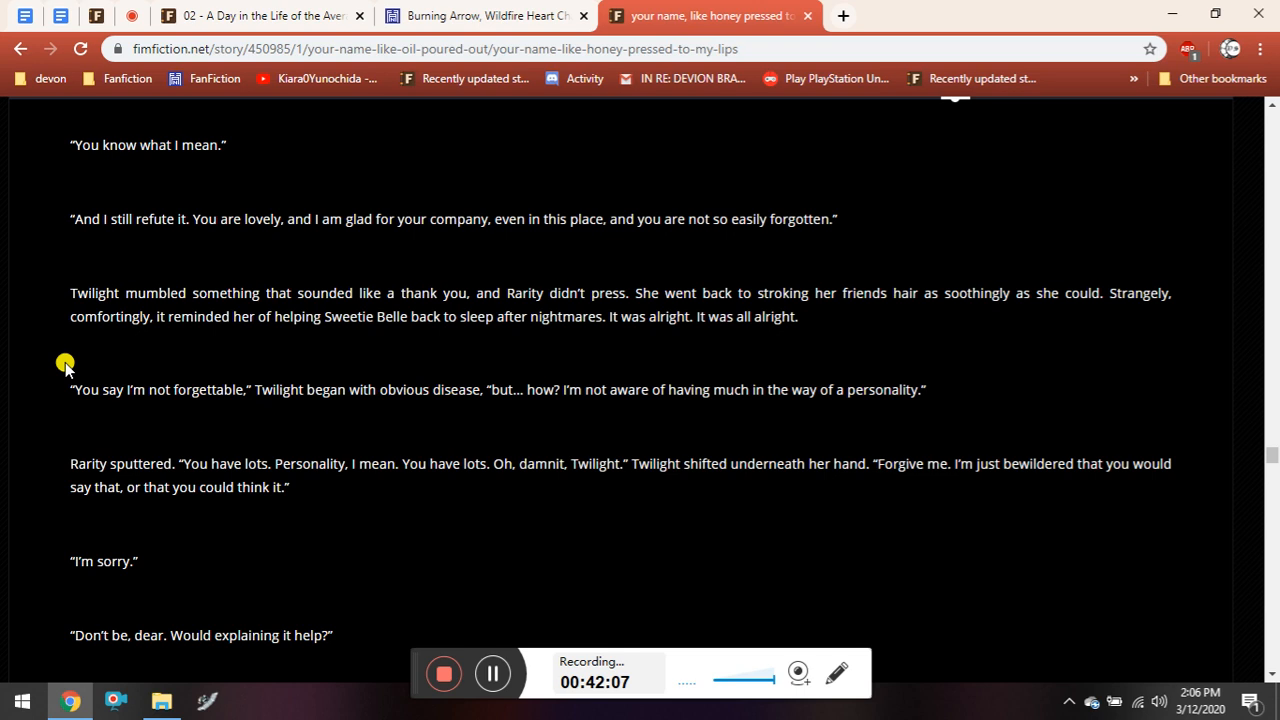
pyautogui.scroll(-3)
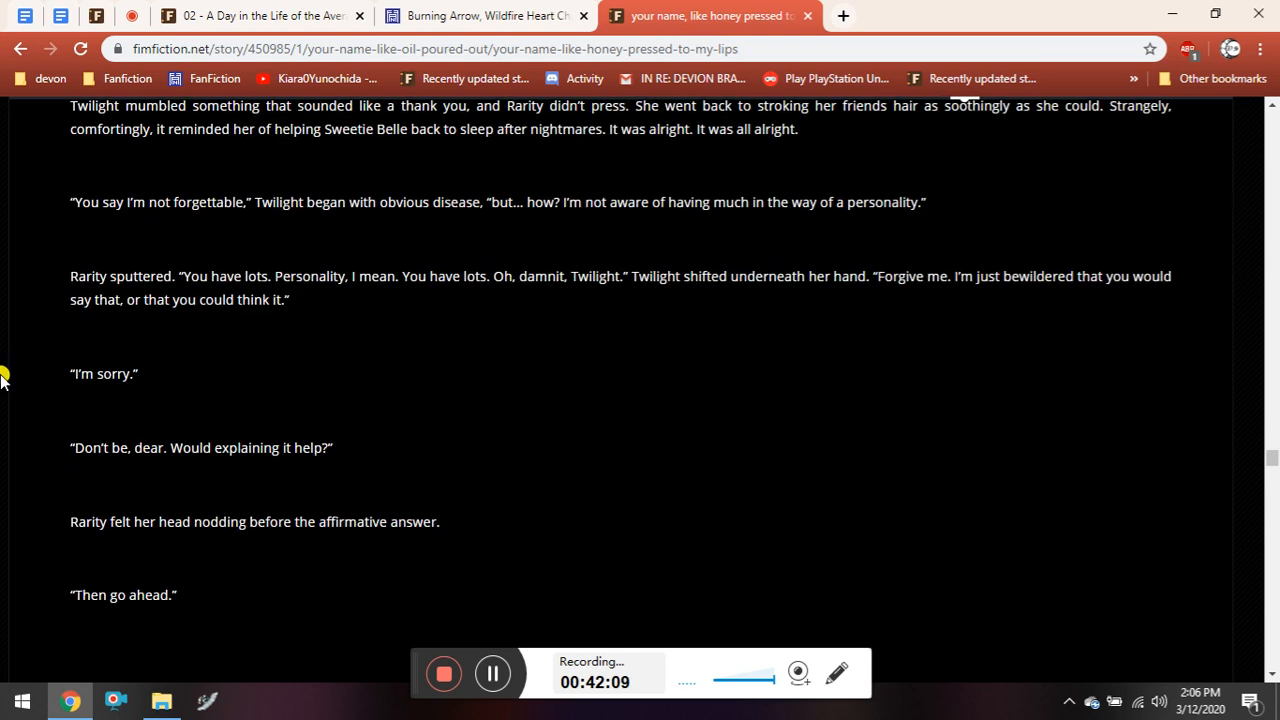
pyautogui.scroll(-3)
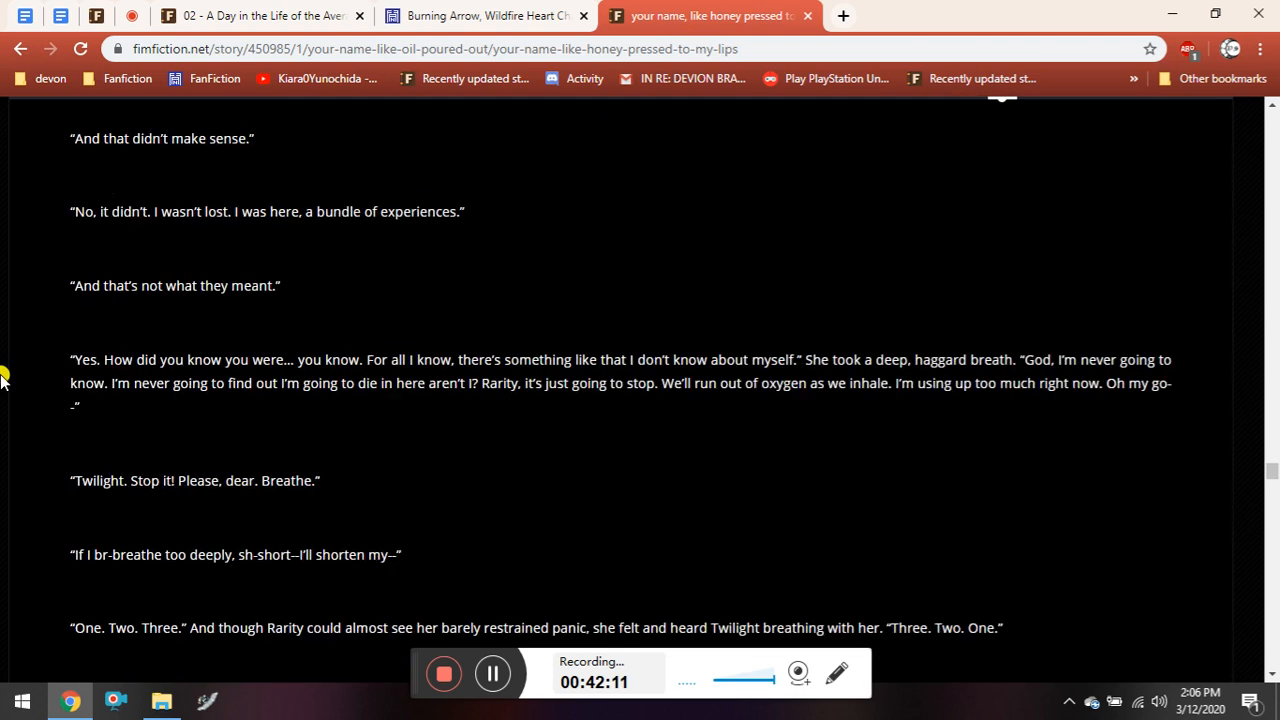
pyautogui.scroll(-3)
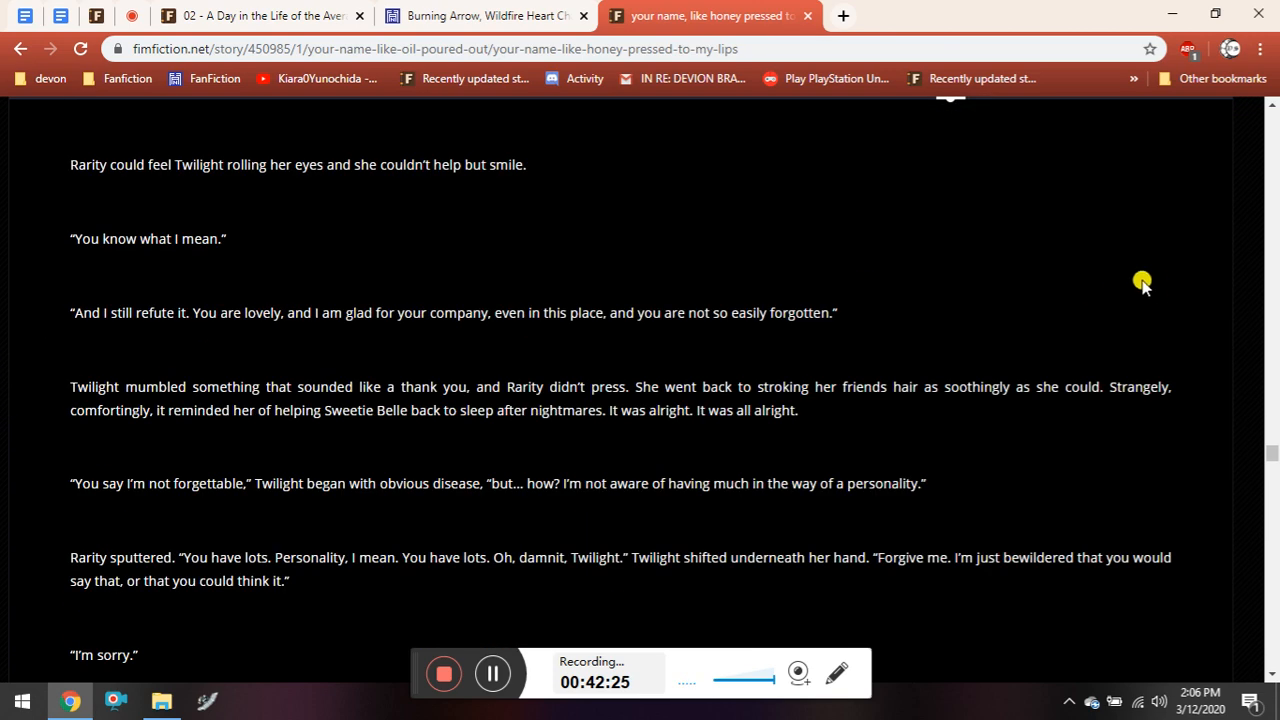
pyautogui.scroll(-3)
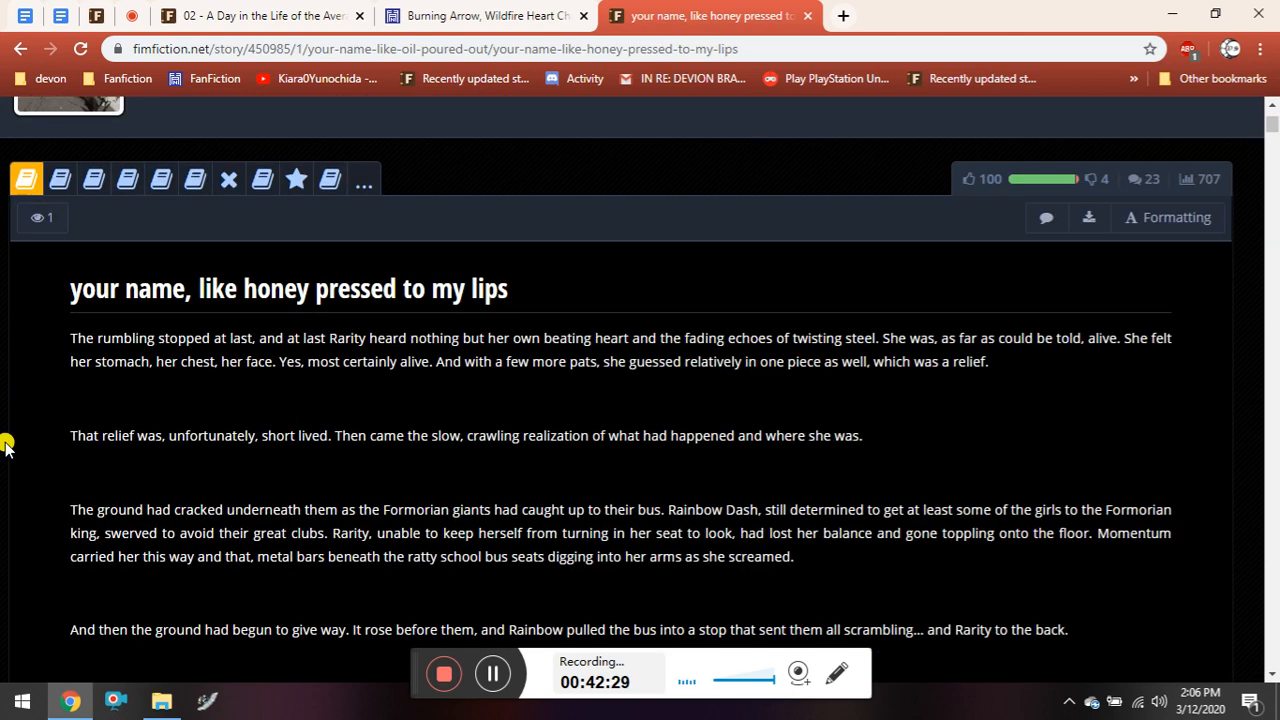
# Move to the top of the story page, showing the Your Name Like Oil Poured Out header and tags.
pyautogui.scroll(-3)
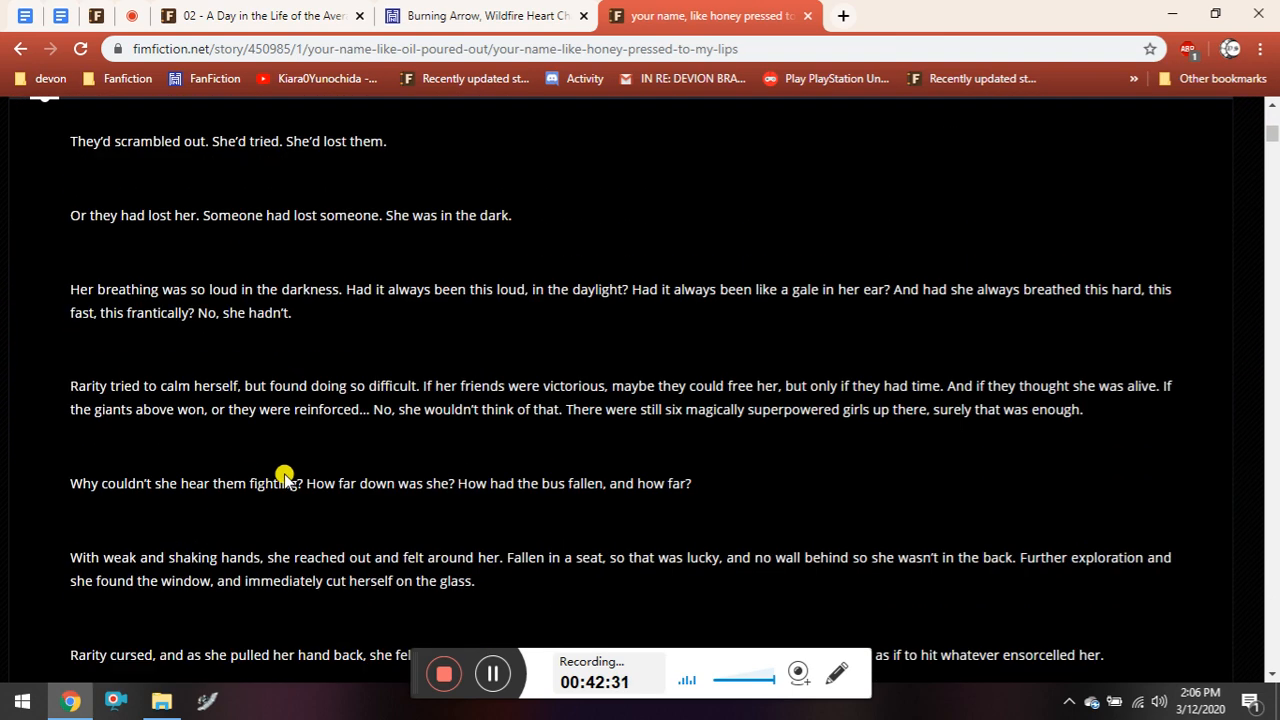
pyautogui.scroll(-3)
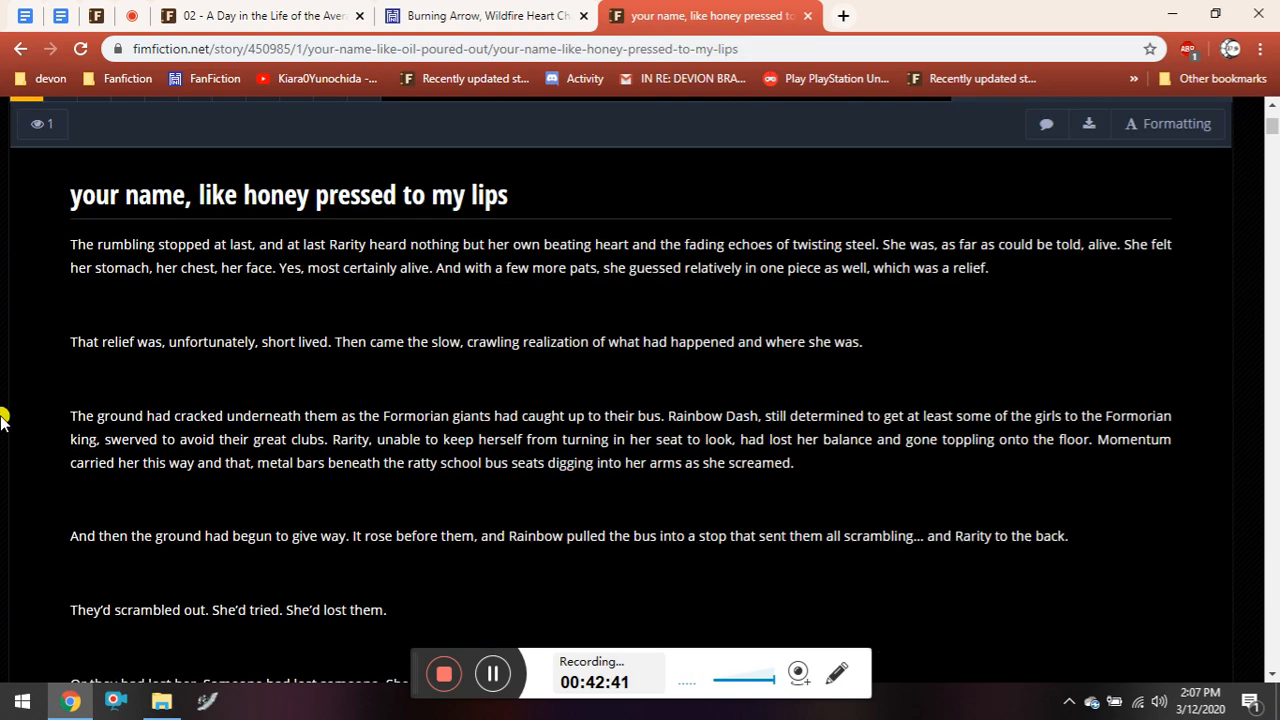
pyautogui.scroll(-3)
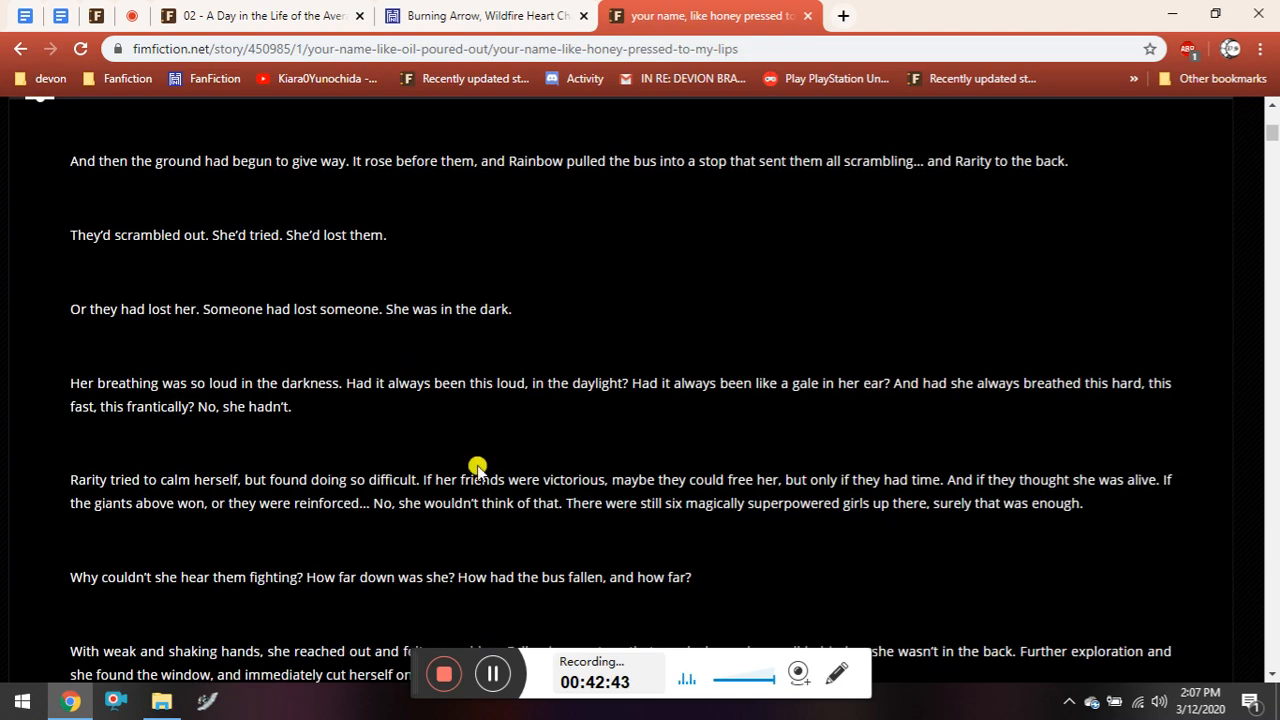
pyautogui.scroll(-3)
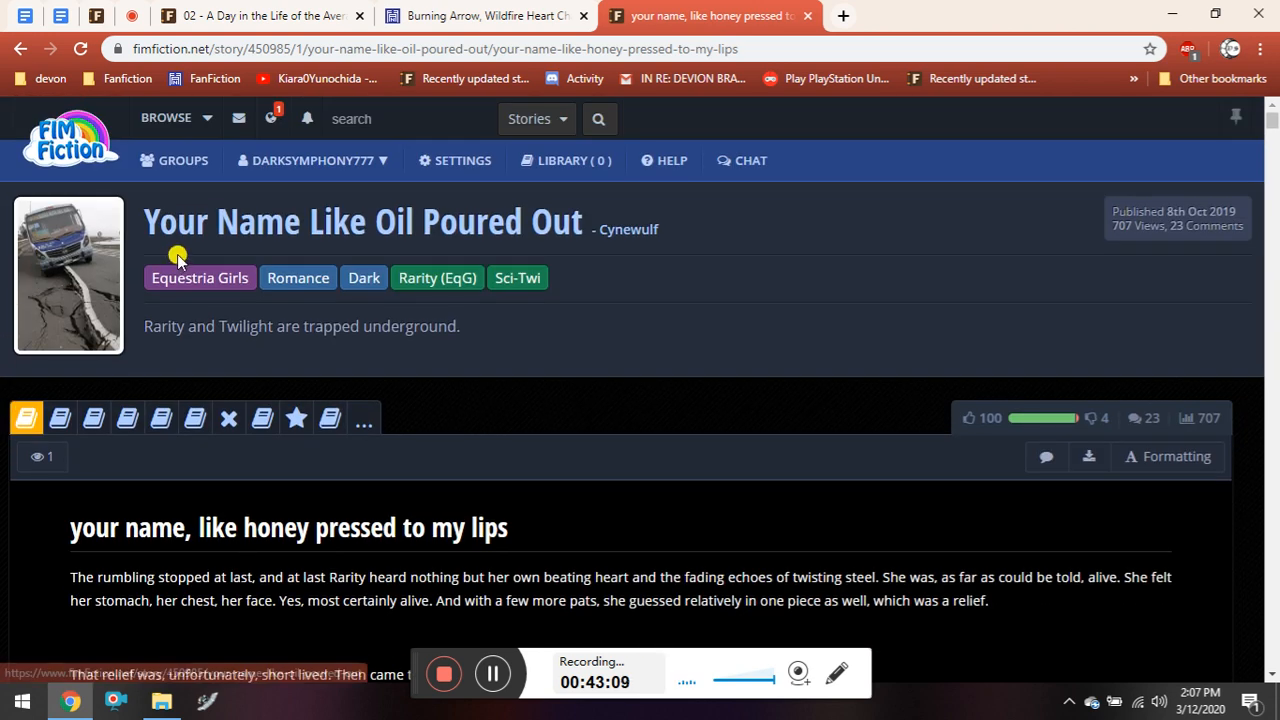
pyautogui.moveTo(710, 325)
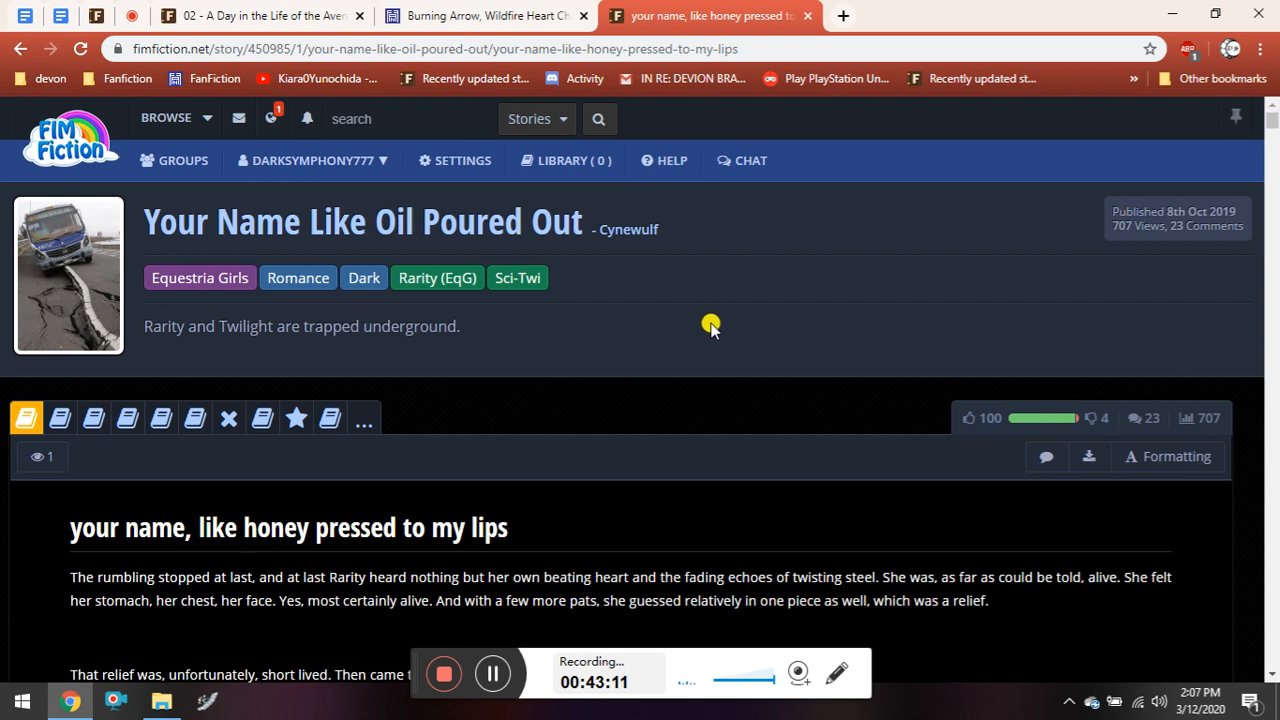
pyautogui.moveTo(702, 416)
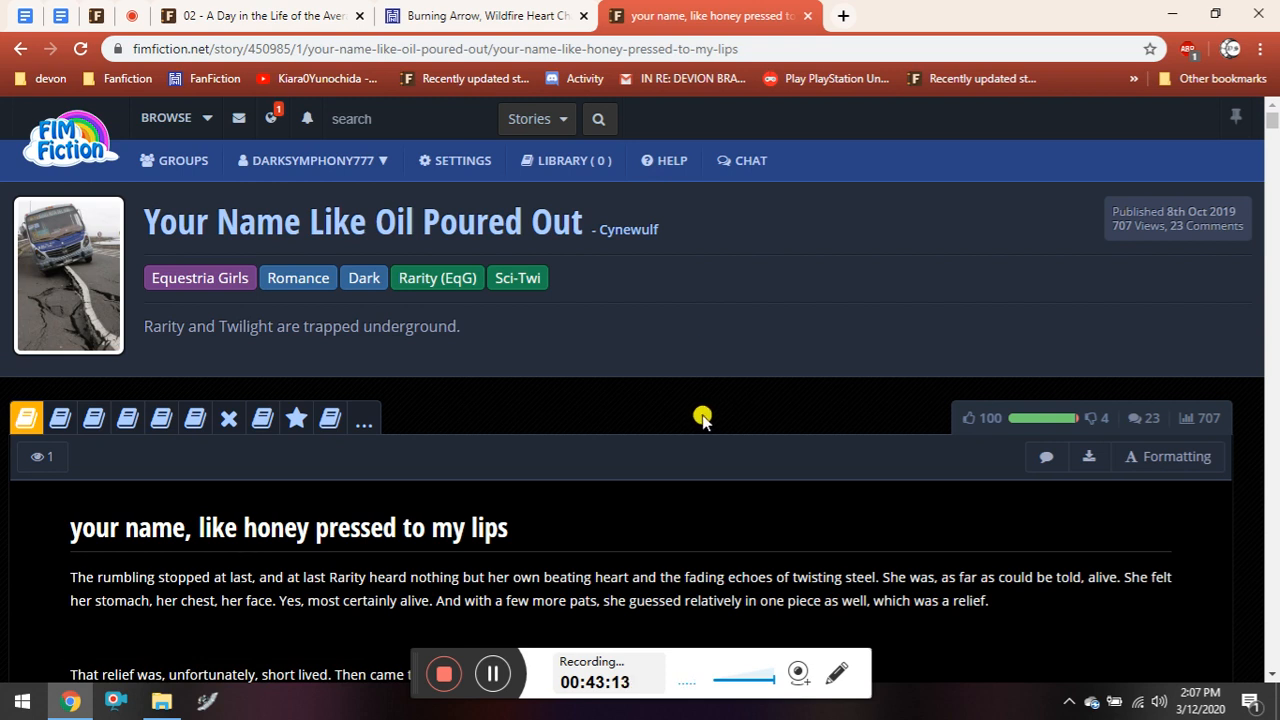